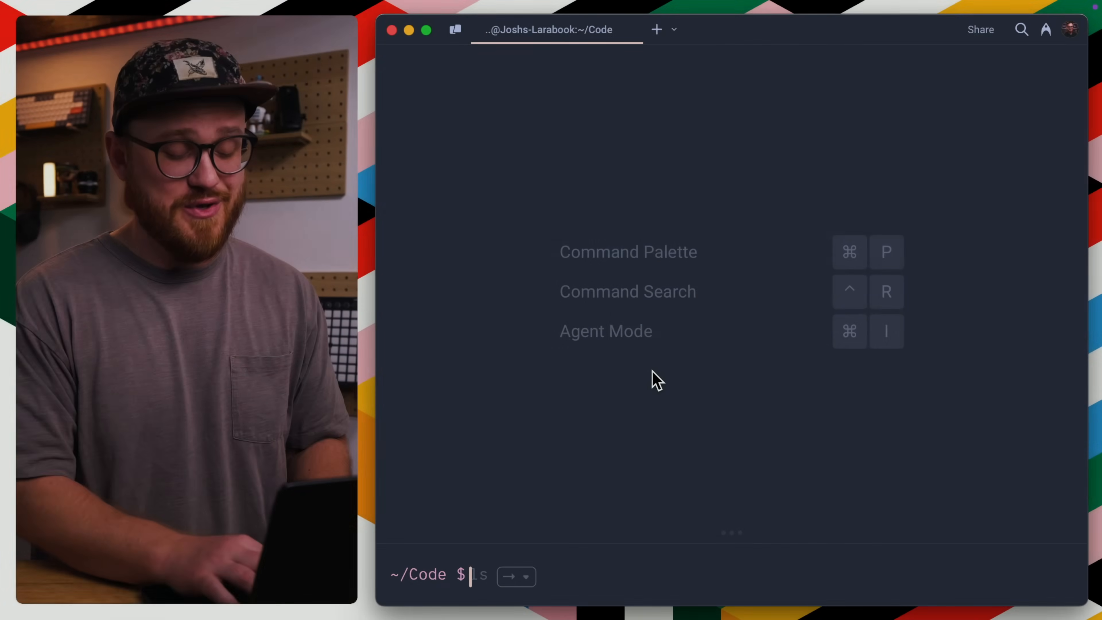
Scaffold shiptocloud with 'laravel new', choosing the Livewire starter kit and Laravel's built-in authentication
text(laravel new shiptocloud)
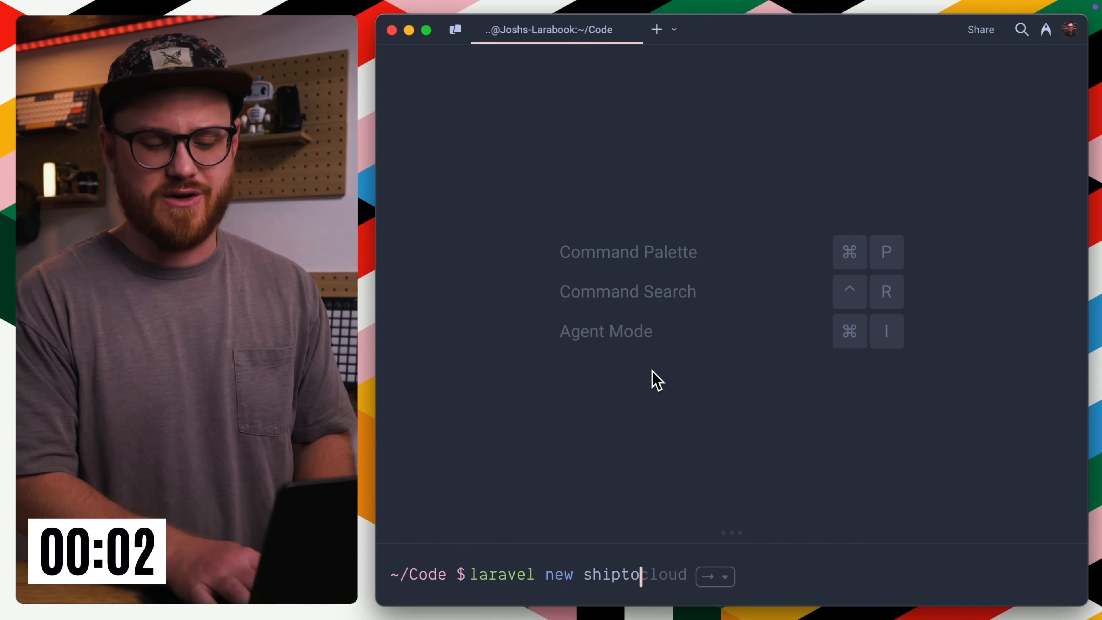
key(Return)
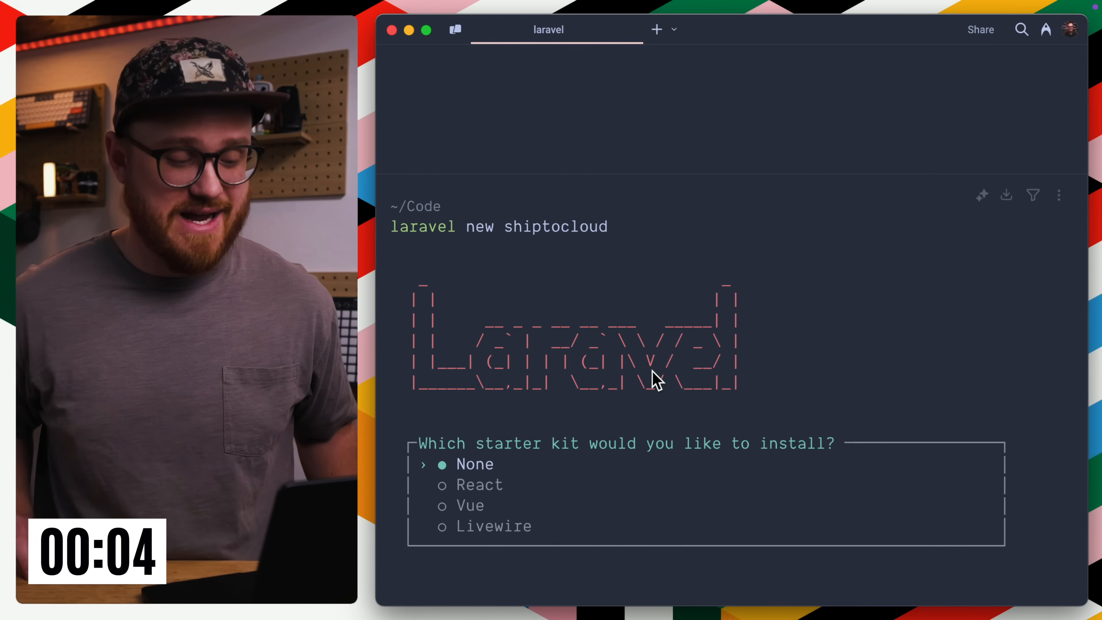
key(Return)
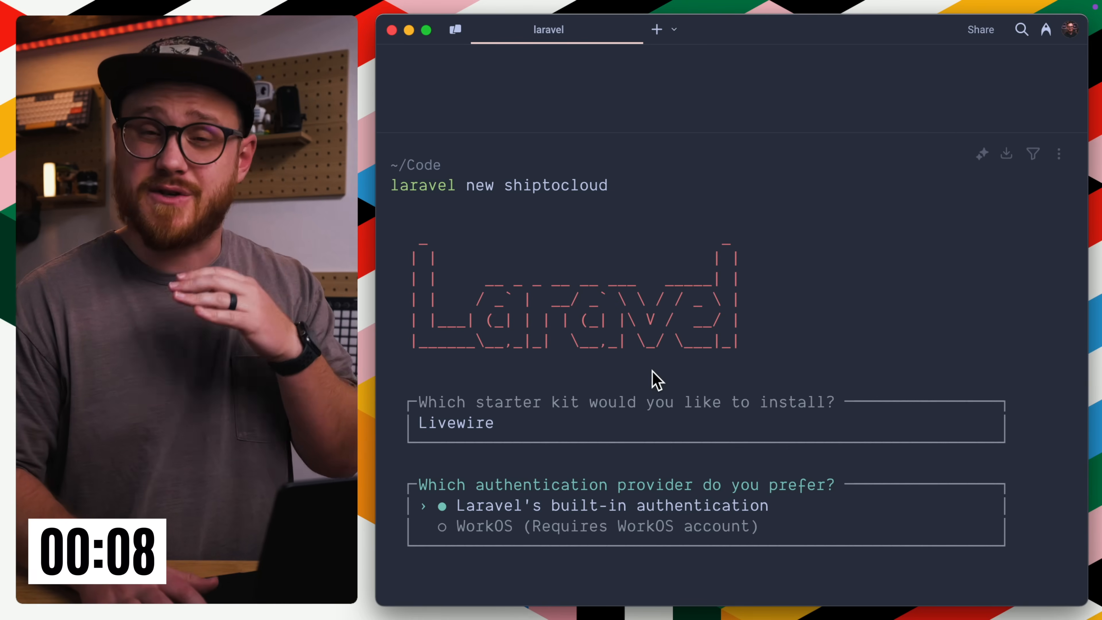
key(Return)
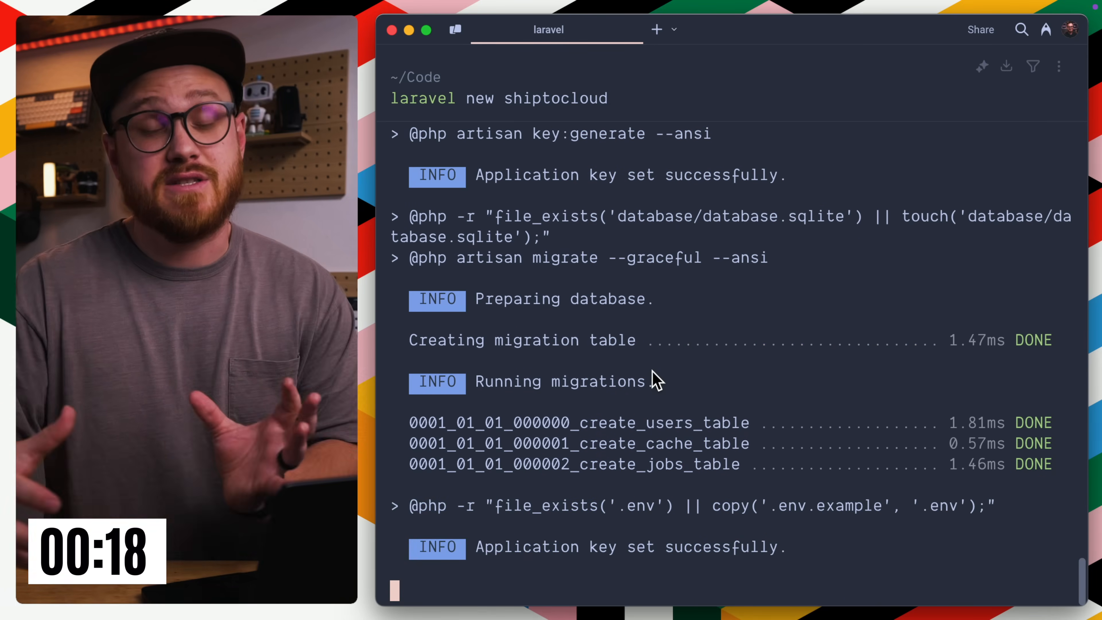
scroll(down, 3)
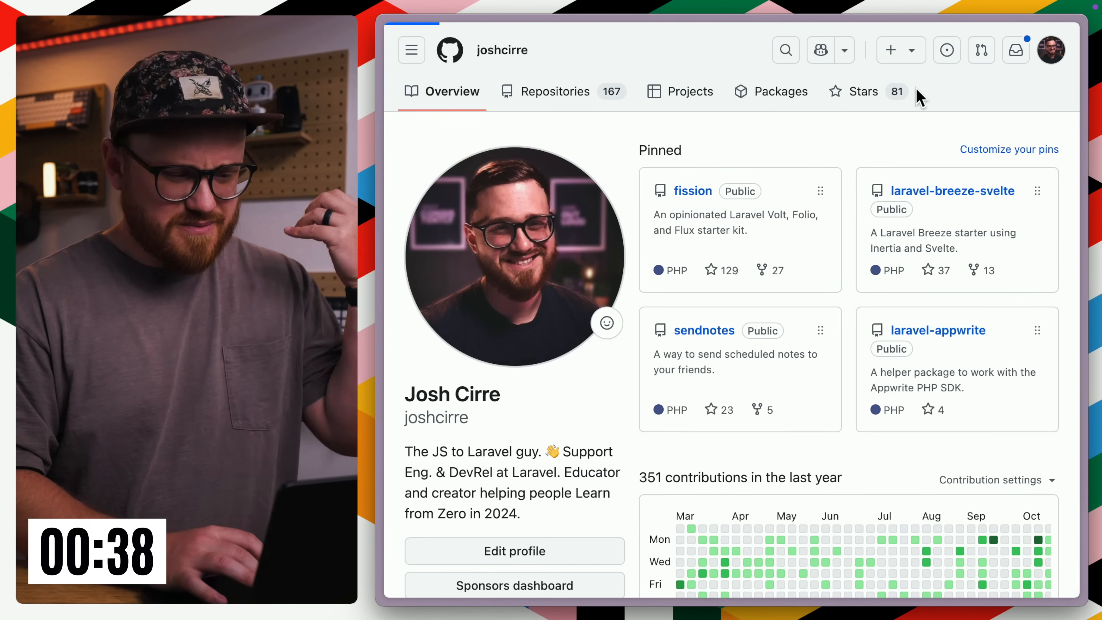
Create a public GitHub repository shiptocloud under the personal account and view its push commands
click(890, 50)
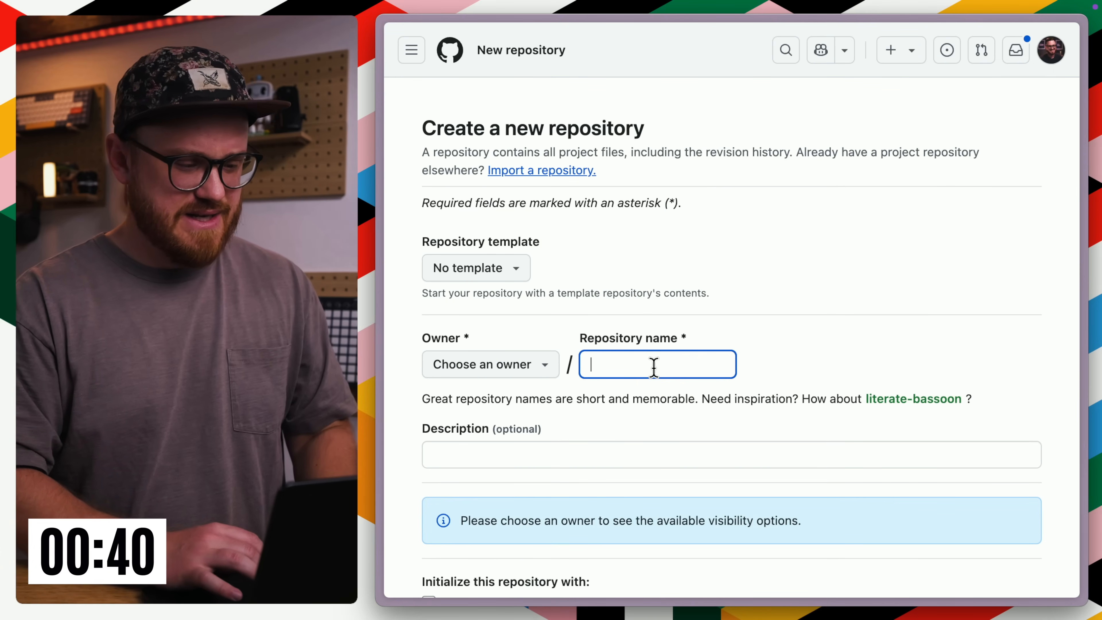
text(shiptocloud)
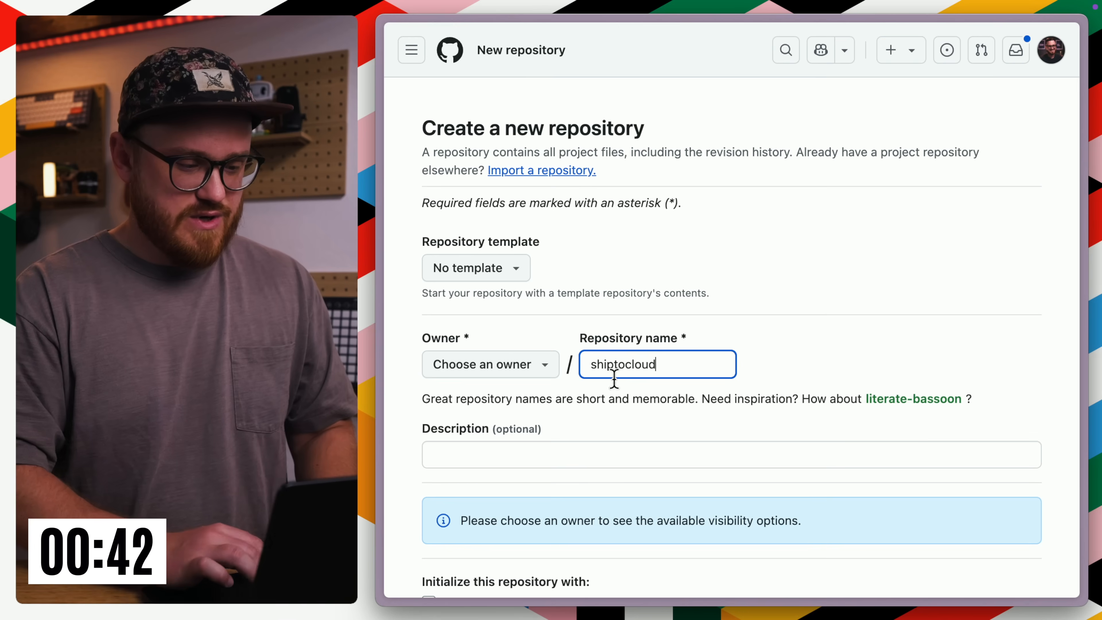
click(489, 364)
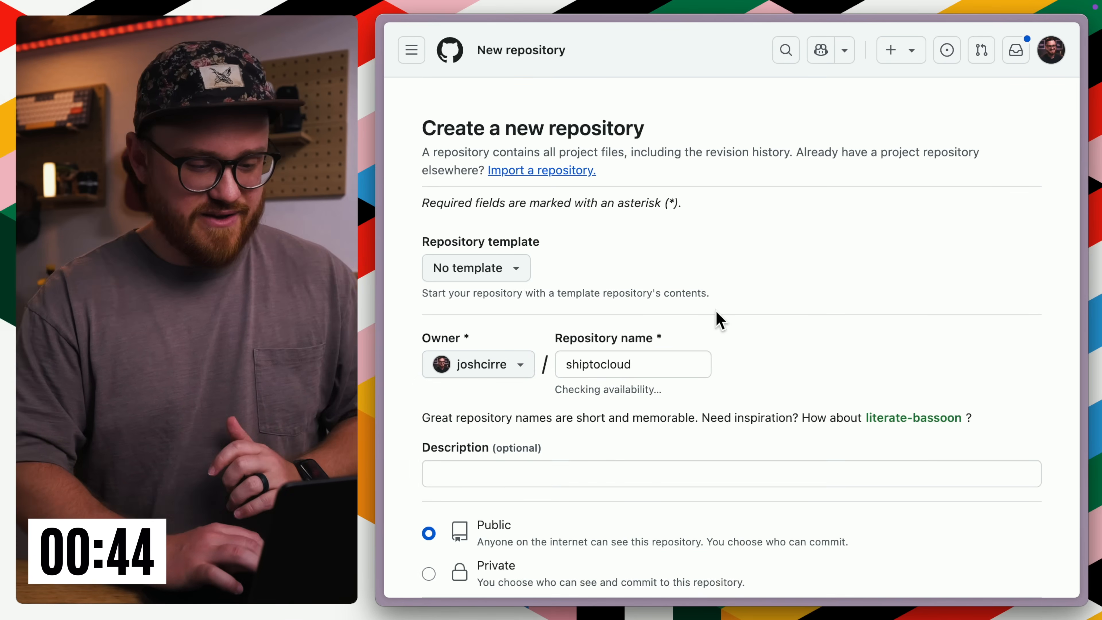
scroll(down, 3)
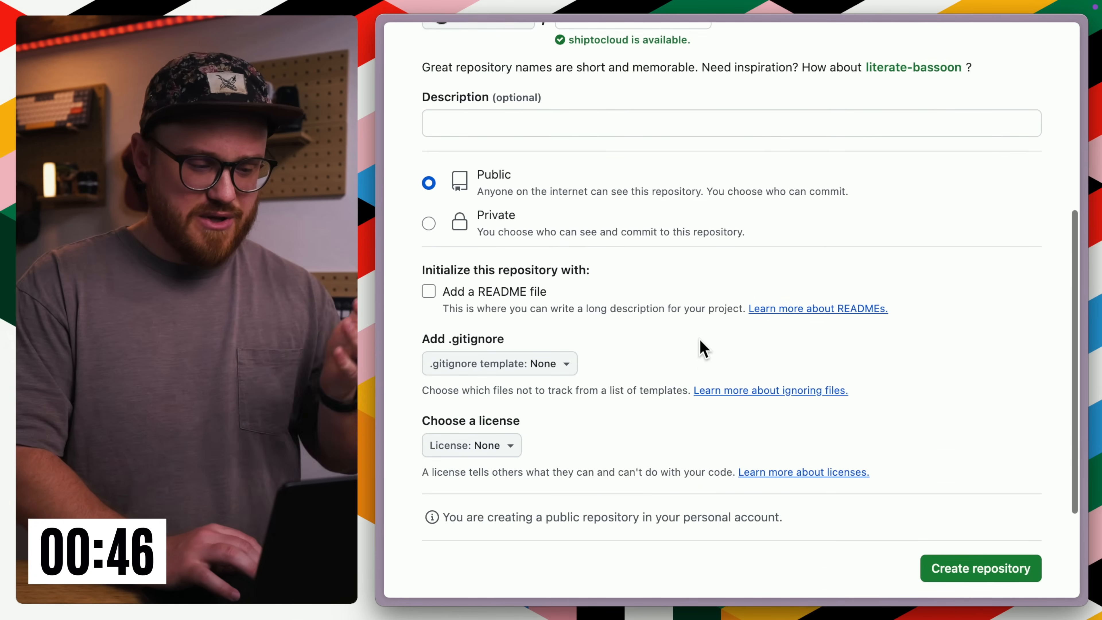
click(979, 568)
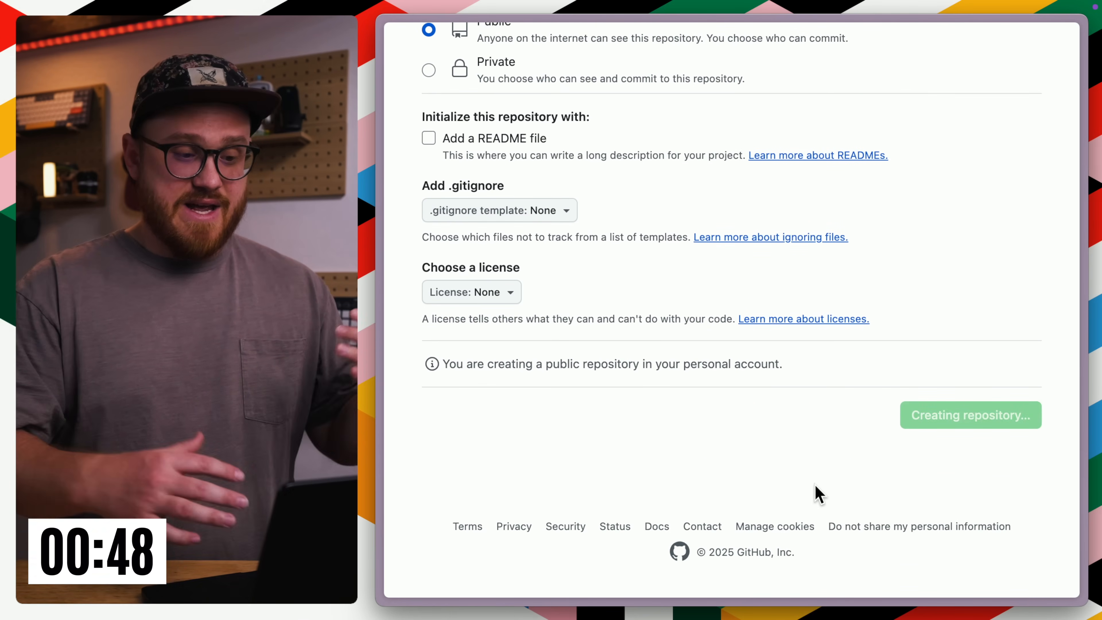
click(970, 414)
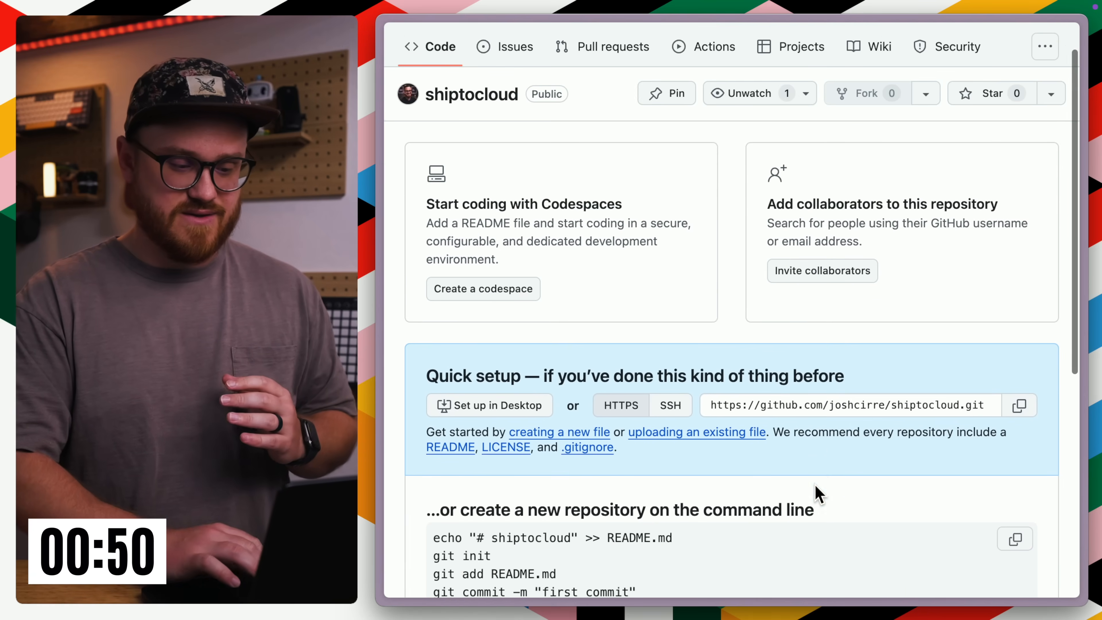
scroll(down, 3)
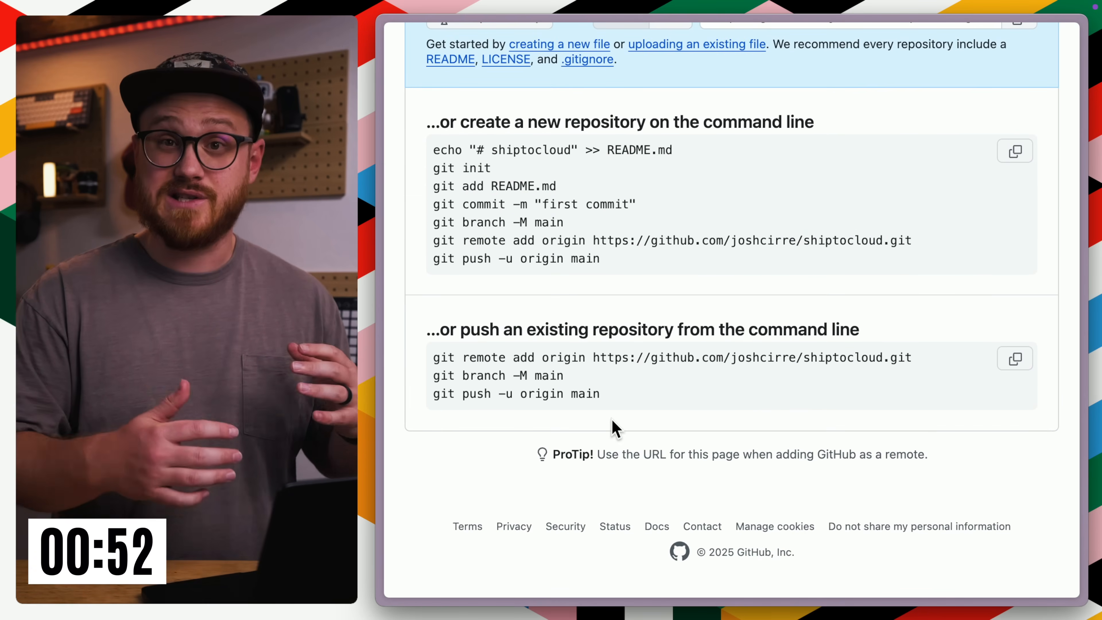
mouse_move(624, 413)
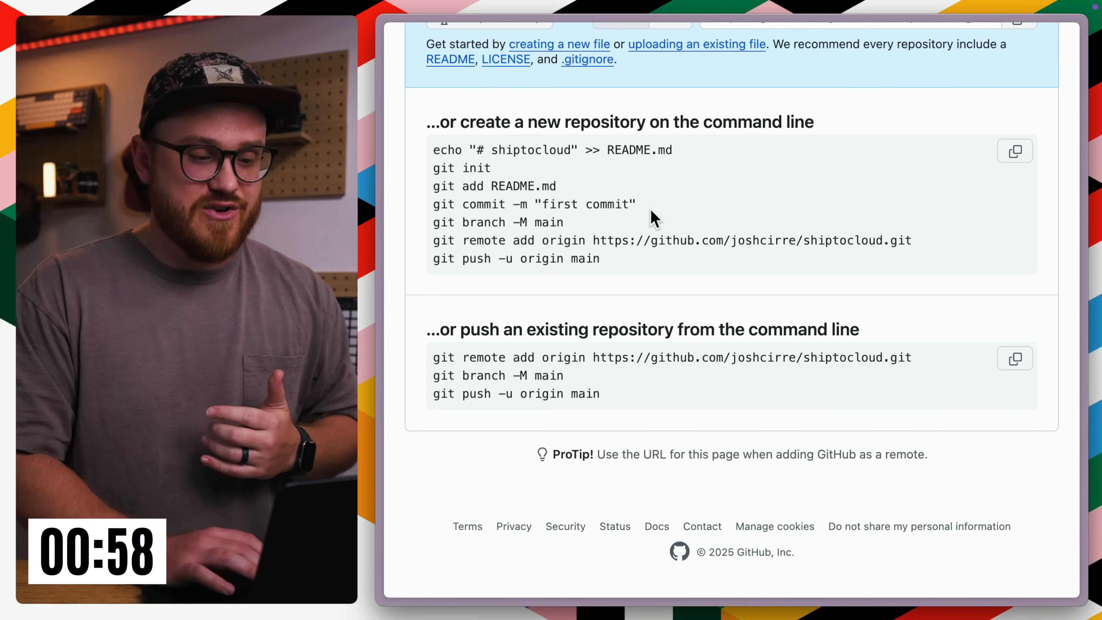
mouse_move(1042, 374)
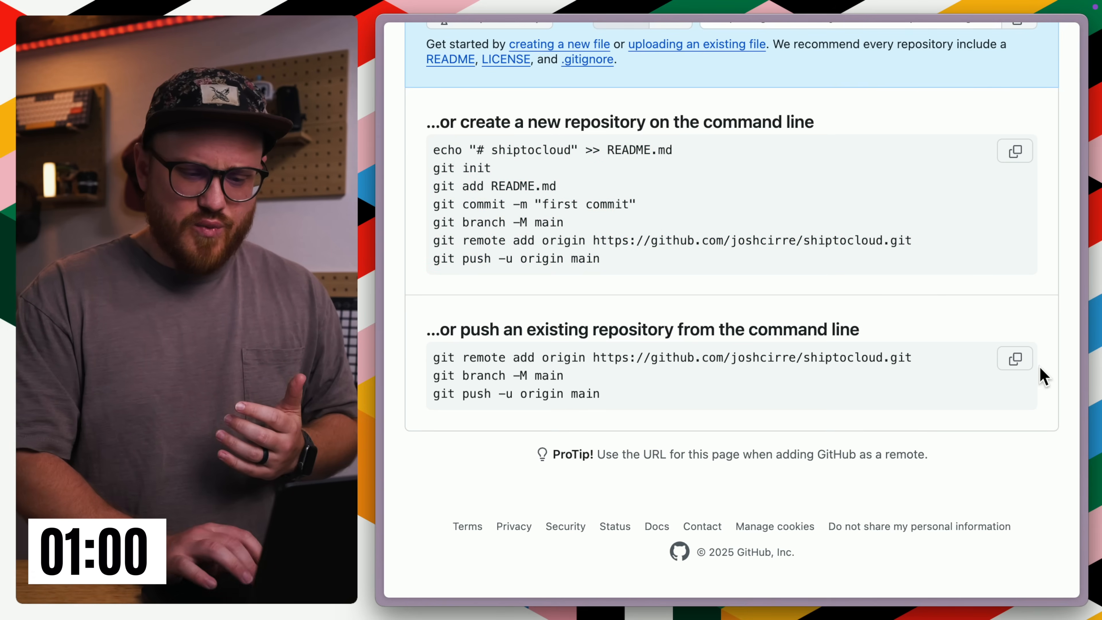
mouse_move(862, 321)
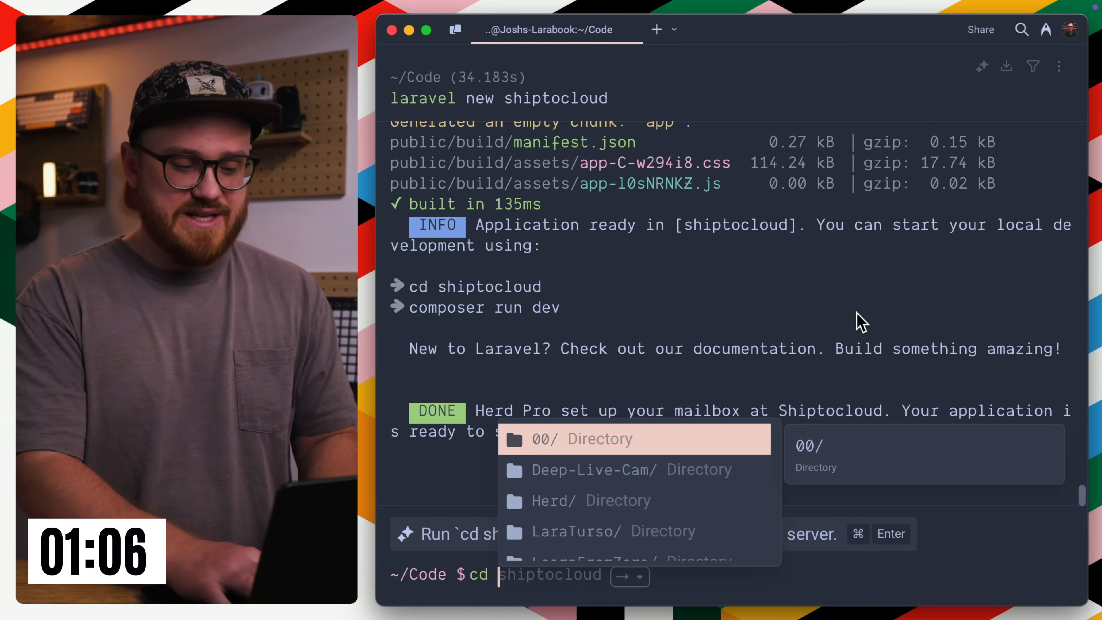
Initialise git, commit the project as "feat: init commit" and push main with upstream origin/main
text(git init)
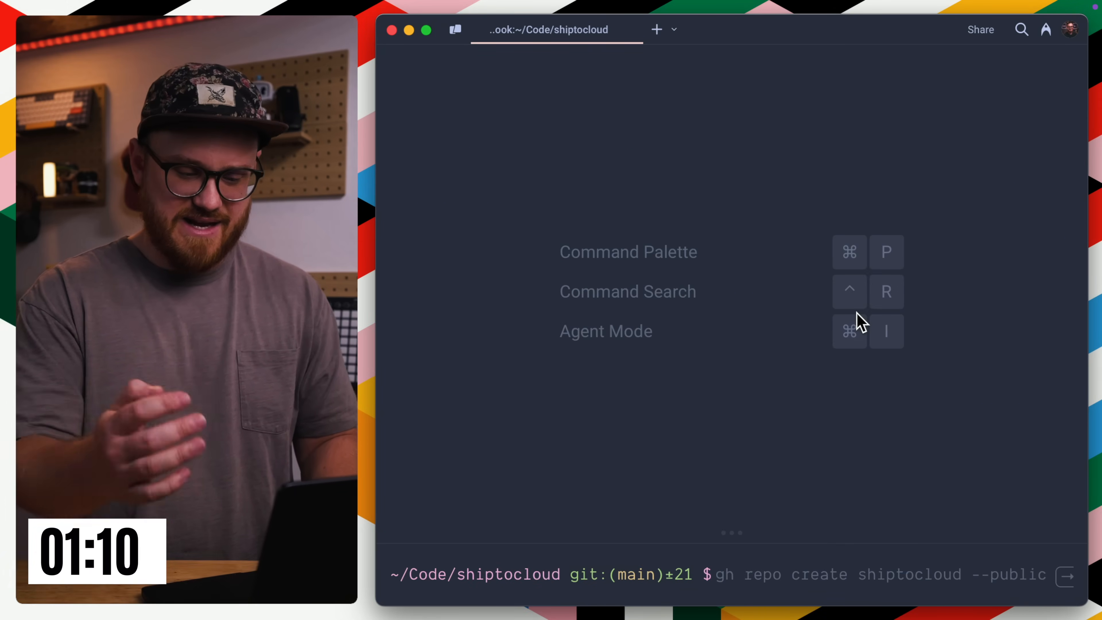
key(Return)
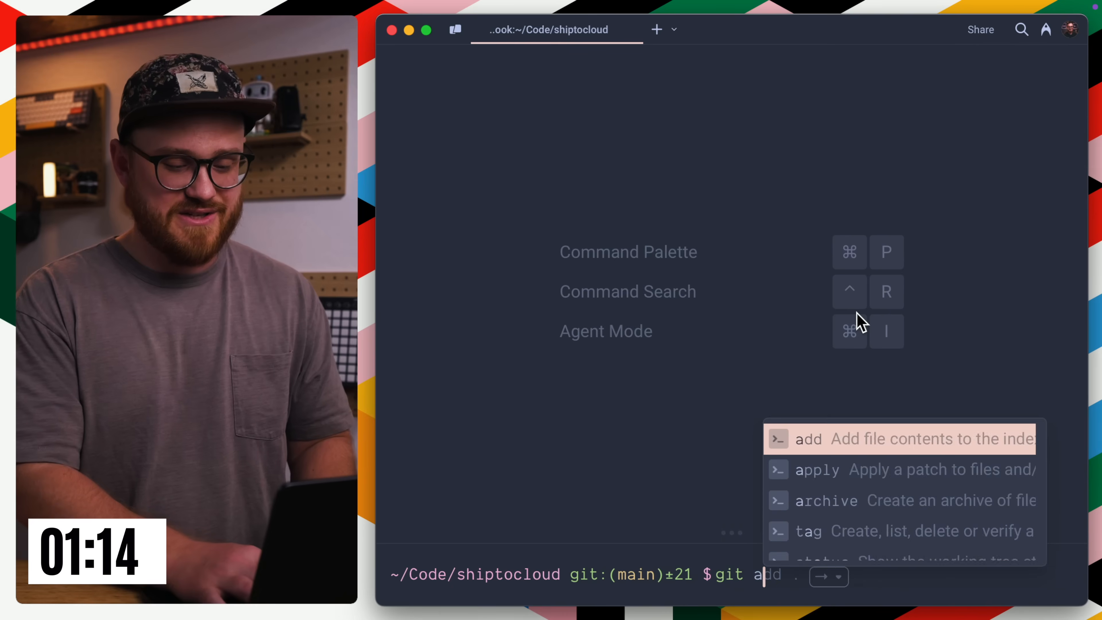
text(.editorconfig)
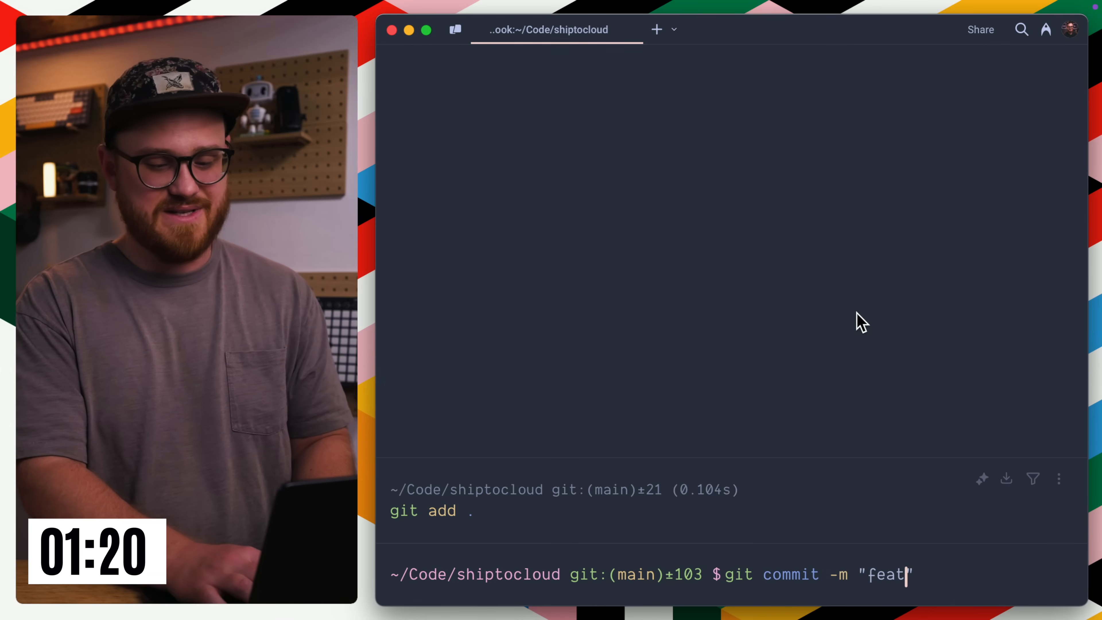
text(: init commit)
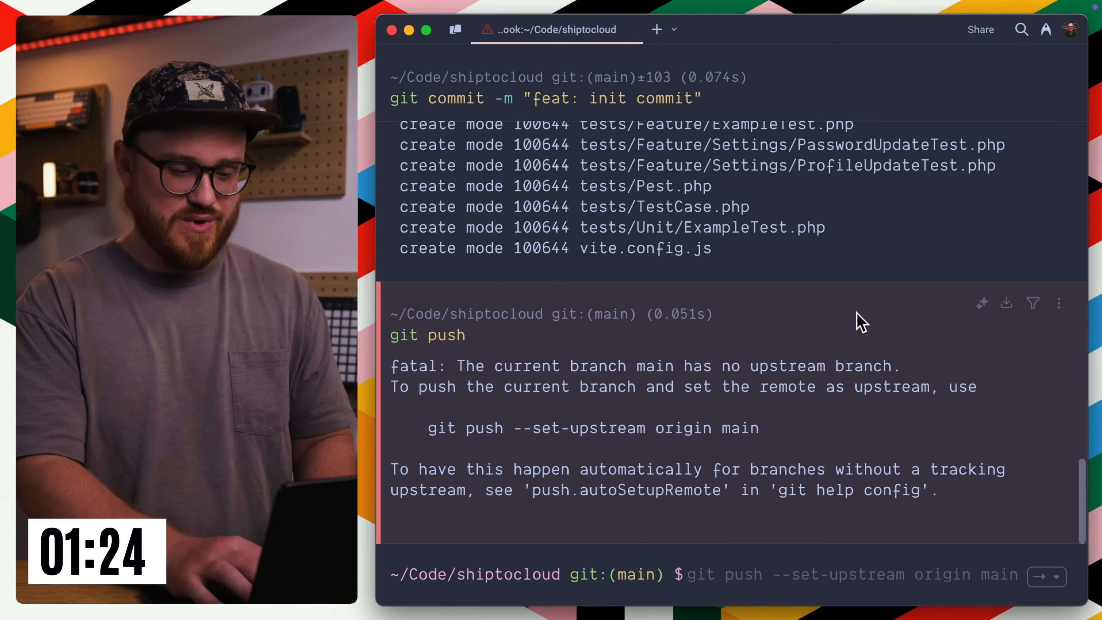
key(Return)
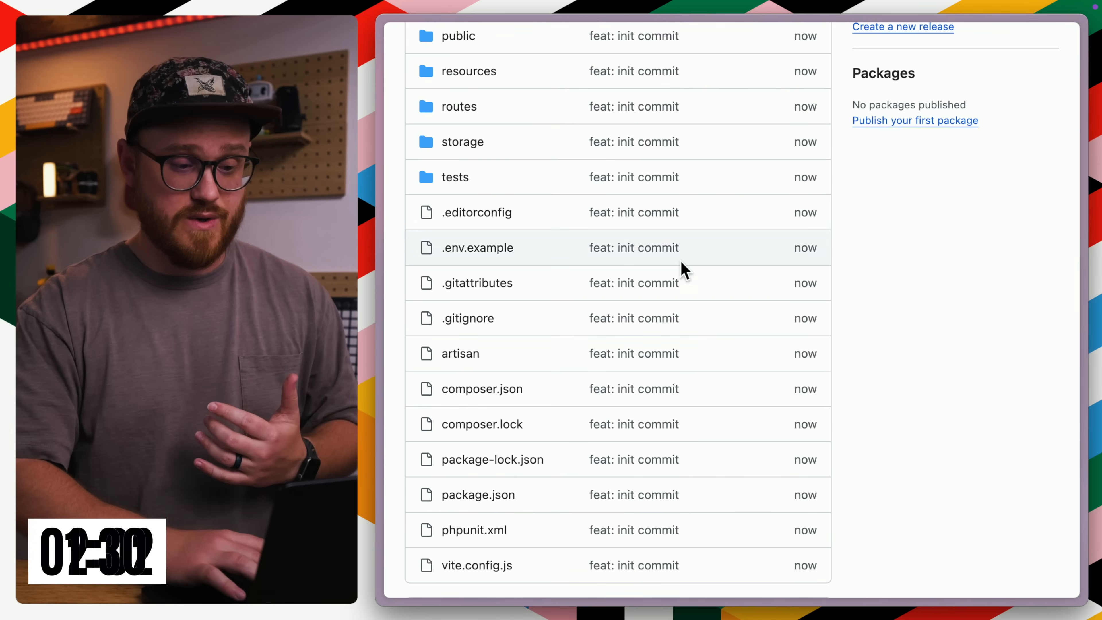
scroll(up, 3)
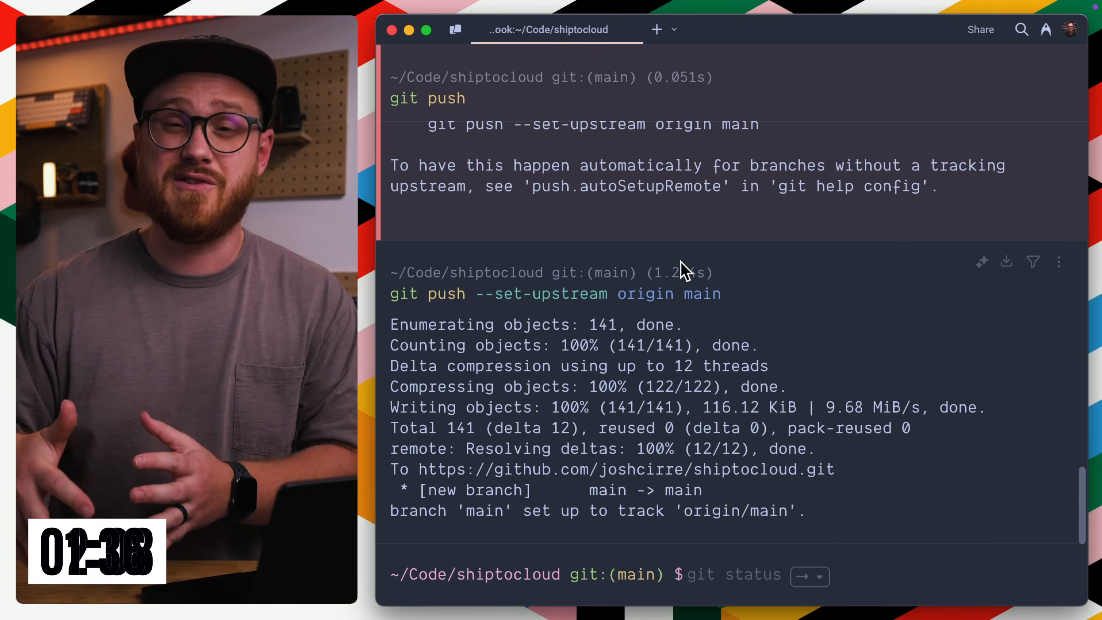
Start the local dev stack with composer dev, serving the app at 127.0.0.1:8000
text(composer dev)
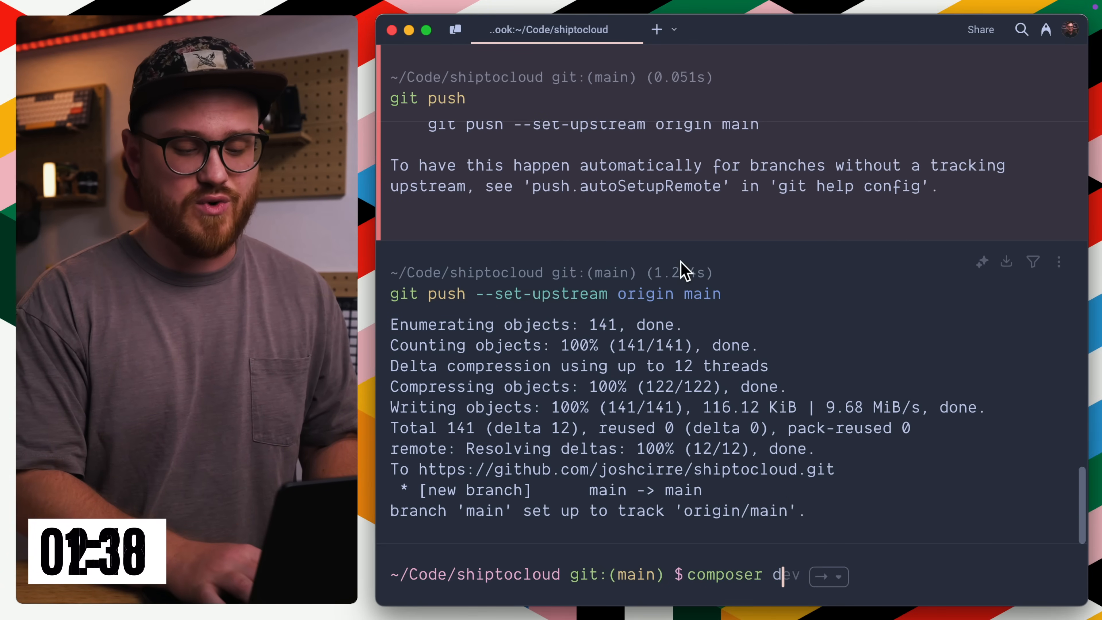
key(Return)
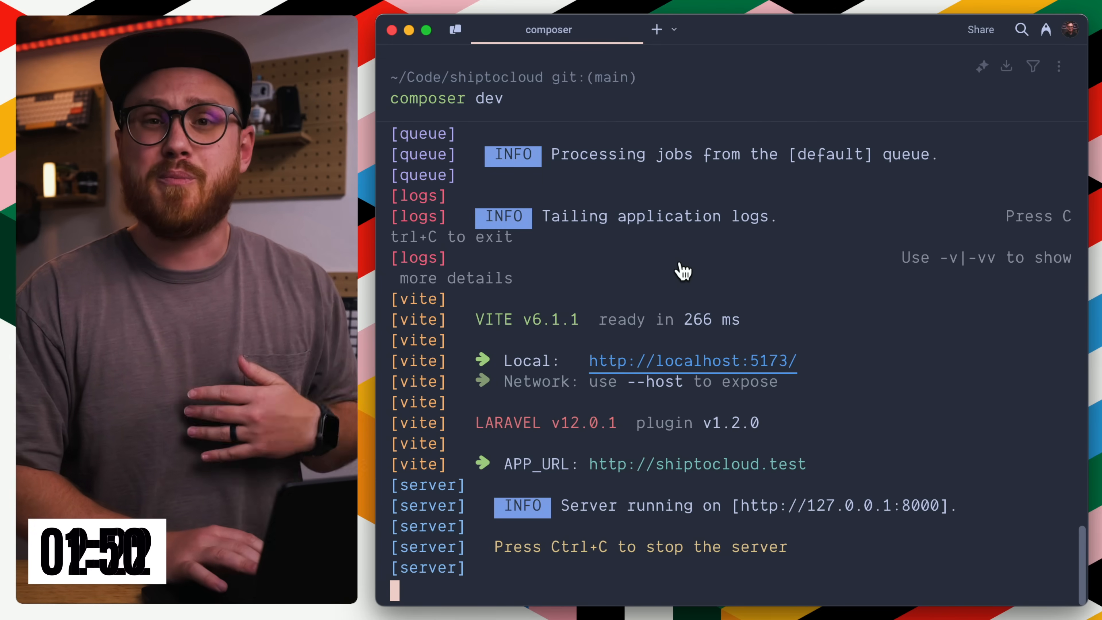
mouse_move(848, 453)
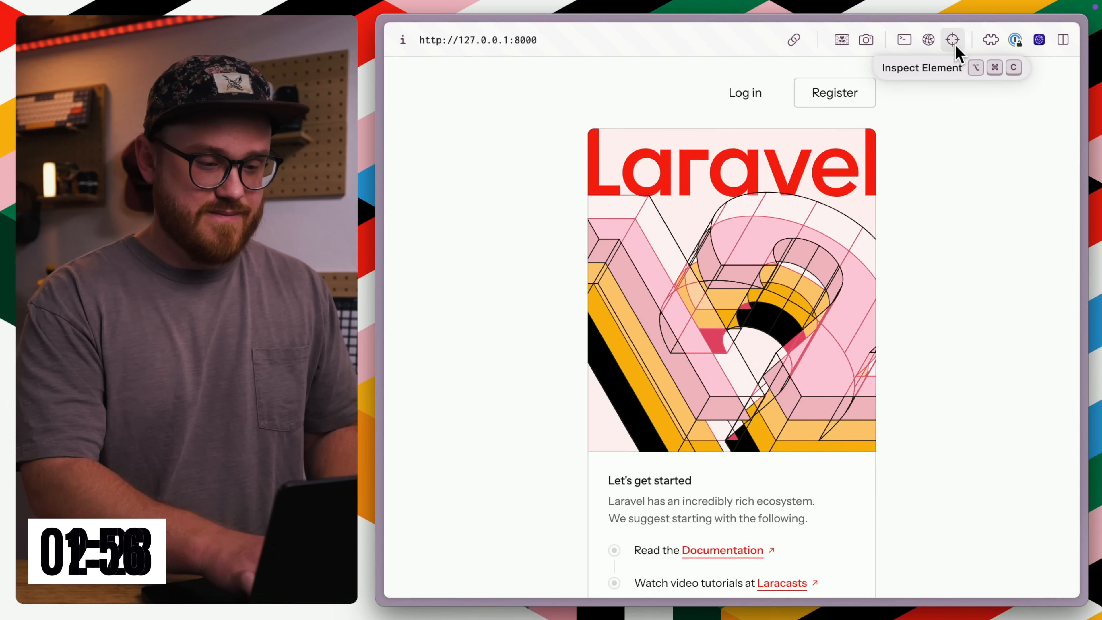
mouse_move(922, 217)
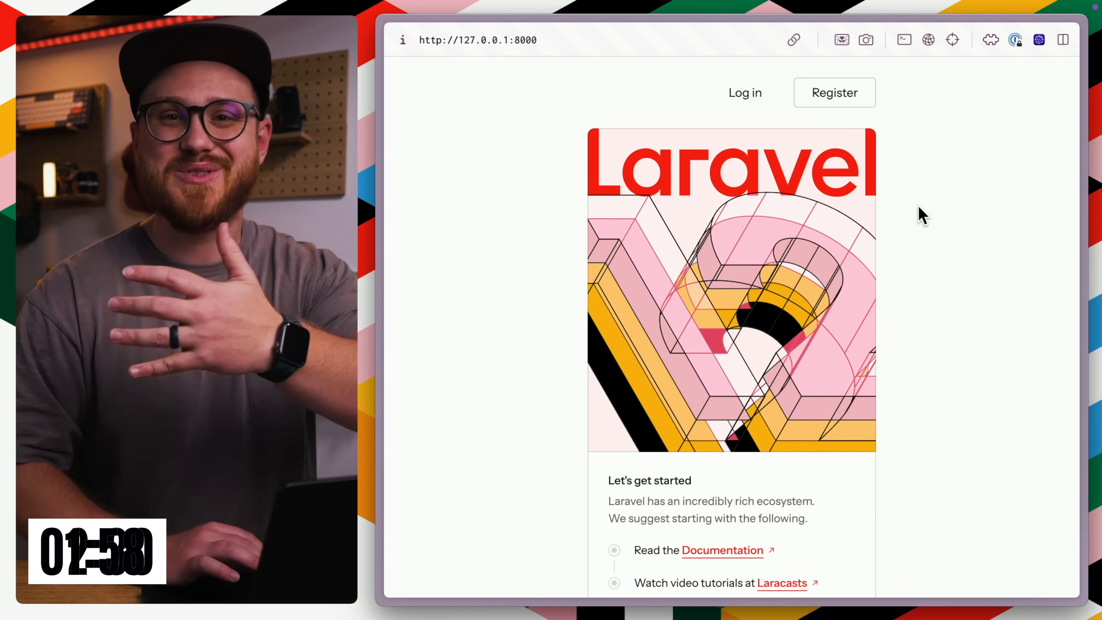
Navigate from the local welcome page to the Laravel Cloud sign-in page
click(833, 91)
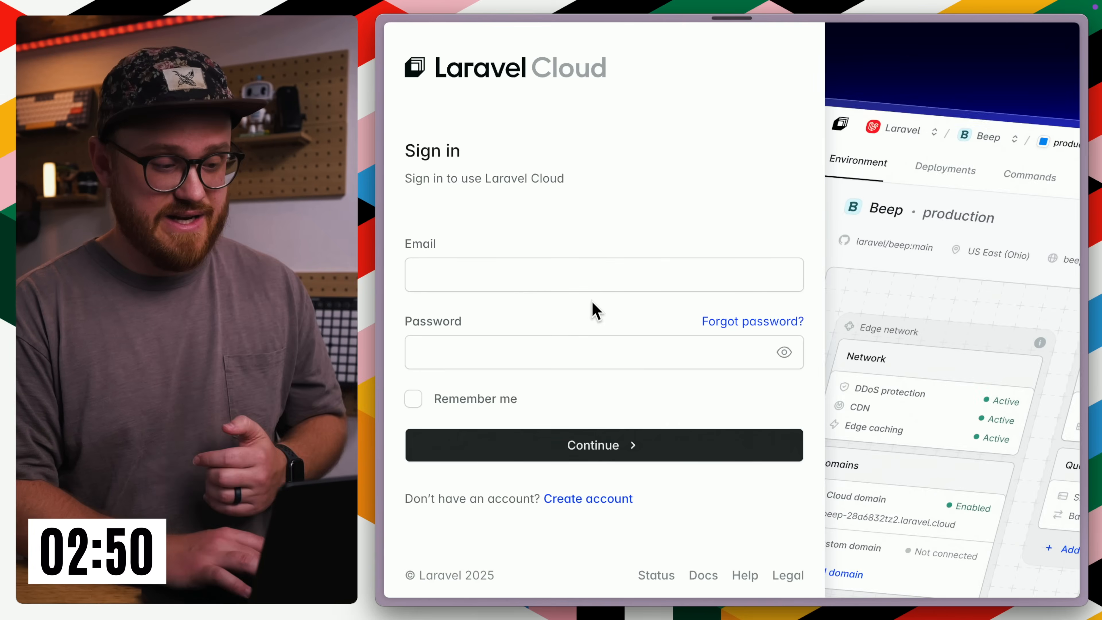
Start a new application and switch the source control provider to the other GitHub account
click(604, 445)
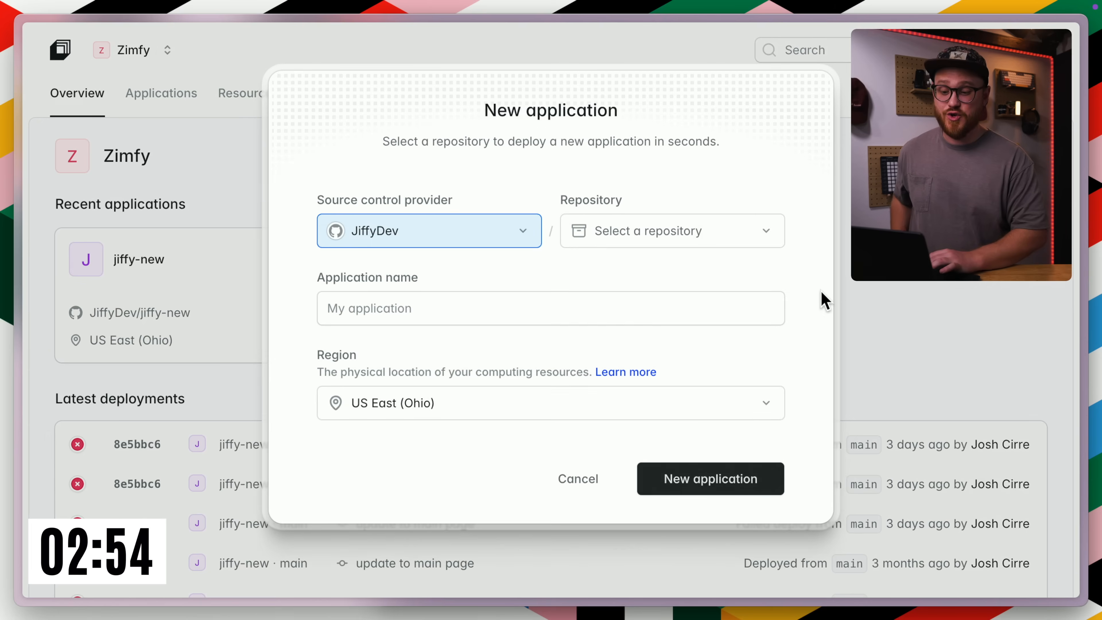
click(428, 231)
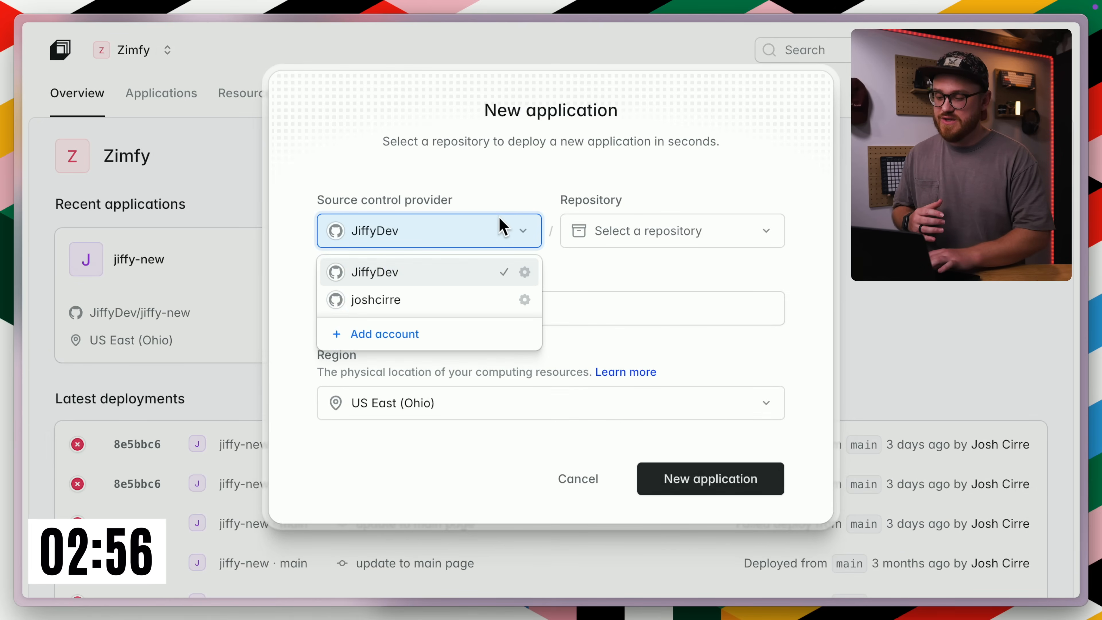
click(376, 300)
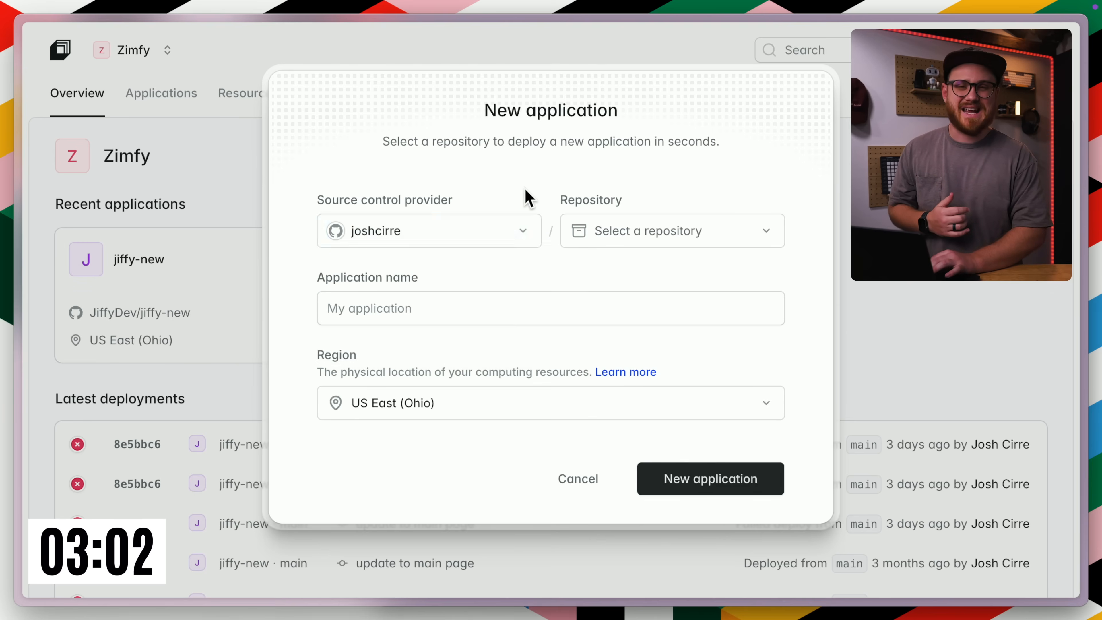
click(428, 230)
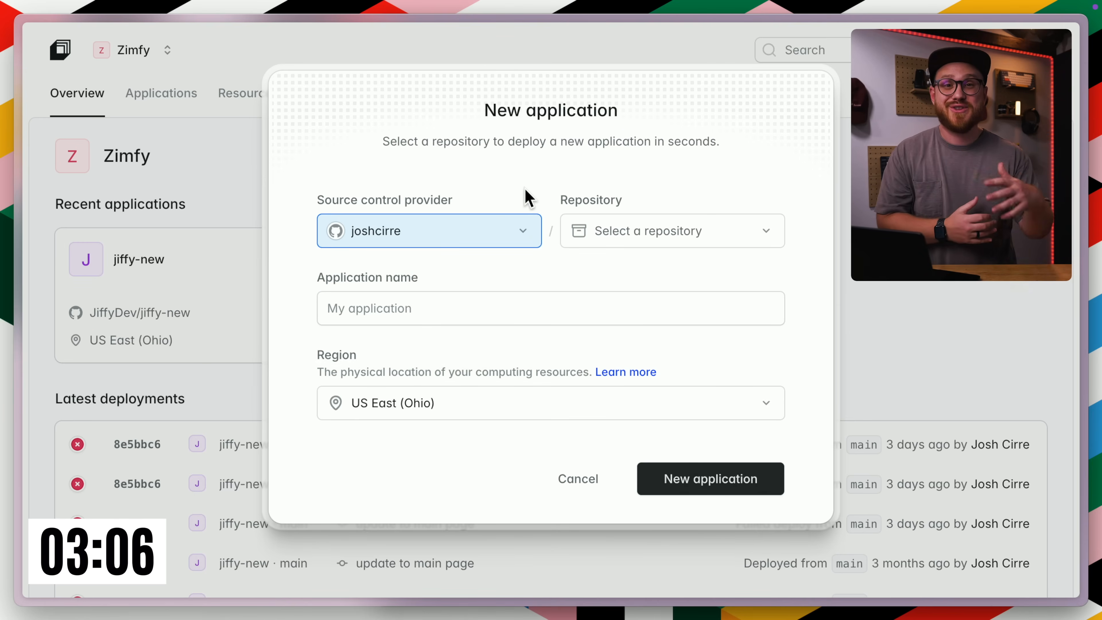
mouse_move(632, 239)
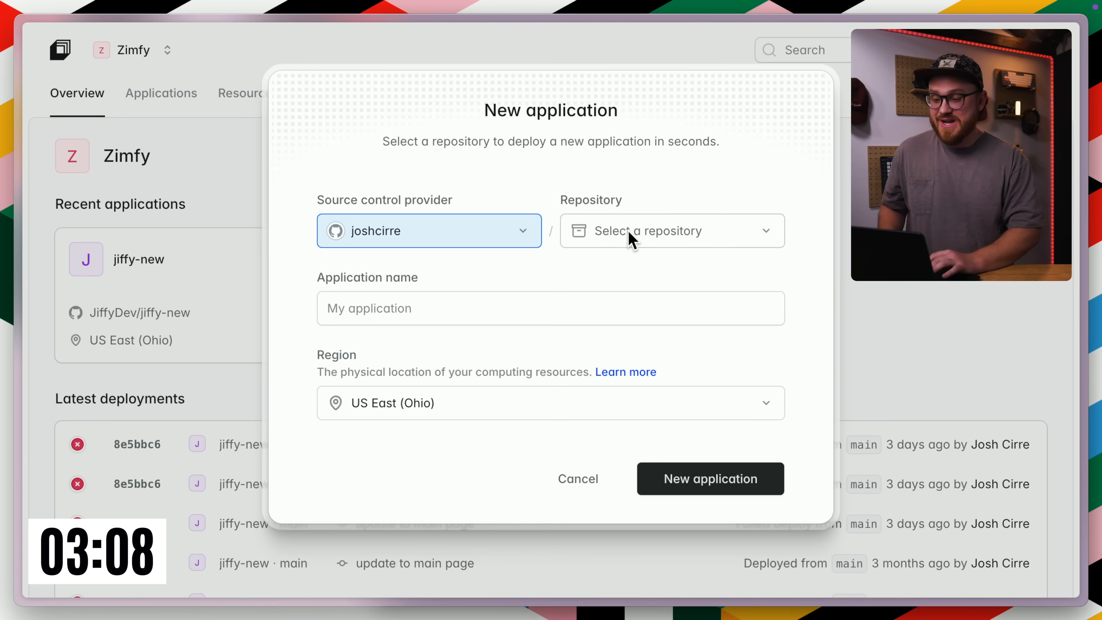
Select the shiptocloud repository, keep US East (Ohio), and create the application
click(671, 231)
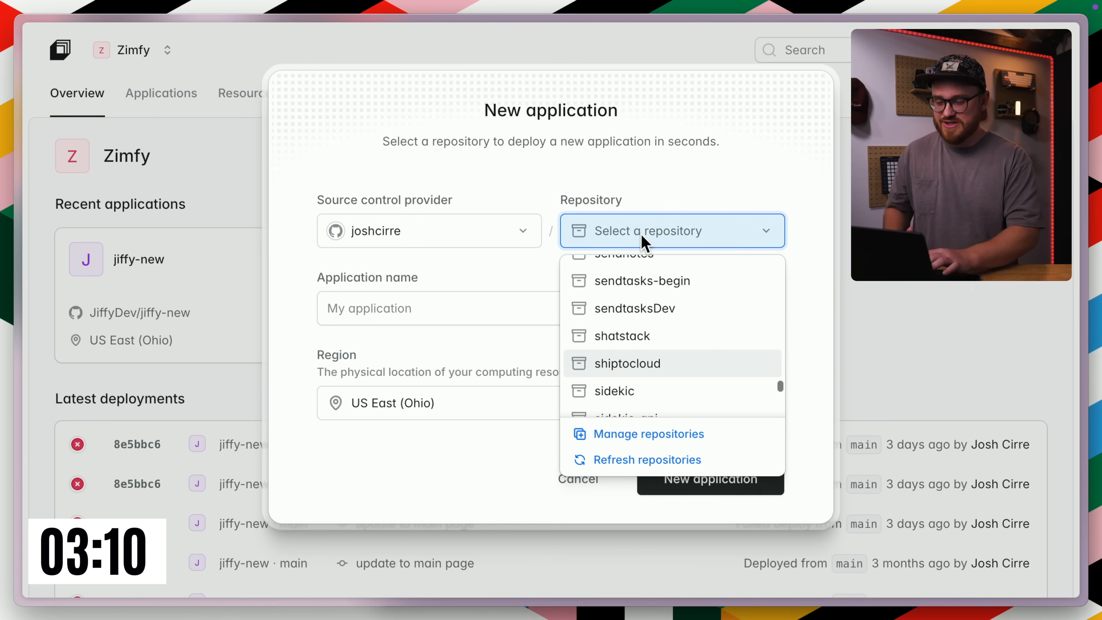
click(625, 363)
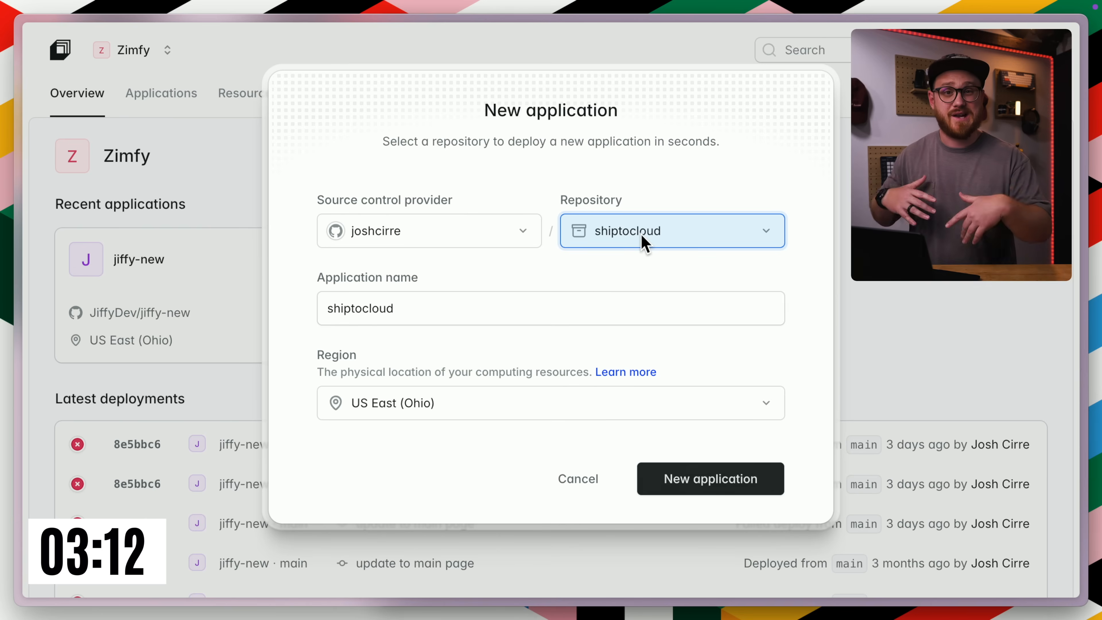
mouse_move(627, 401)
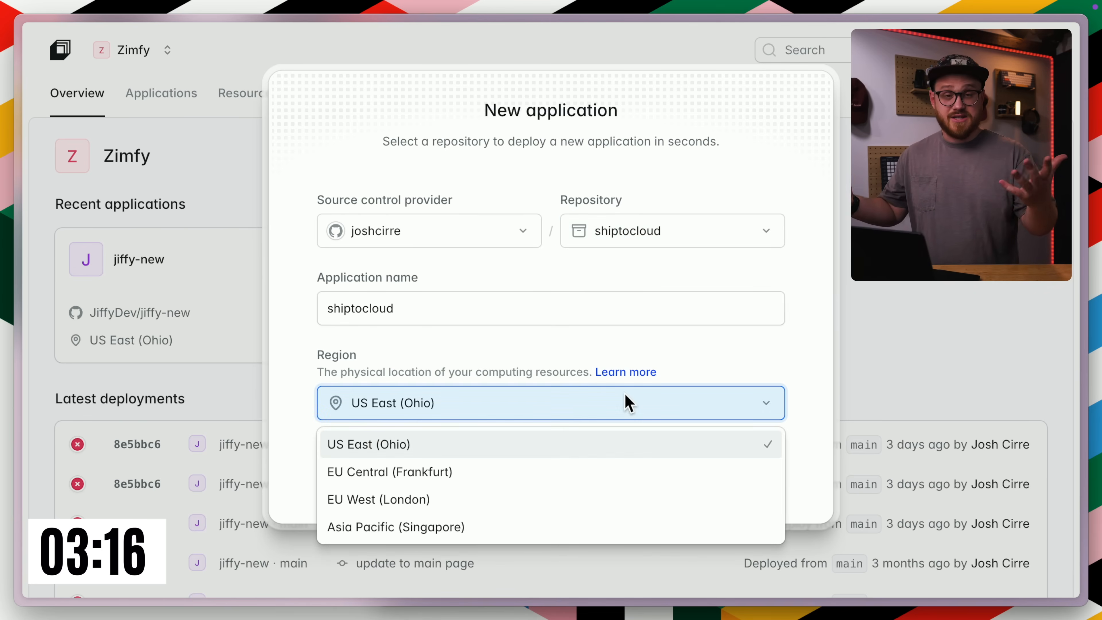
click(367, 444)
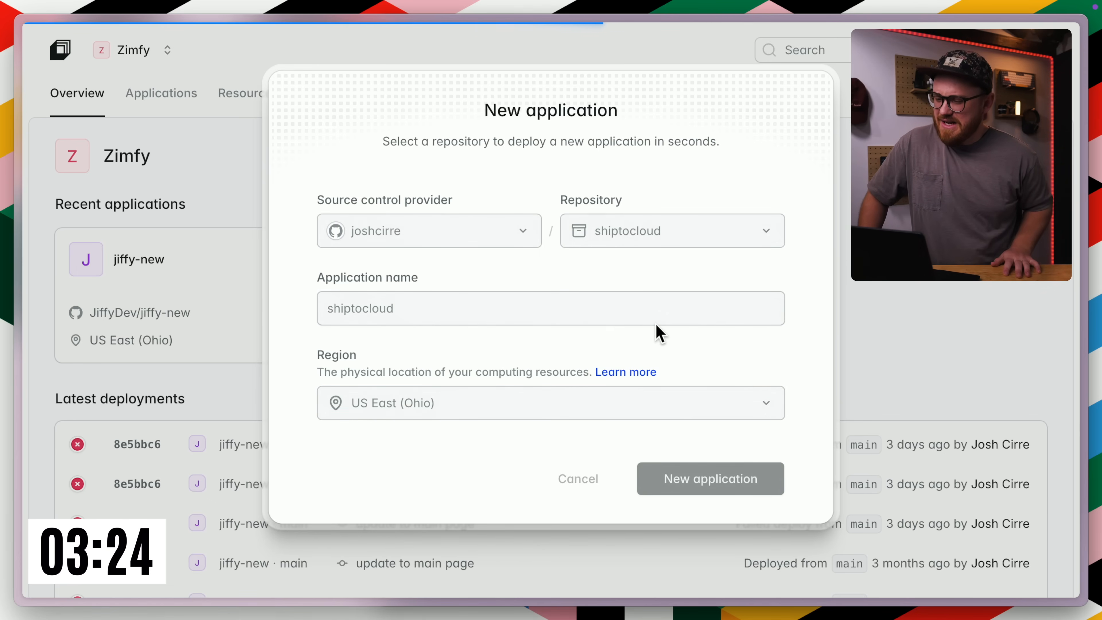
click(710, 479)
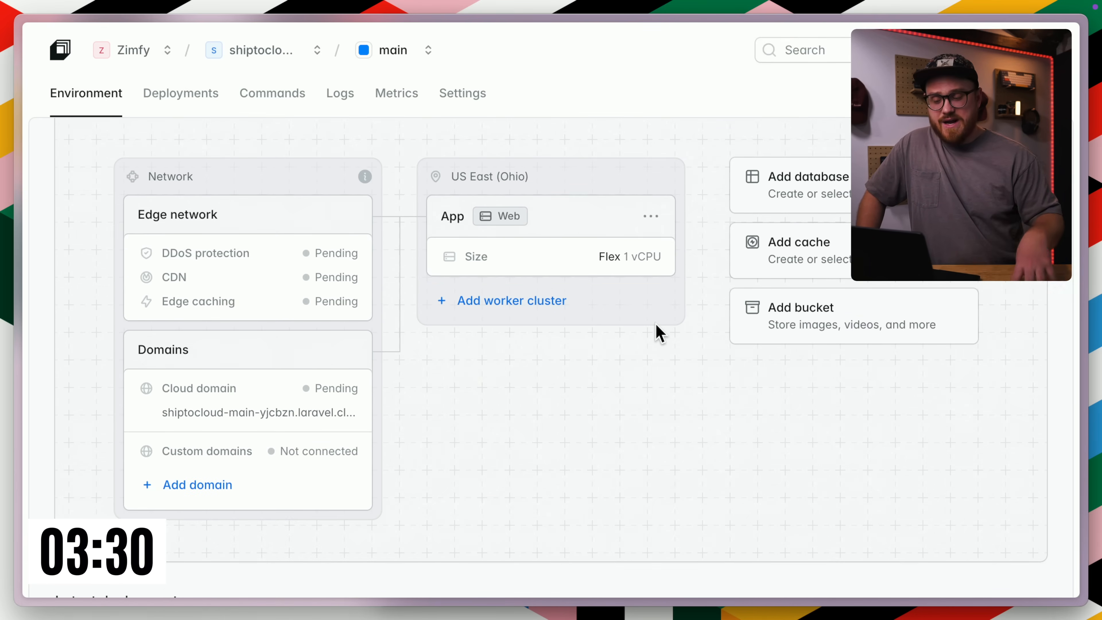
mouse_move(836, 200)
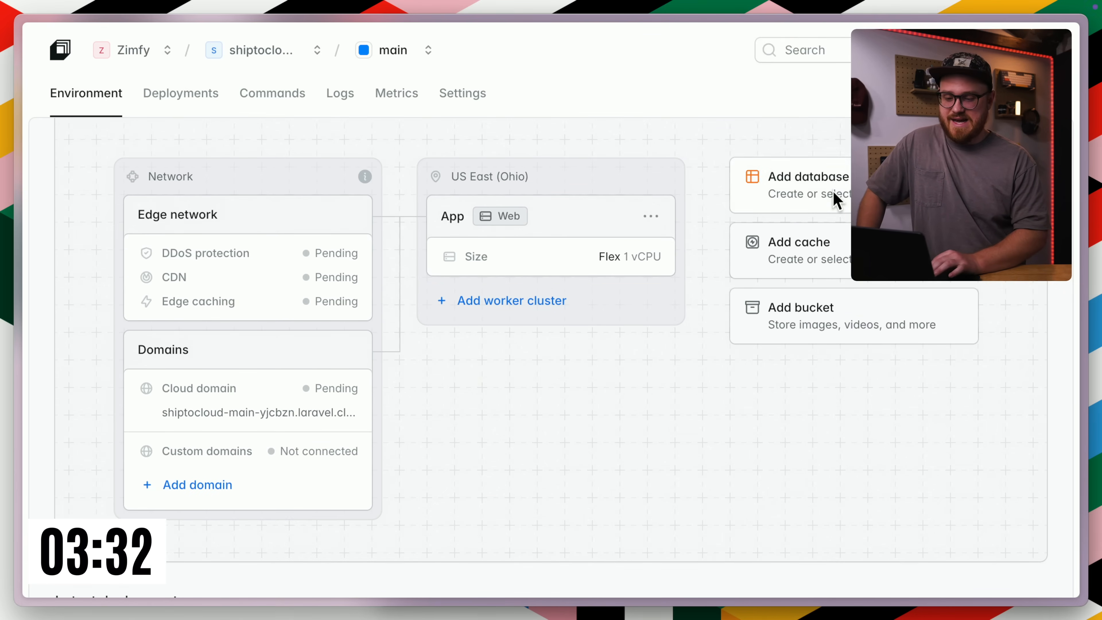
Add a Serverless Postgres 17 cluster shiptocloud with database main to the environment
click(808, 176)
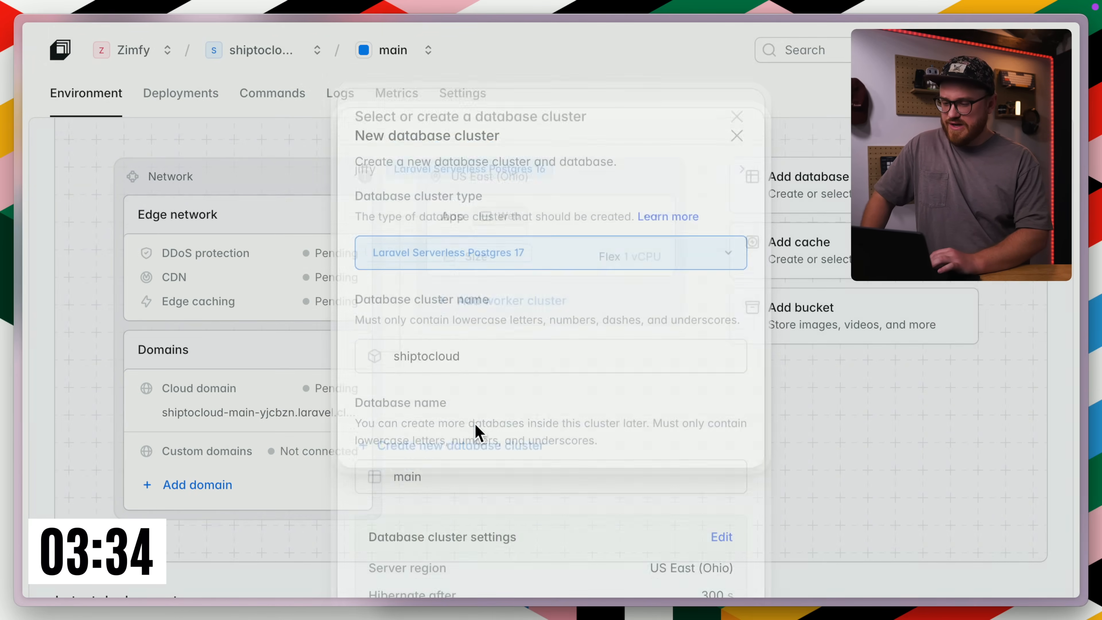
scroll(down, 3)
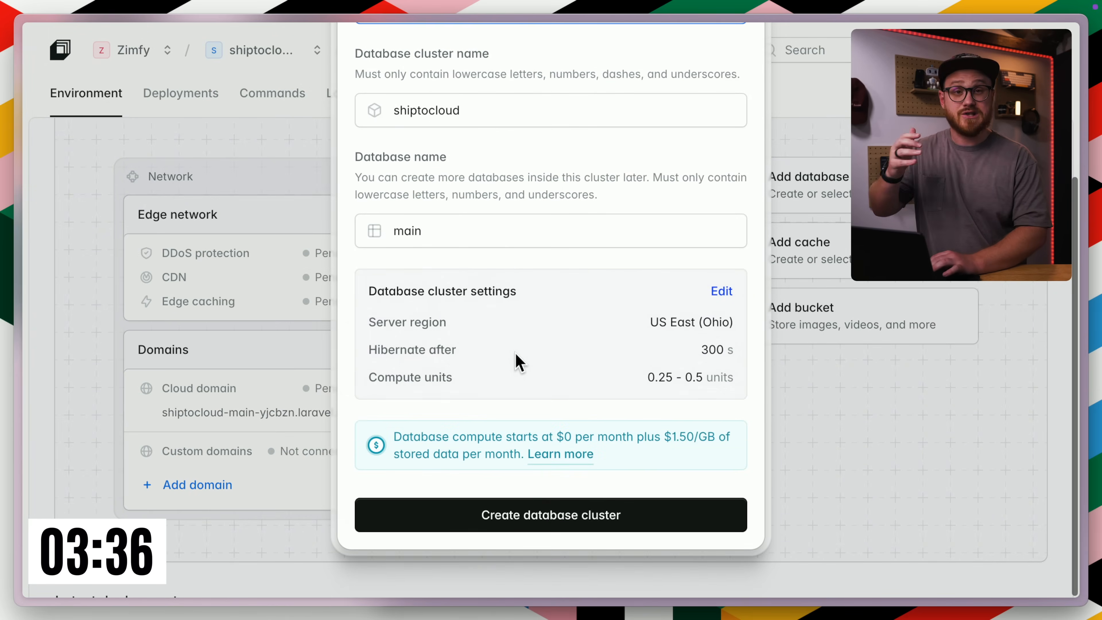
mouse_move(689, 338)
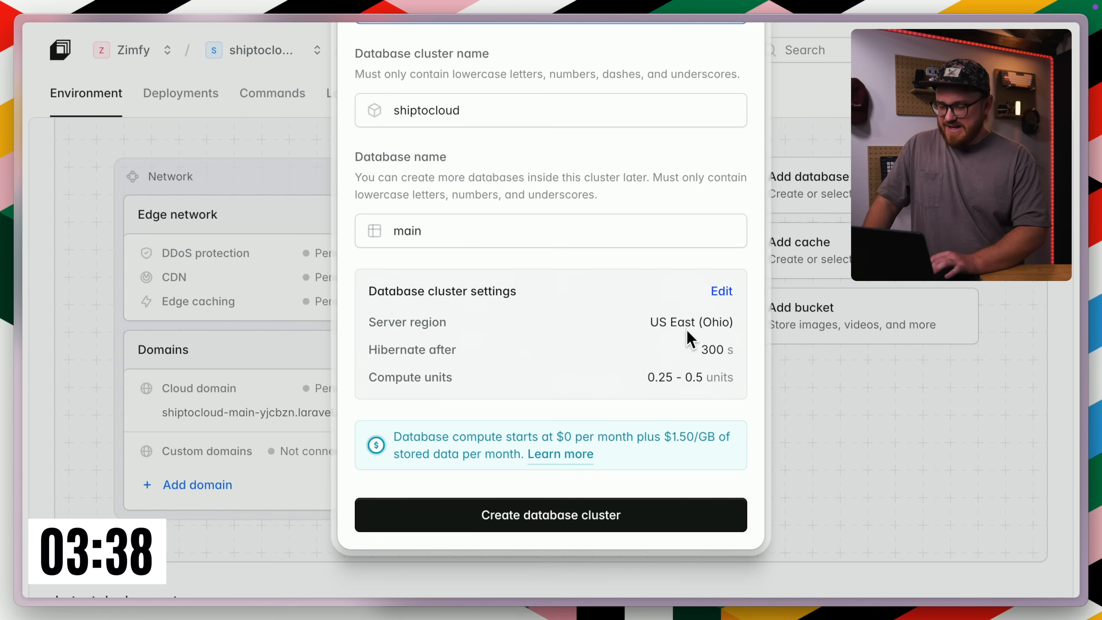
click(551, 515)
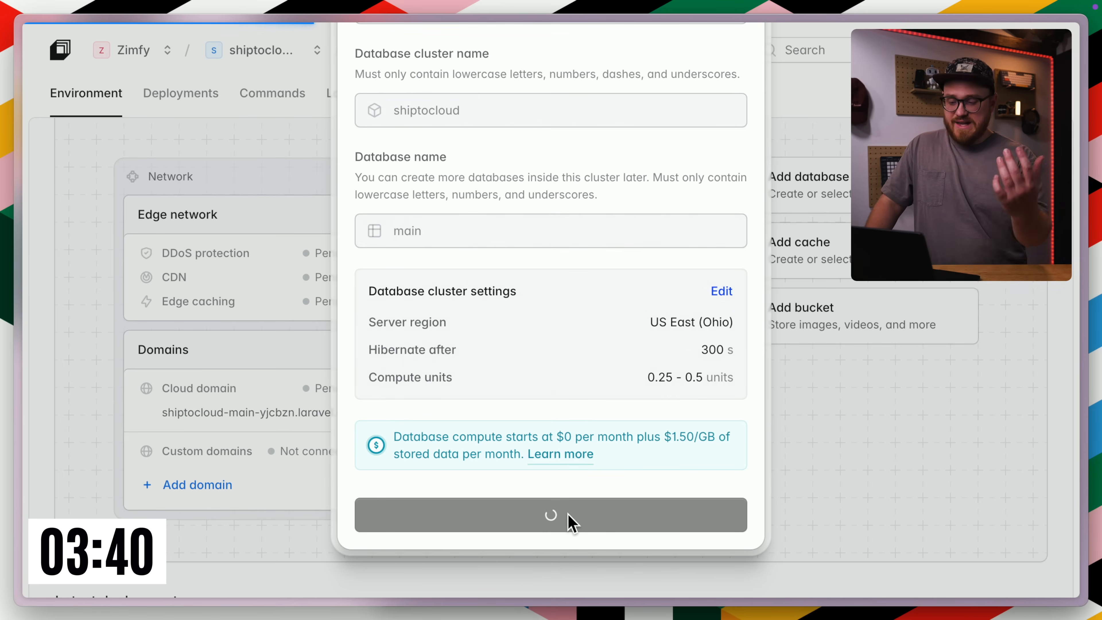
click(551, 514)
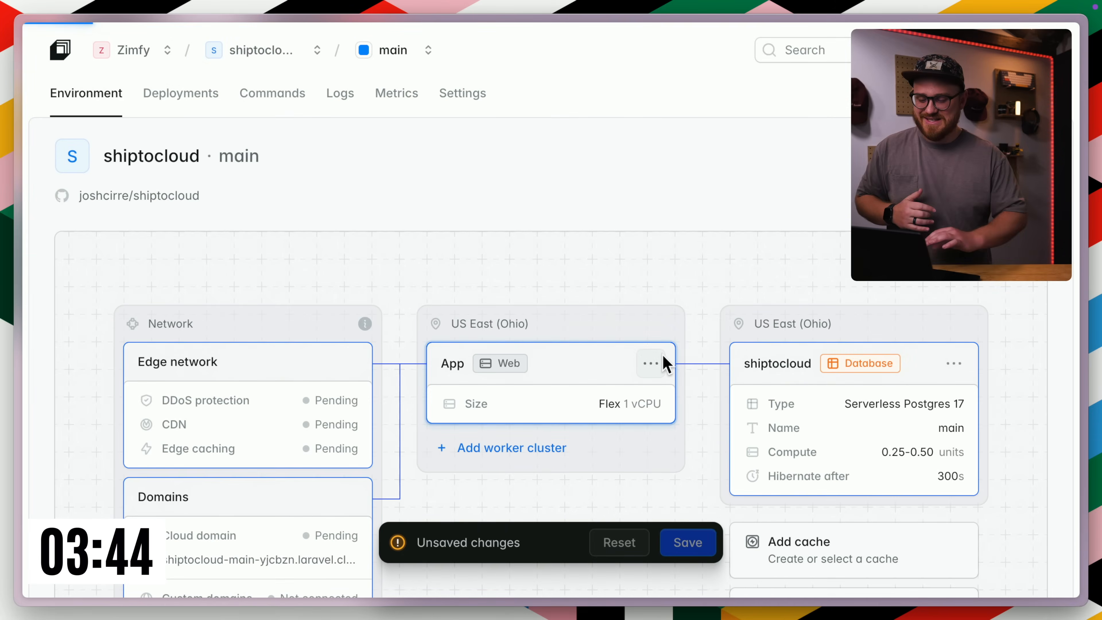
Save the environment and select the deploy command php artisan migrate --force in Deployments settings
click(687, 541)
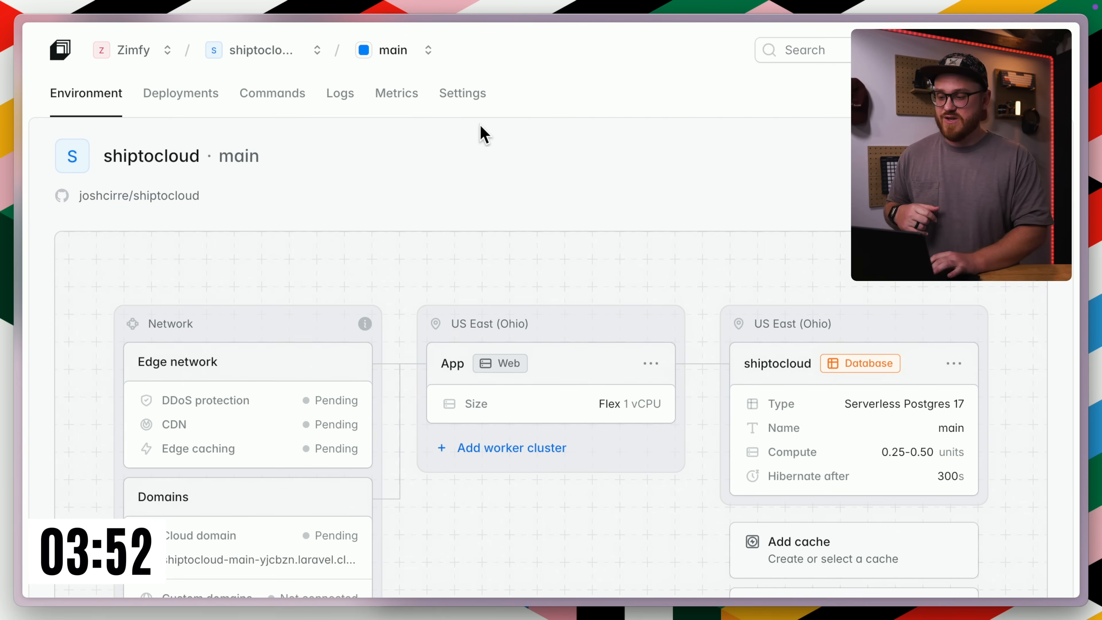
click(463, 93)
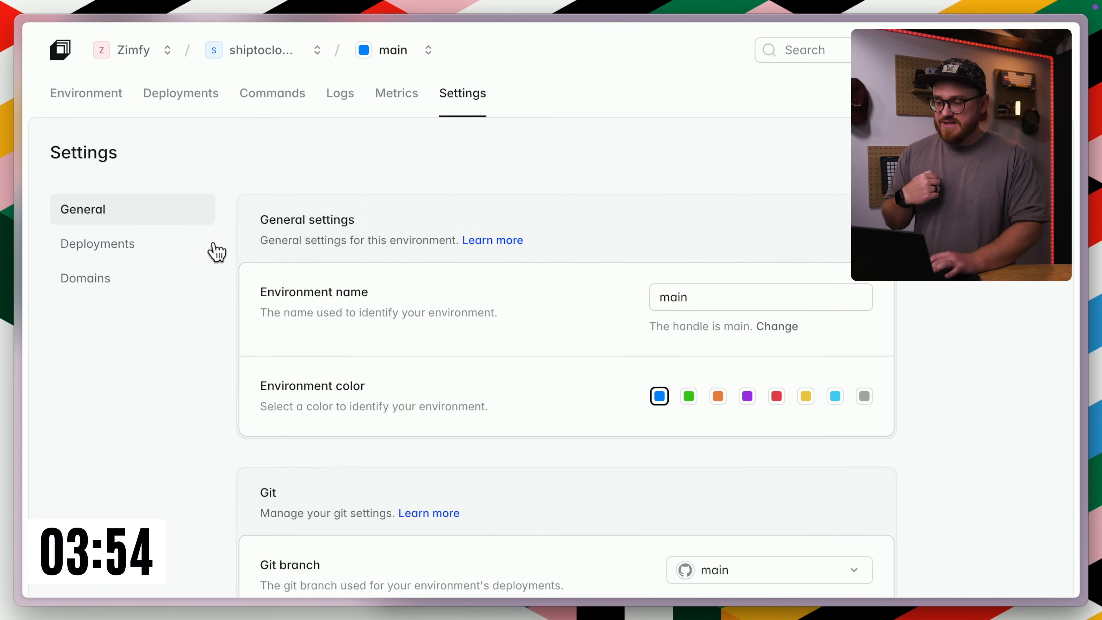
click(97, 243)
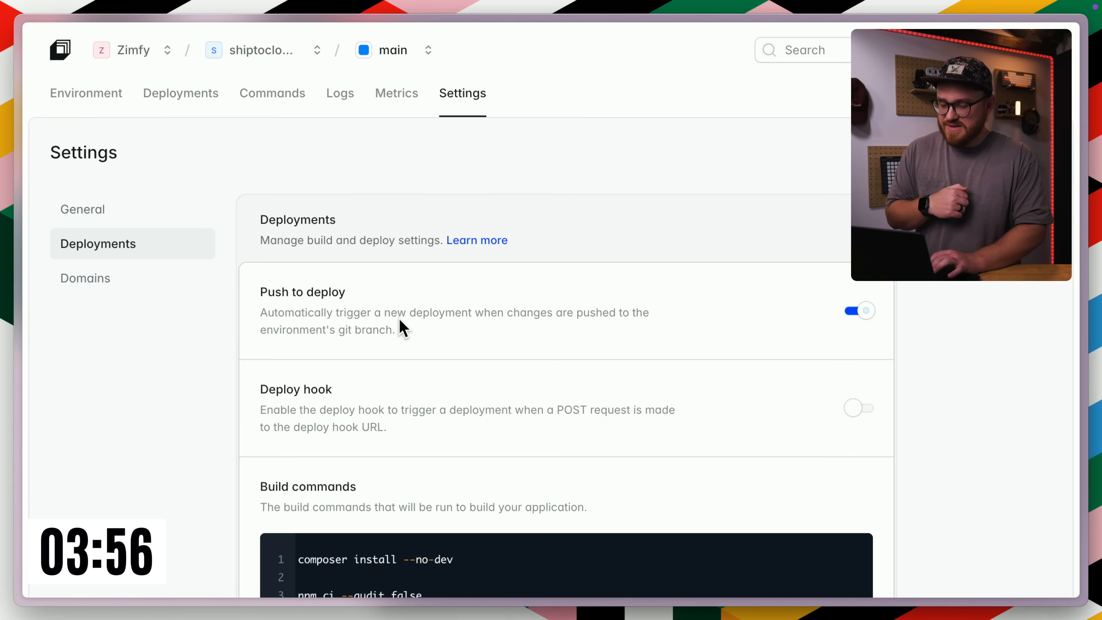
scroll(down, 3)
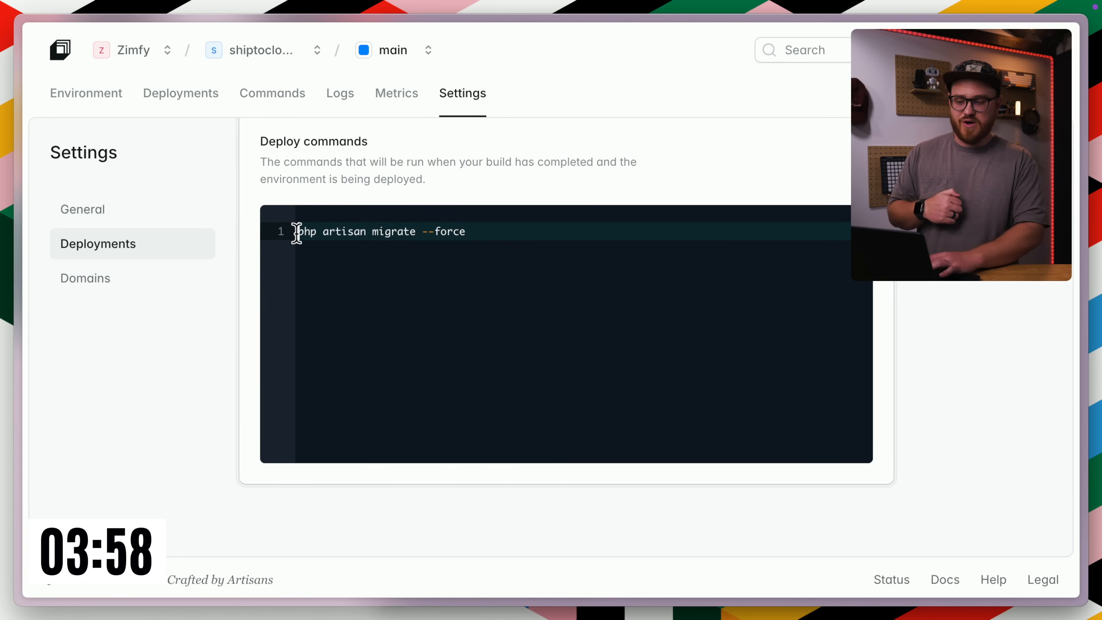
triple_click(351, 232)
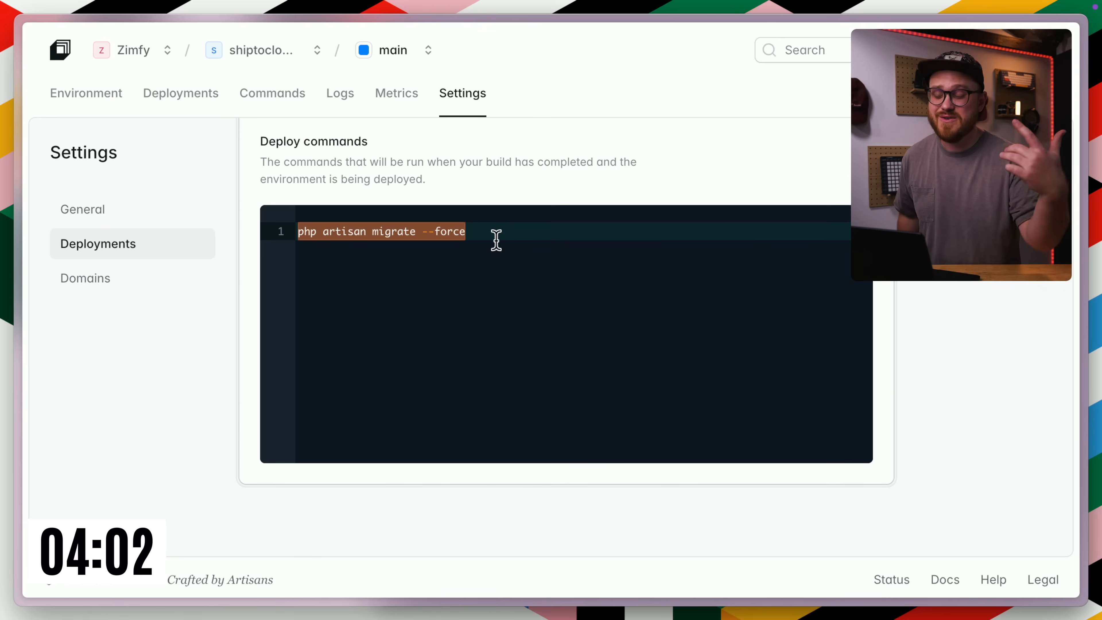
mouse_move(86, 93)
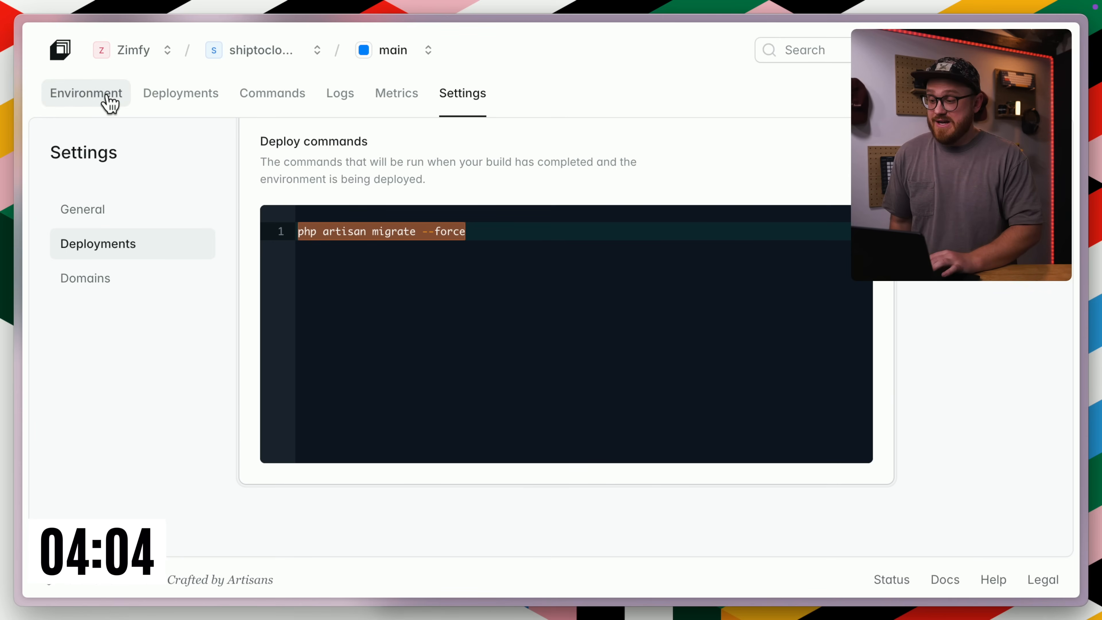
Deploy the main environment from the Environment overview
click(85, 93)
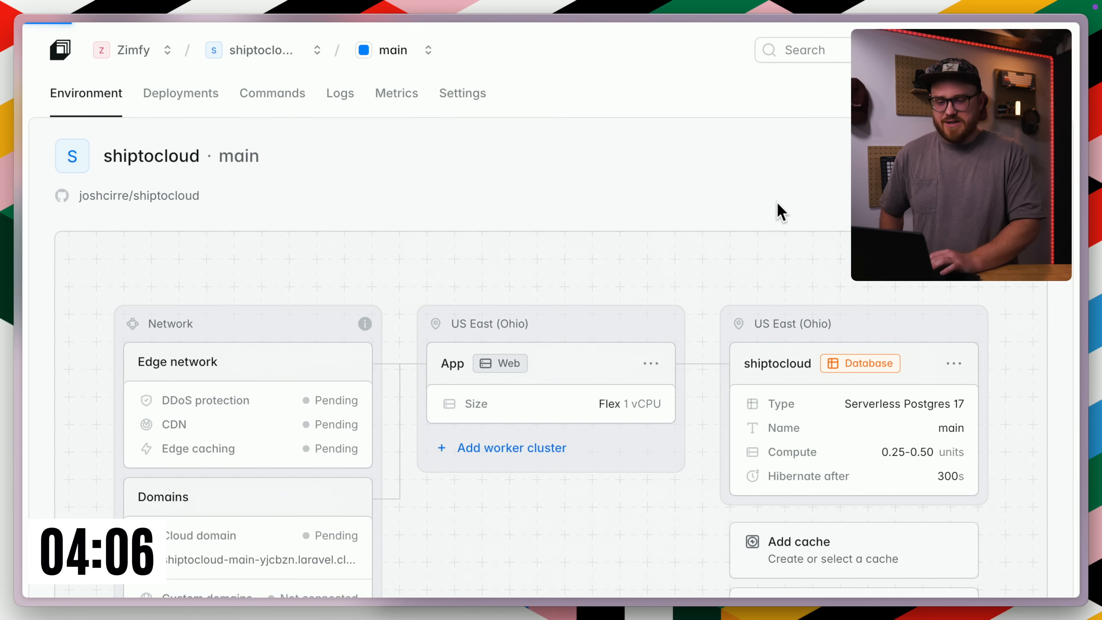
click(181, 93)
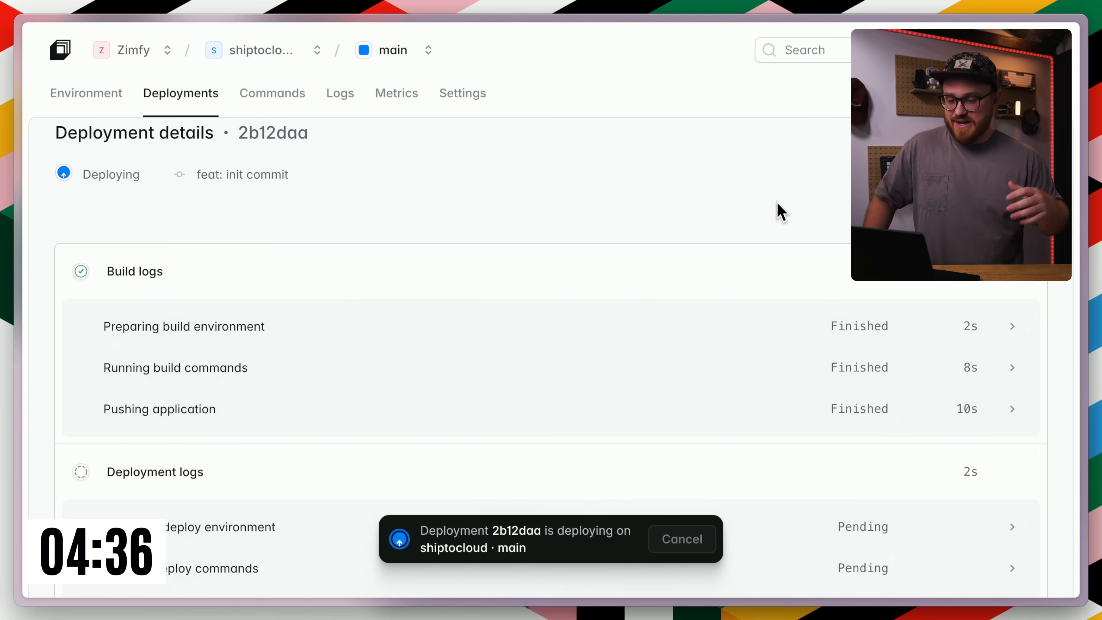
mouse_move(523, 260)
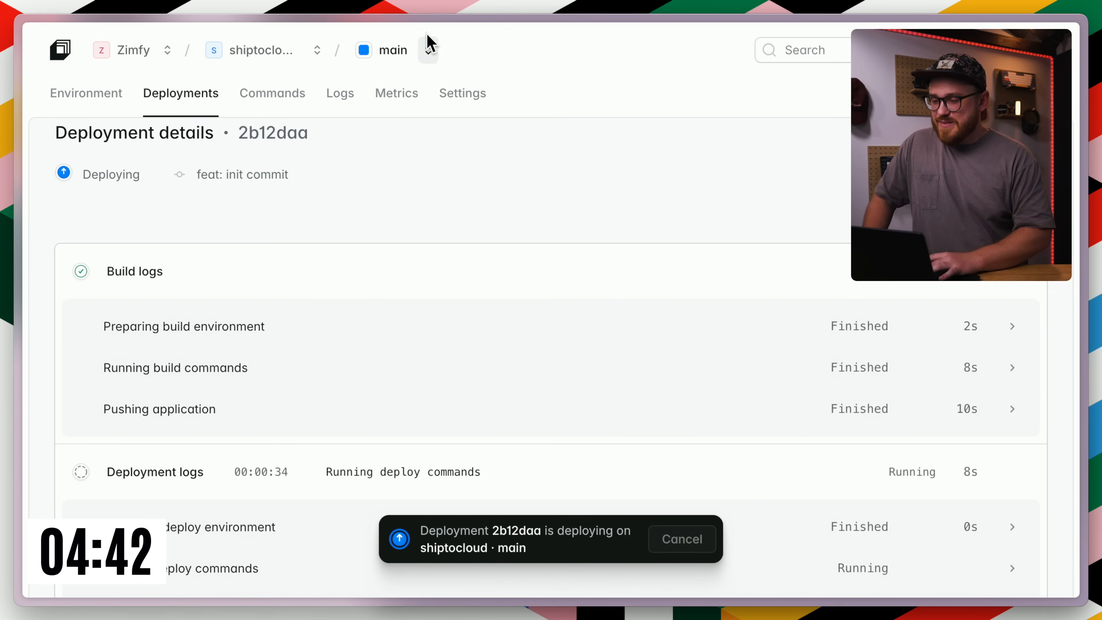
mouse_move(480, 176)
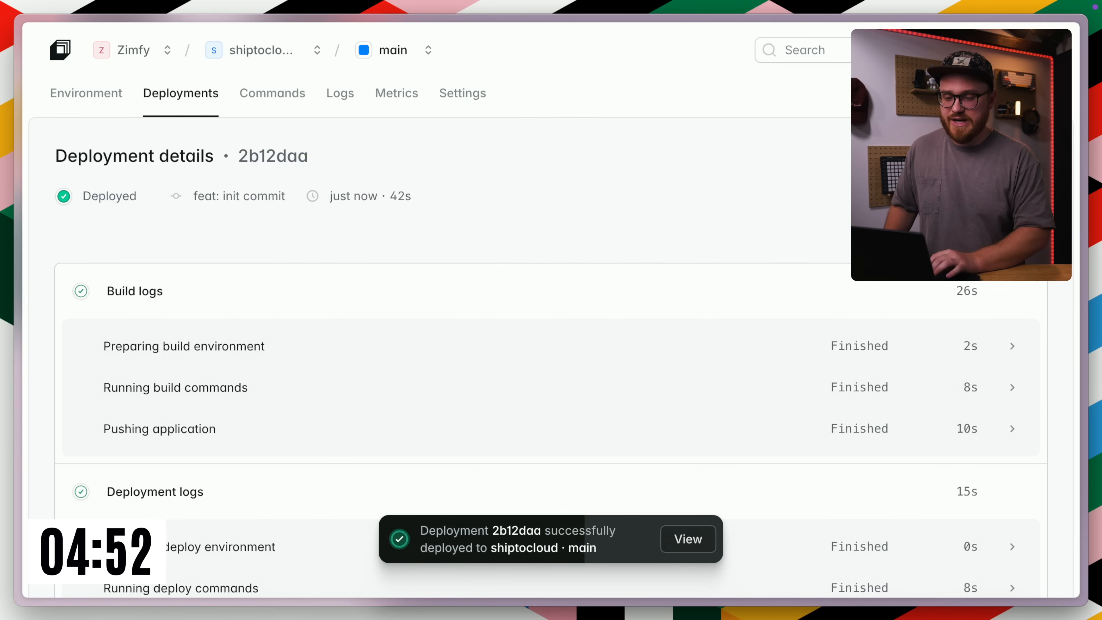
Open the deployed app and register a new account with the josh@ email
click(686, 539)
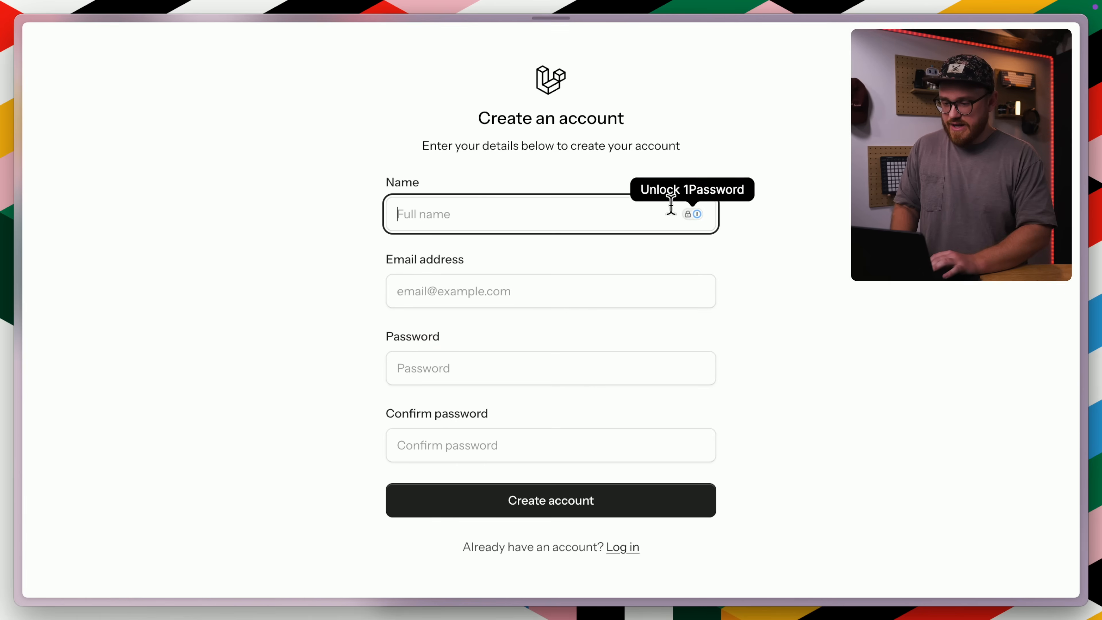
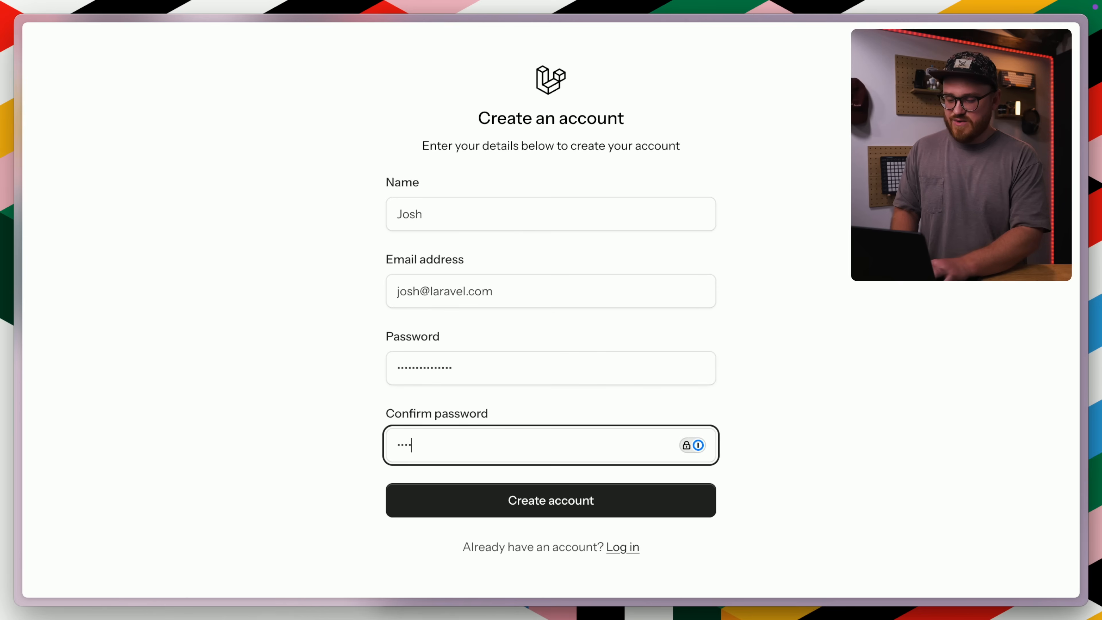
click(550, 499)
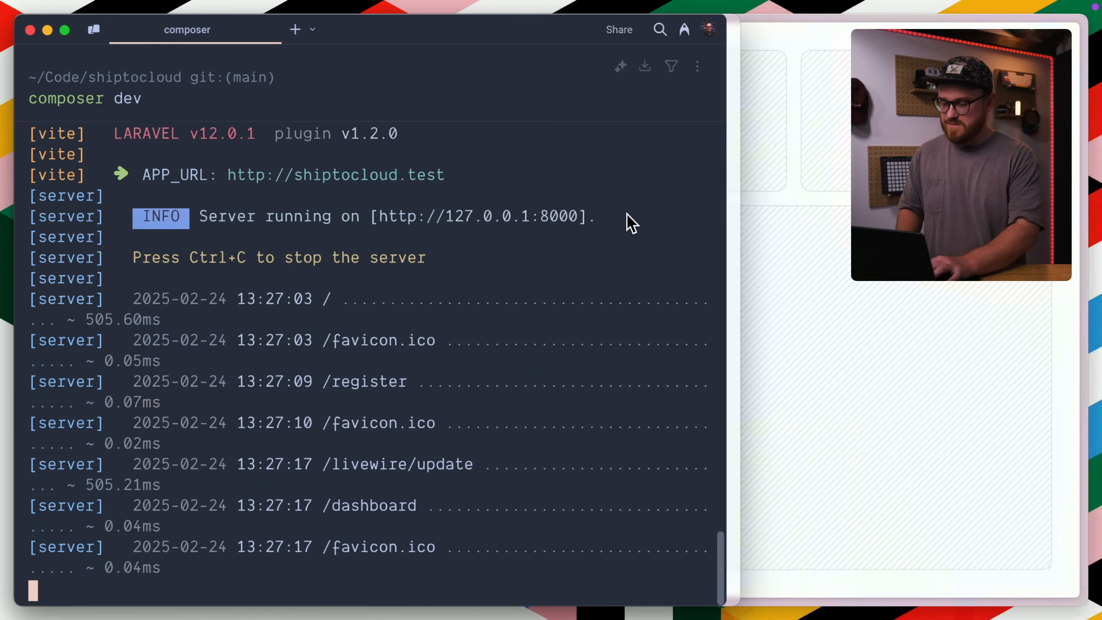
In a new Warp tab, enter 'code .' to open the project in VS Code
click(466, 29)
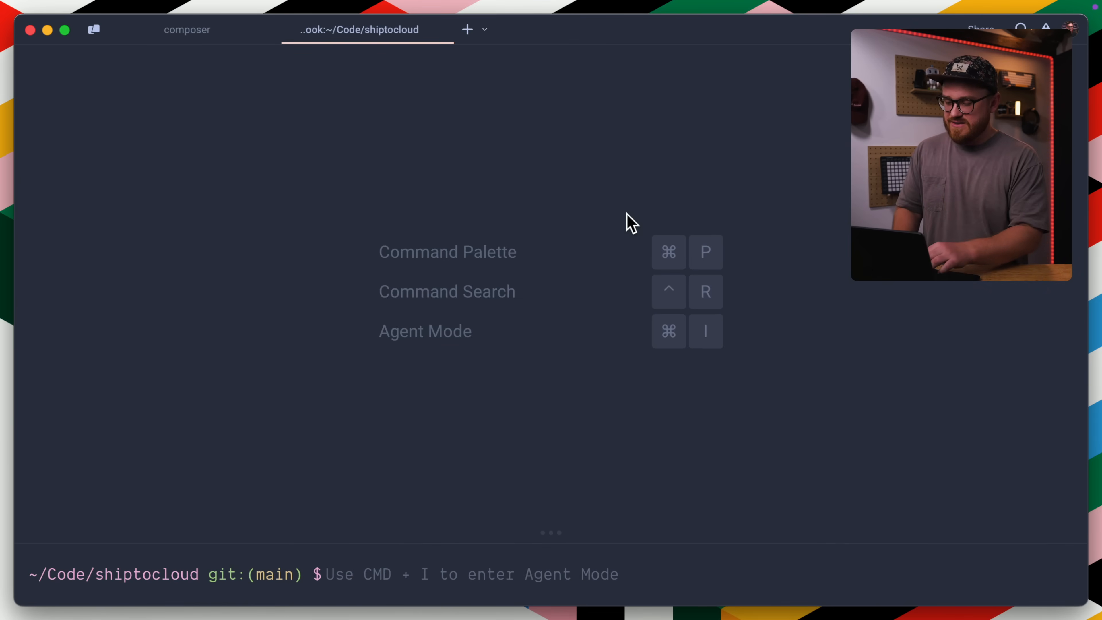
text(code .)
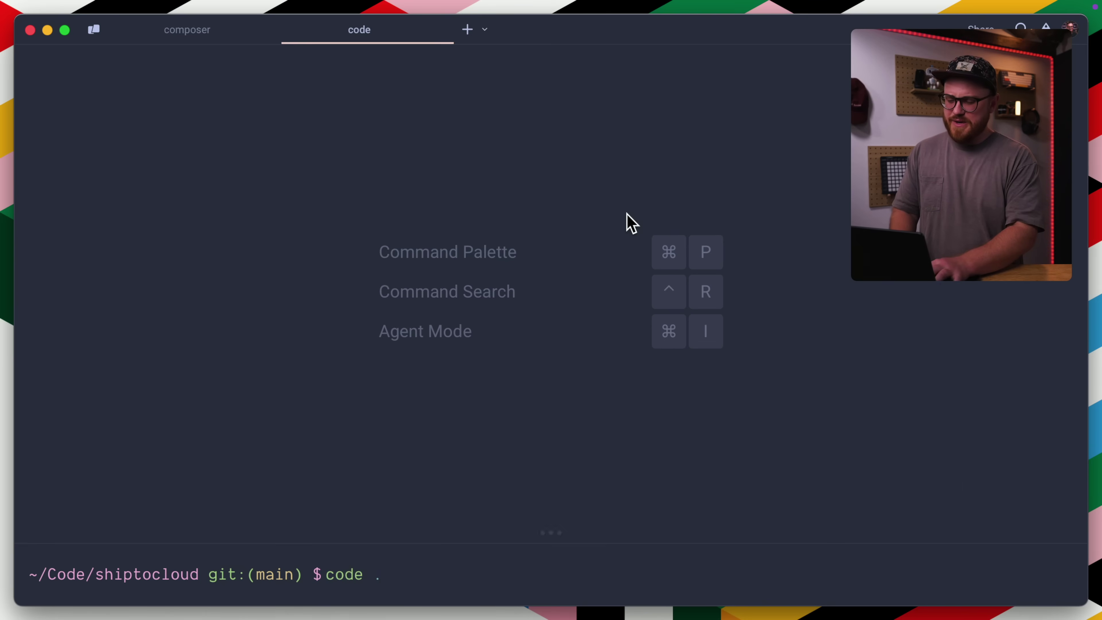
Open the project in VS Code and bring up dashboard.blade.php via file search
key(Return)
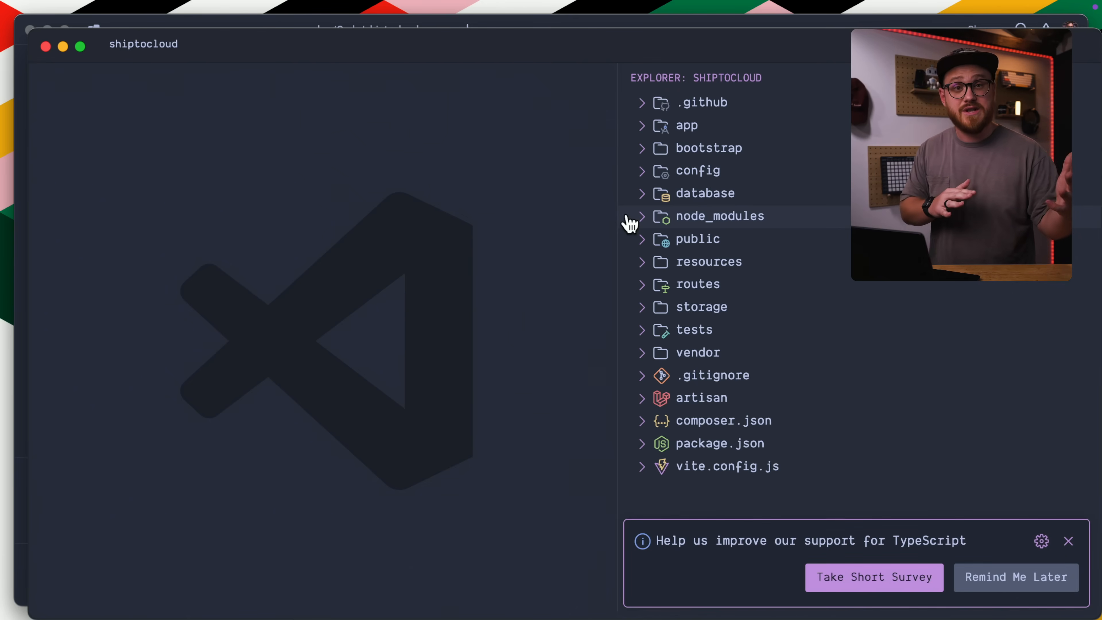
text(d)
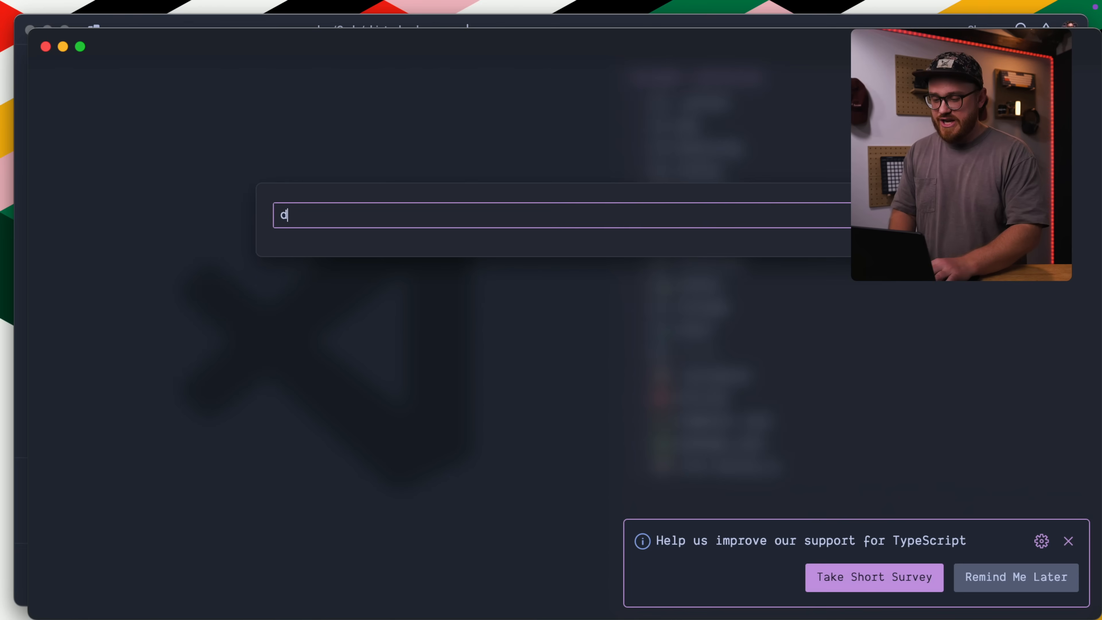
text(ashboard)
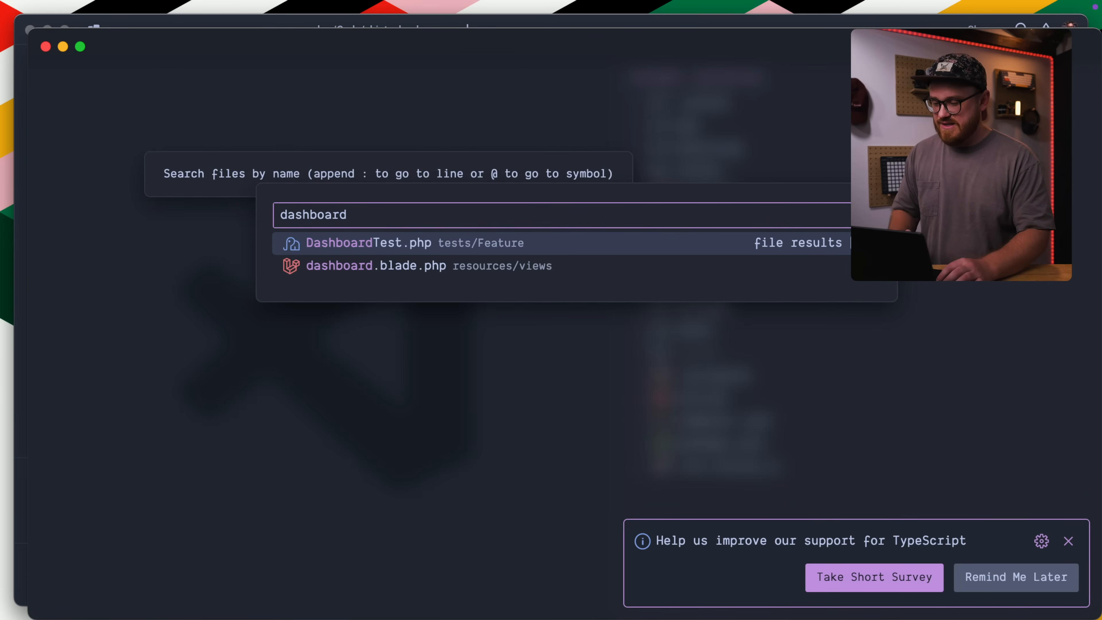
click(375, 266)
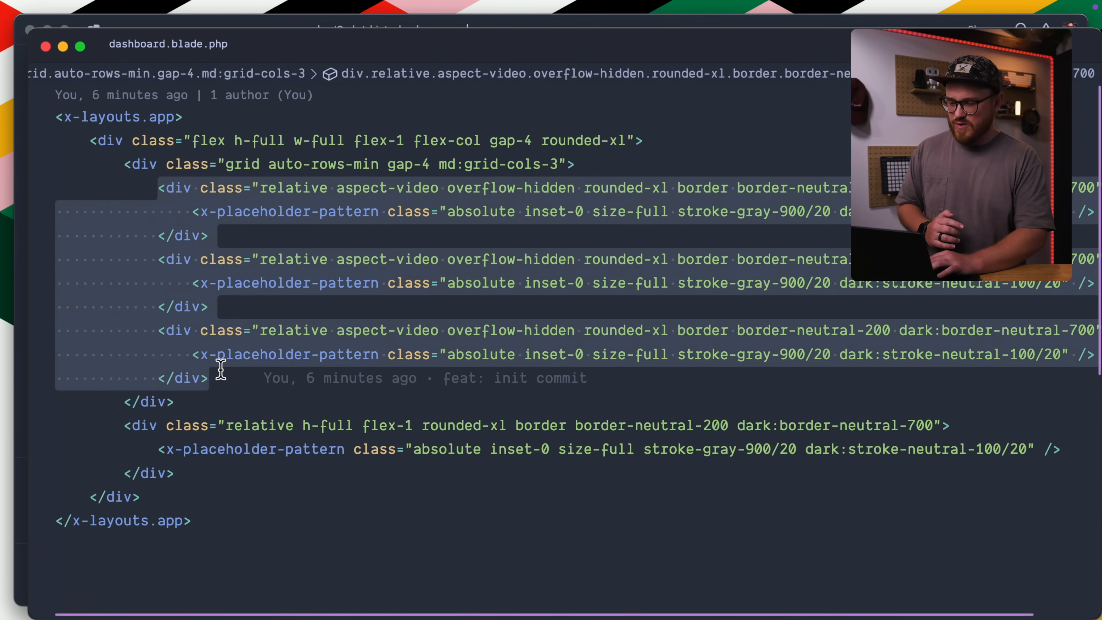
Replace the three placeholder cards with a paragraph <p>Hi there YouTube!</p>
text(H)
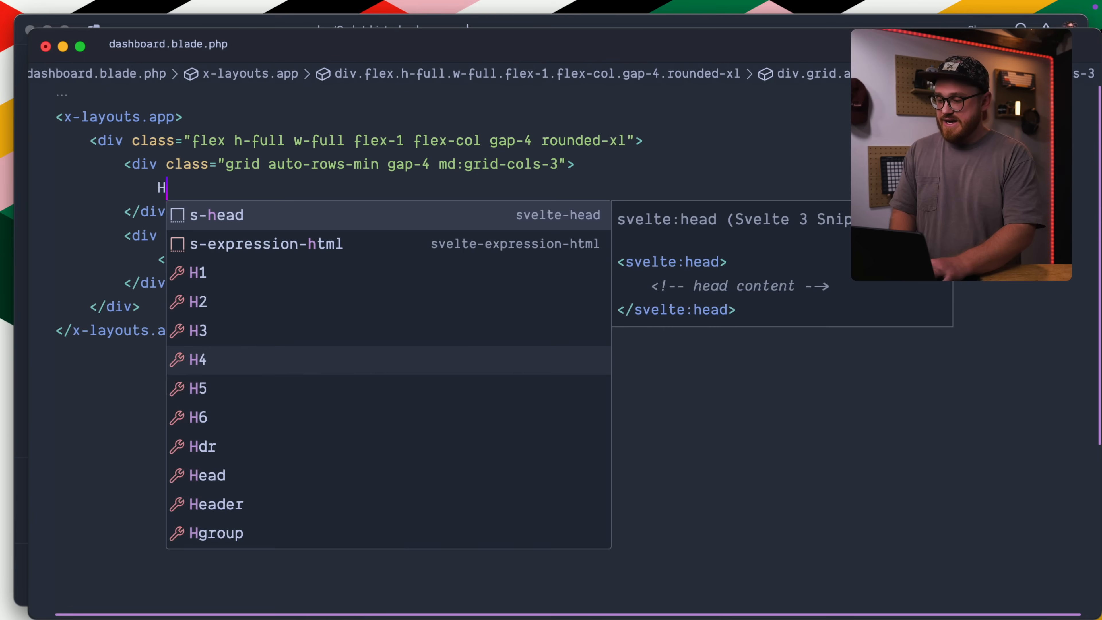
text(i there YouT)
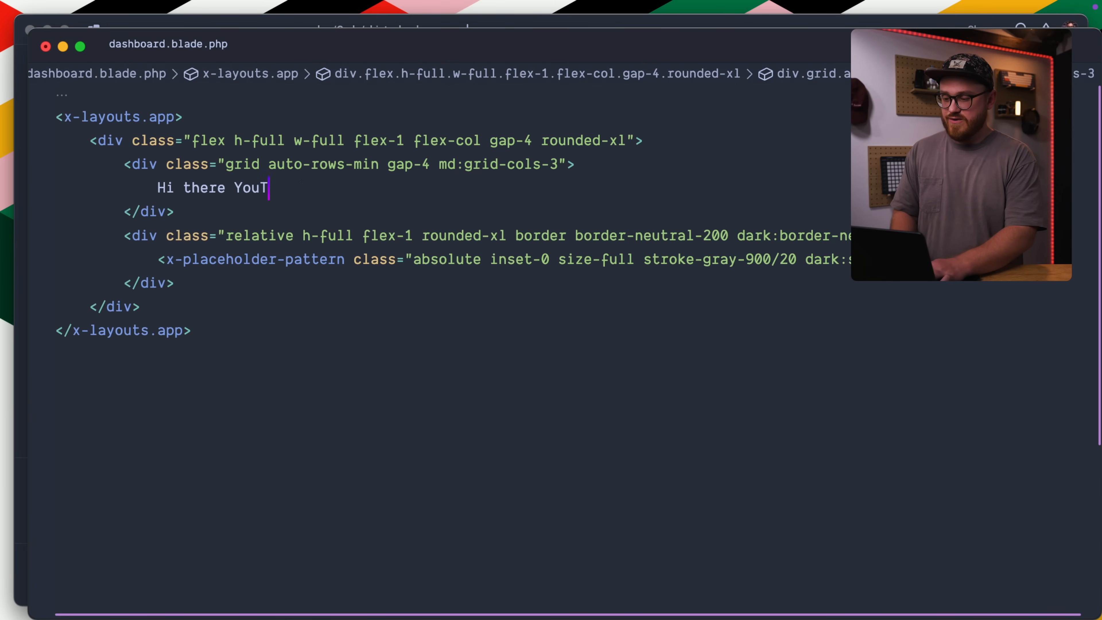
text(ube!)
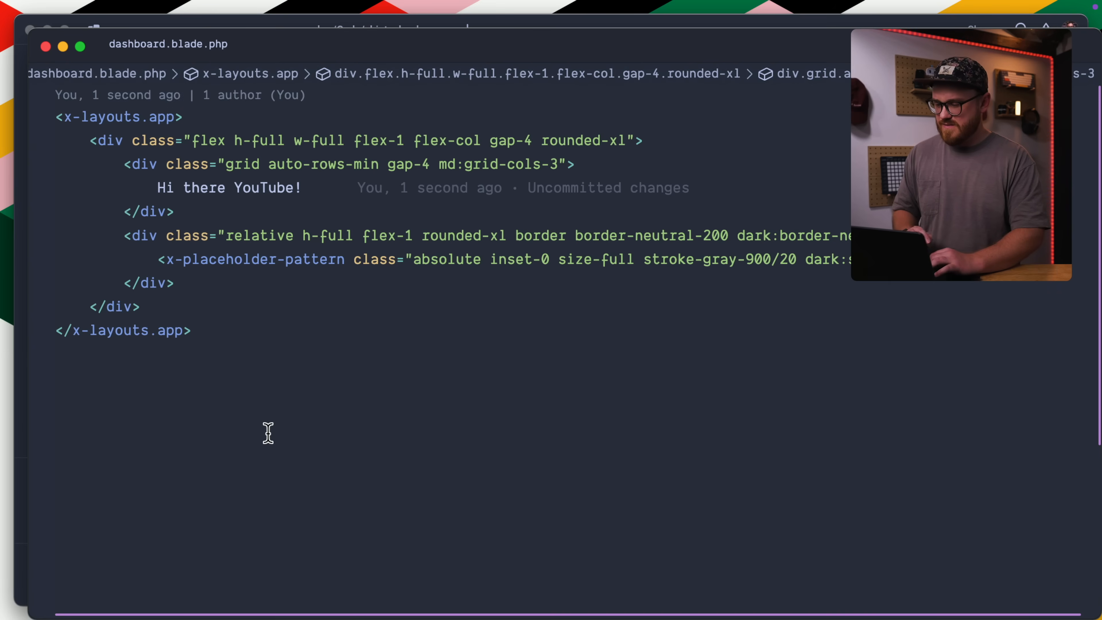
mouse_move(156, 188)
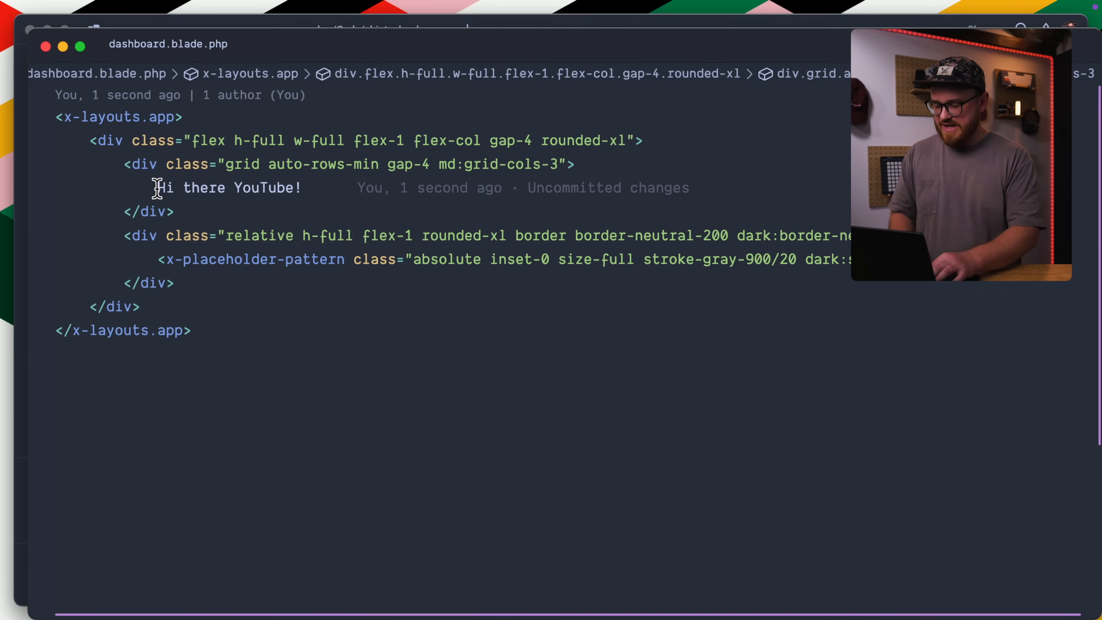
text(<p>Hi there YouTube!M)
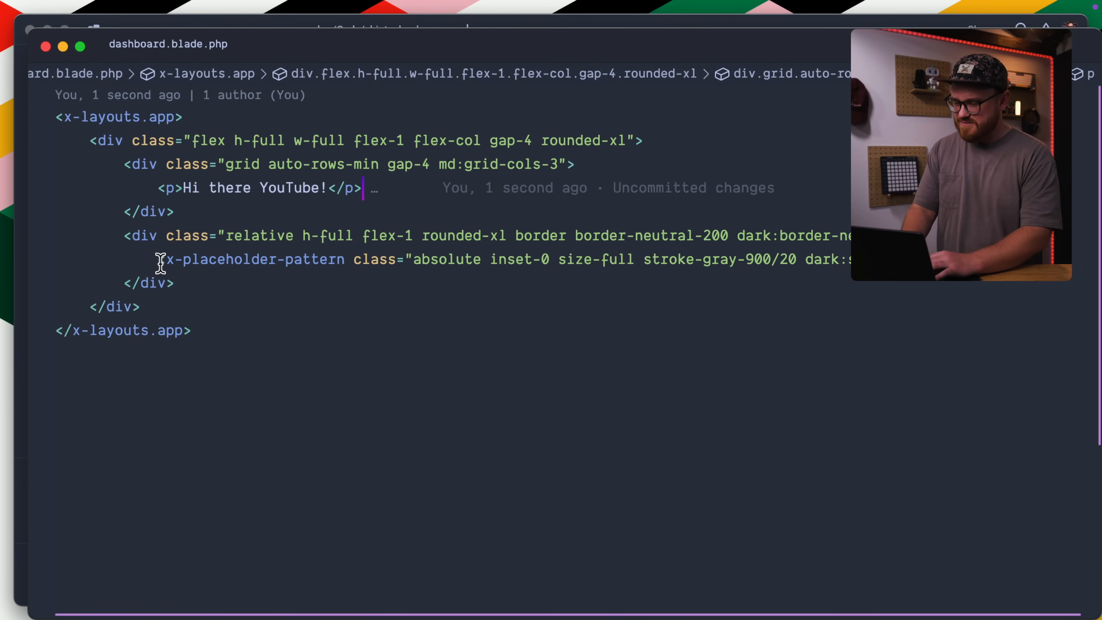
mouse_move(220, 282)
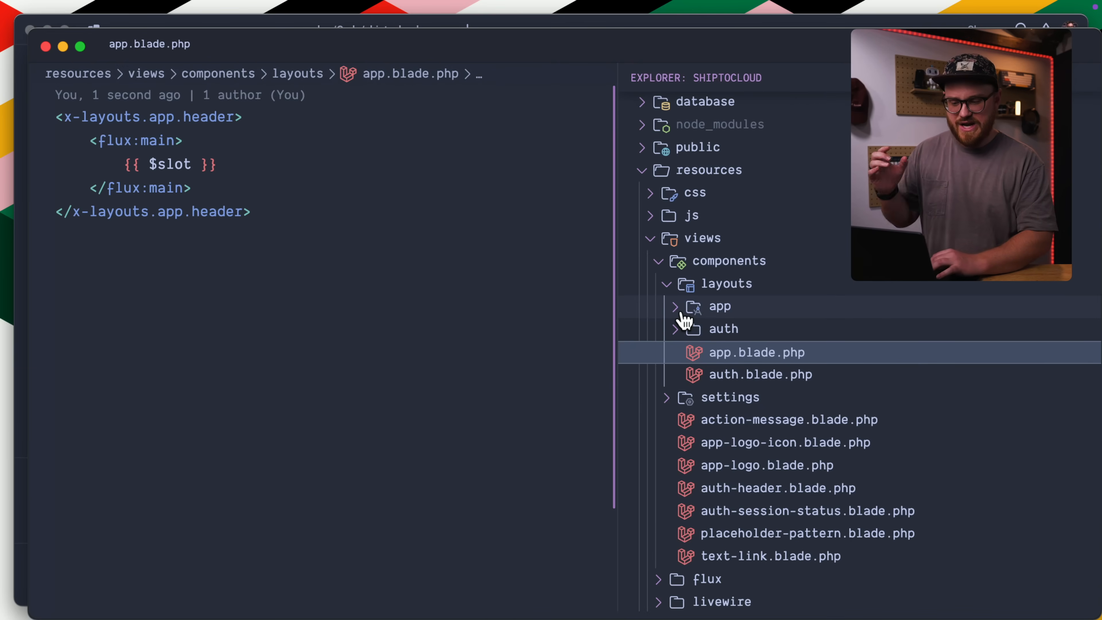
Wrap the page content of app.blade.php in the <x-layouts.app.header> layout
click(674, 305)
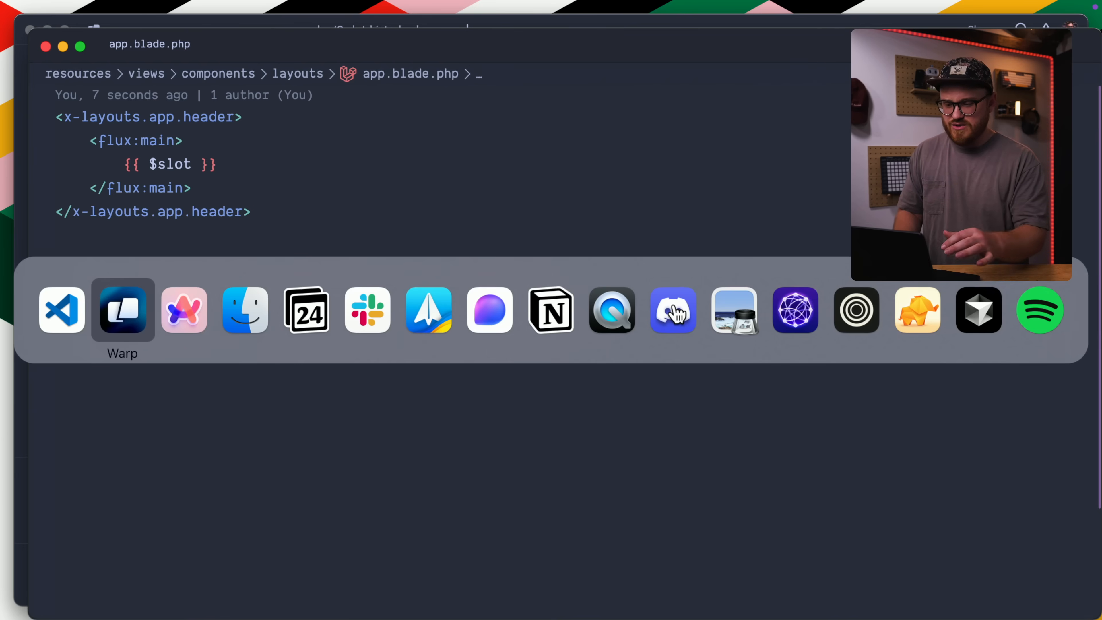
Open the local 127.0.0.1:8000 app from Warp and view its Dashboard page
click(122, 310)
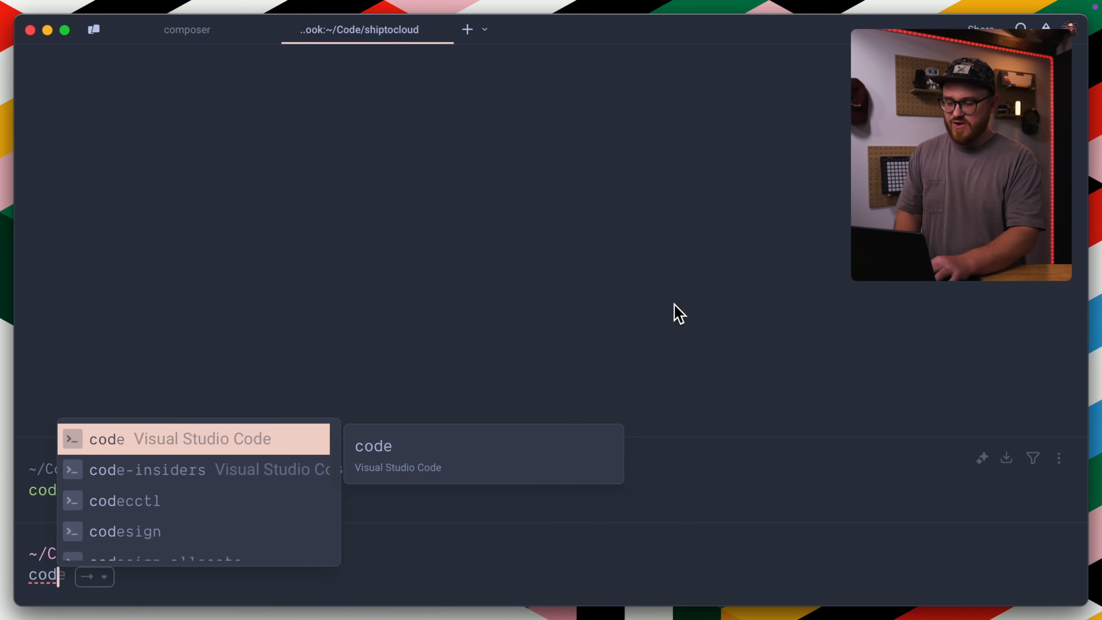
click(187, 29)
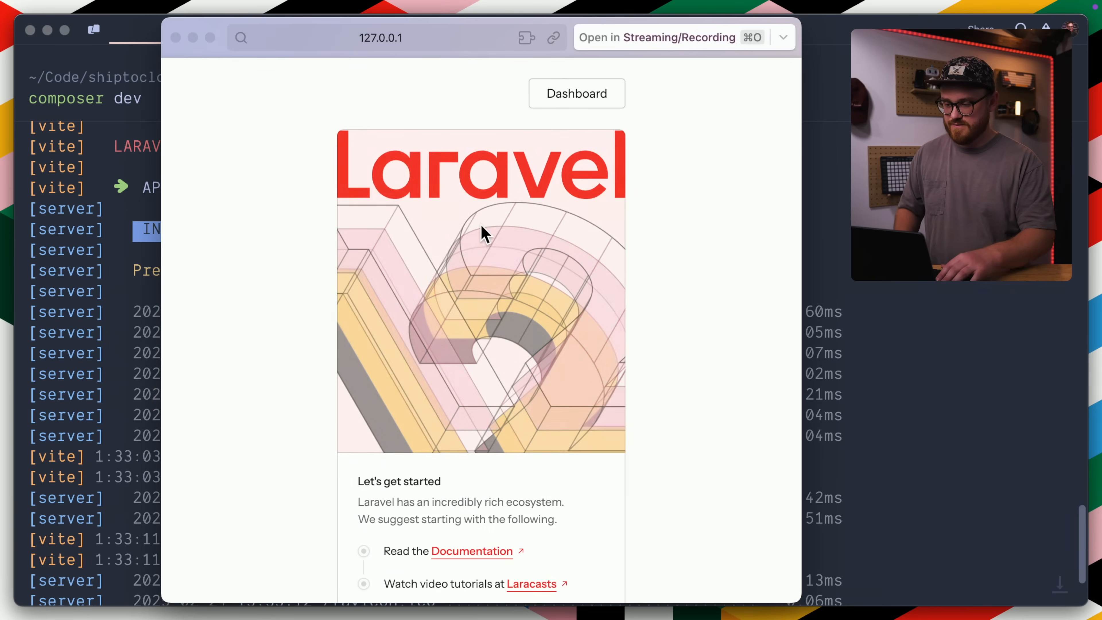
click(576, 93)
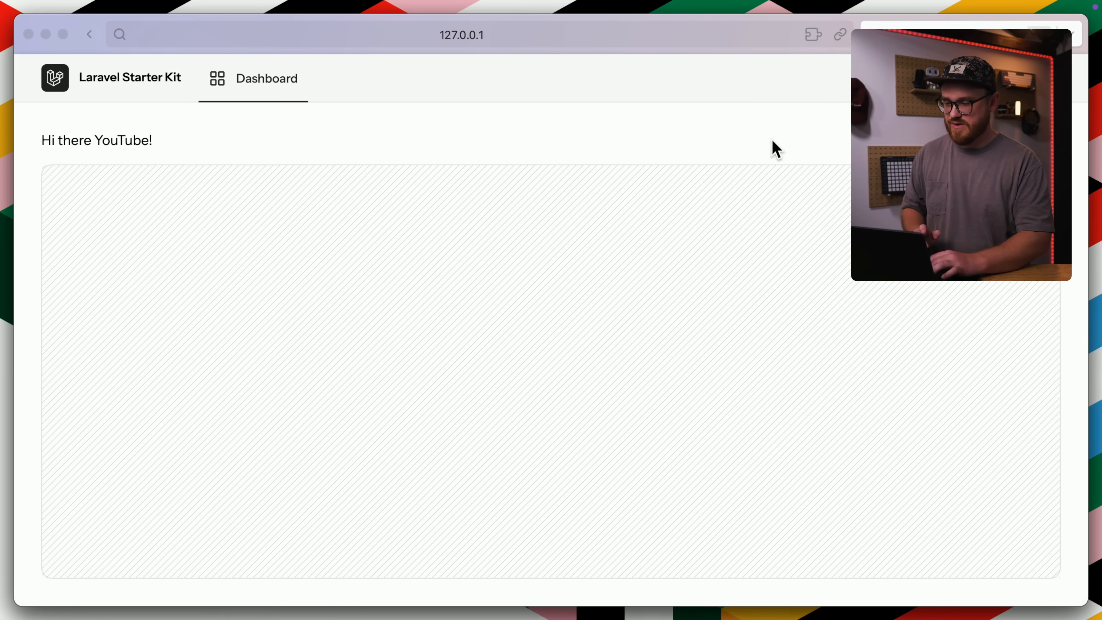
mouse_move(580, 134)
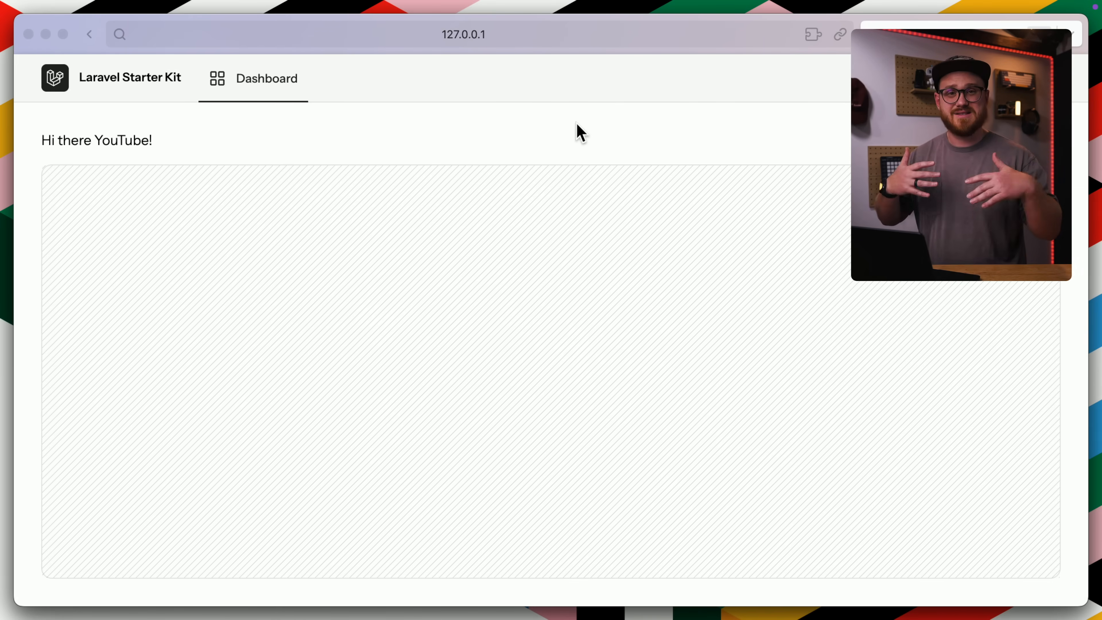
mouse_move(253, 163)
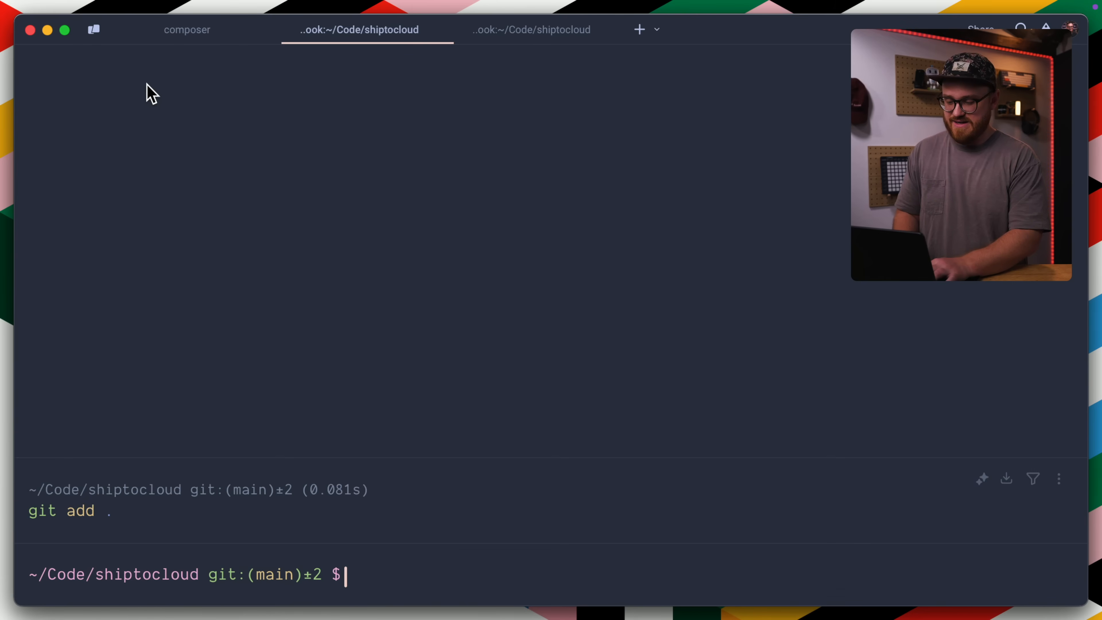
Commit the staged dashboard and layout edits with the message "hi there youtube"
text(git commit -m "hi")
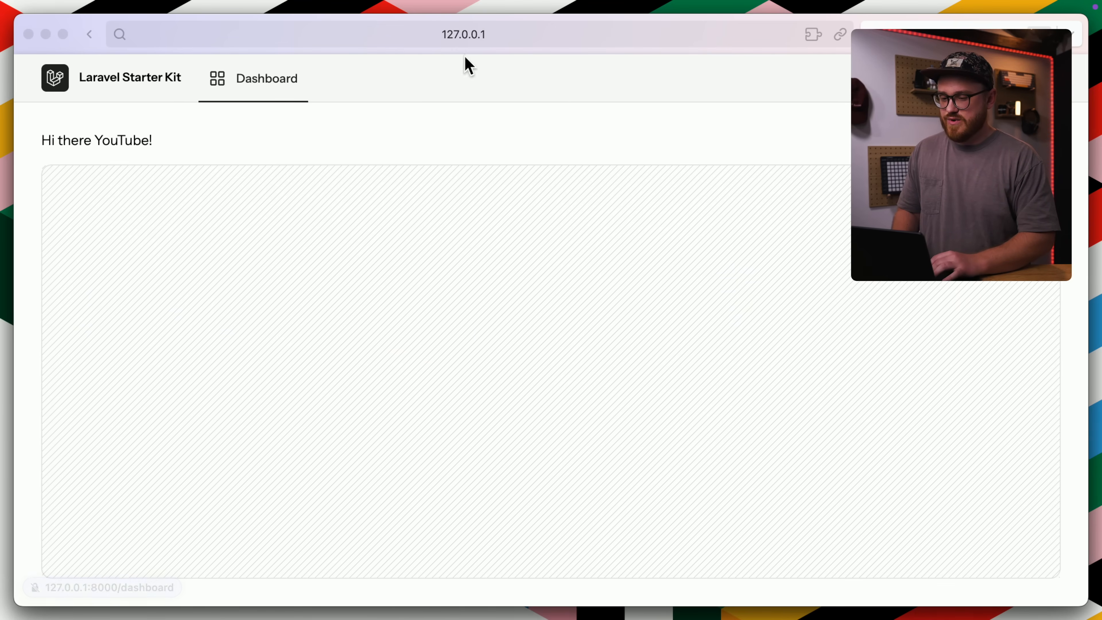
Switch to the Laravel Cloud browser tab and show the main environment's overview
click(93, 39)
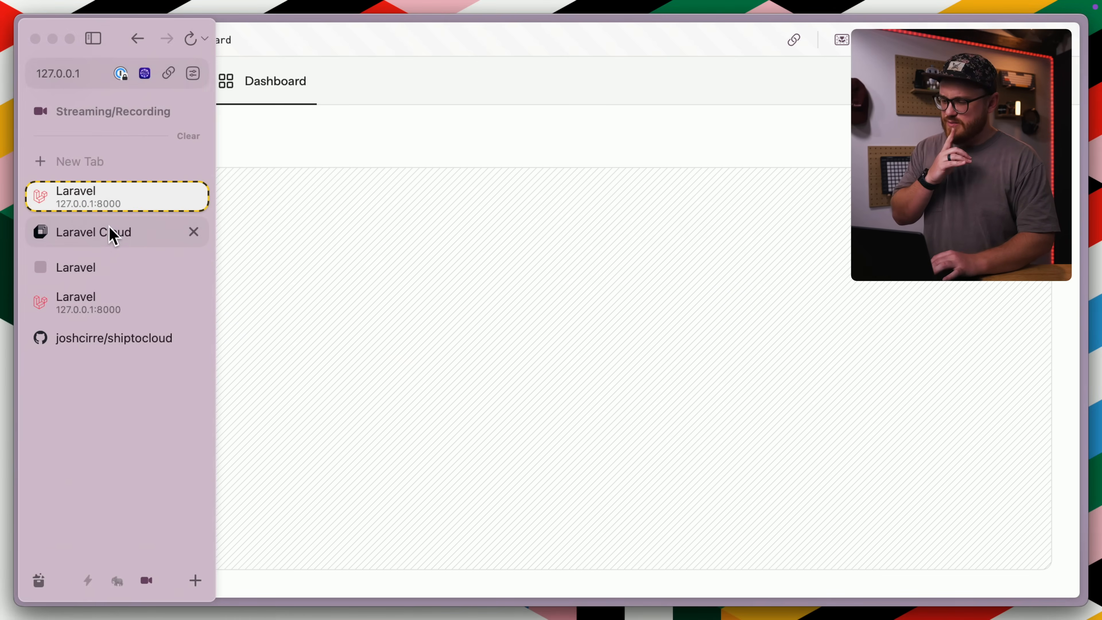
click(93, 232)
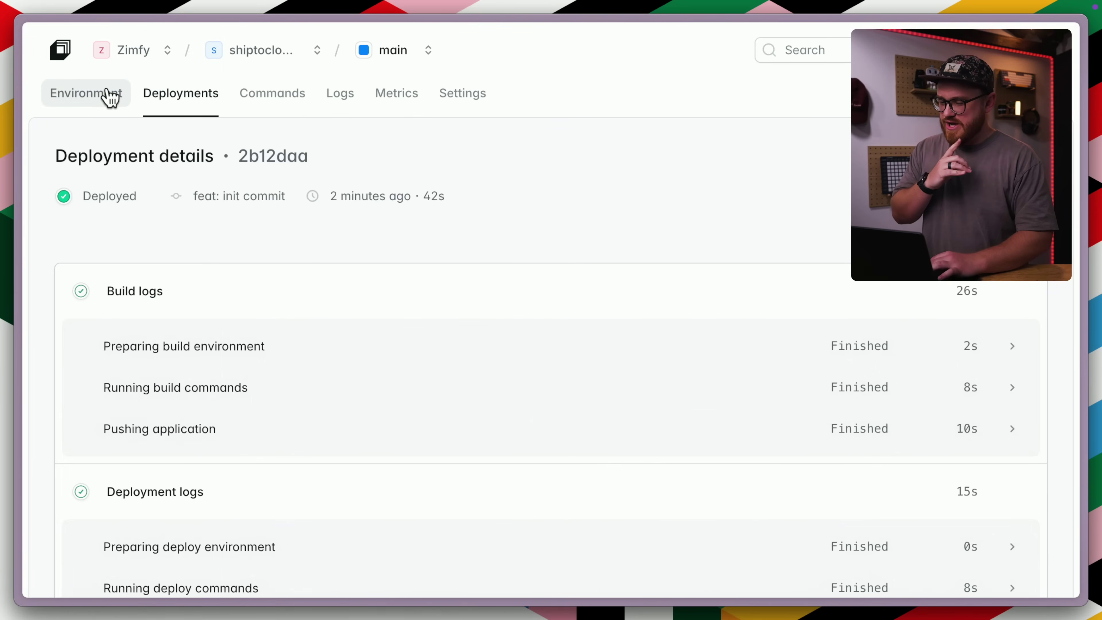
click(85, 92)
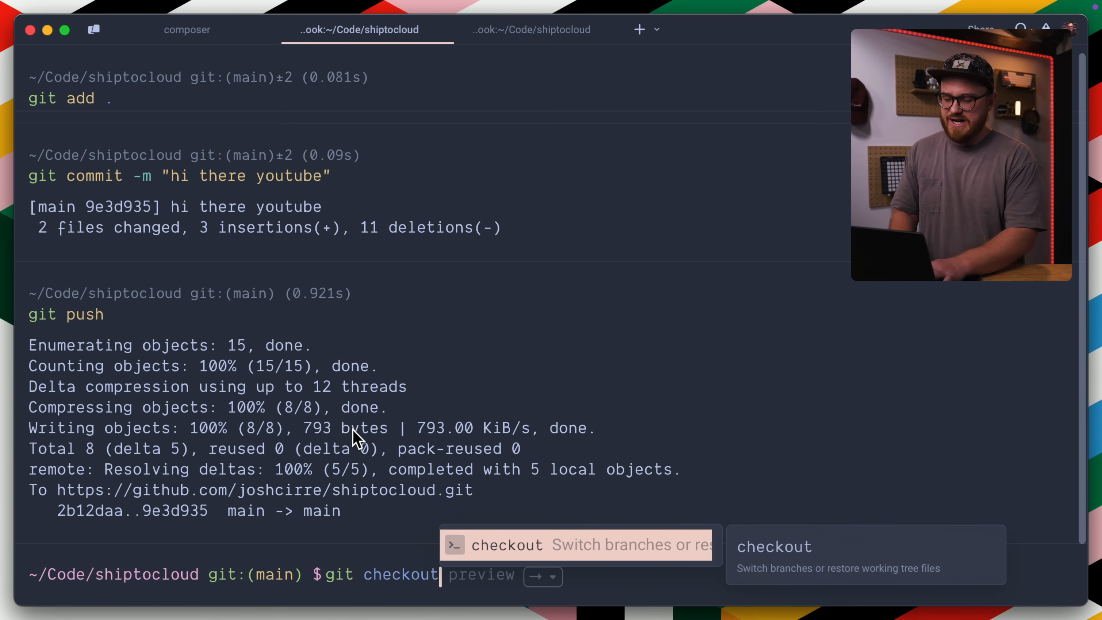
Create and check out a branch named new with git checkout -b
text(-b develop)
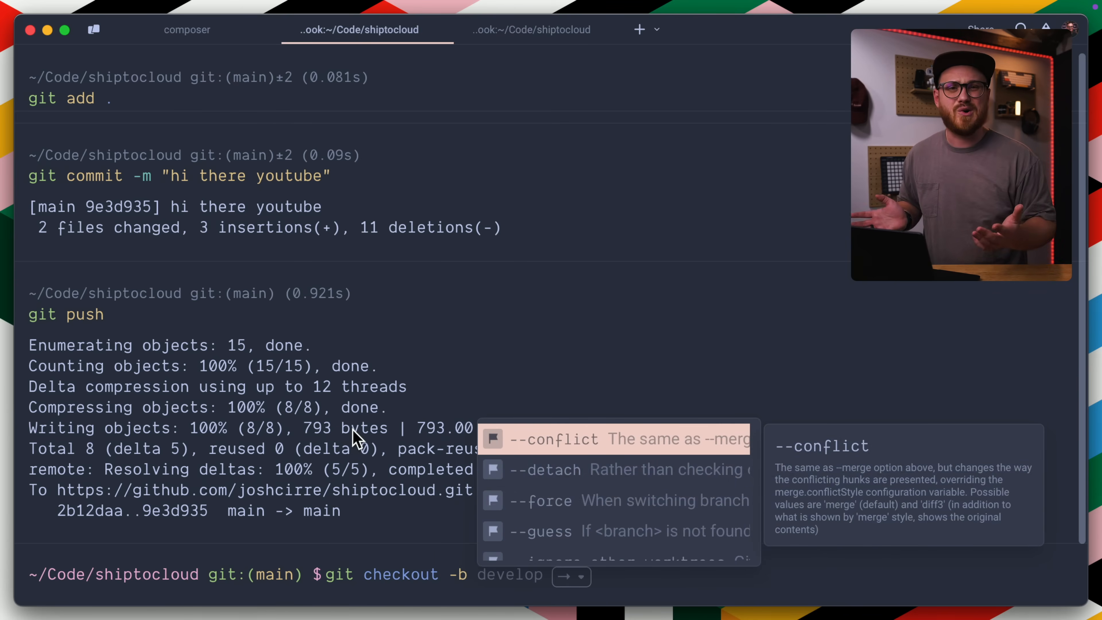
text(new)
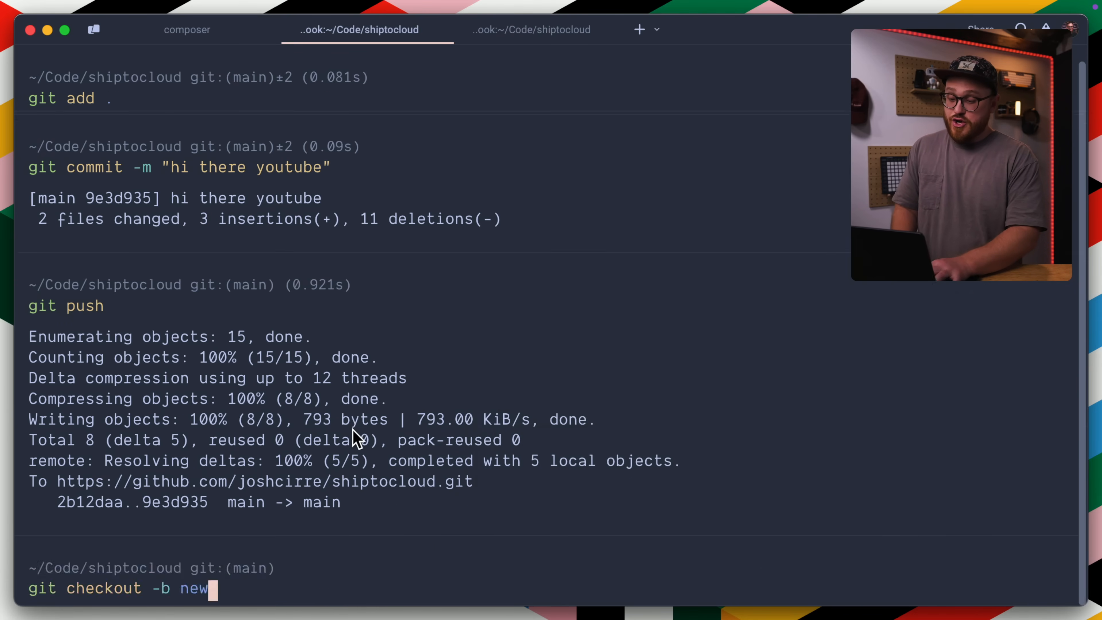
key(Return)
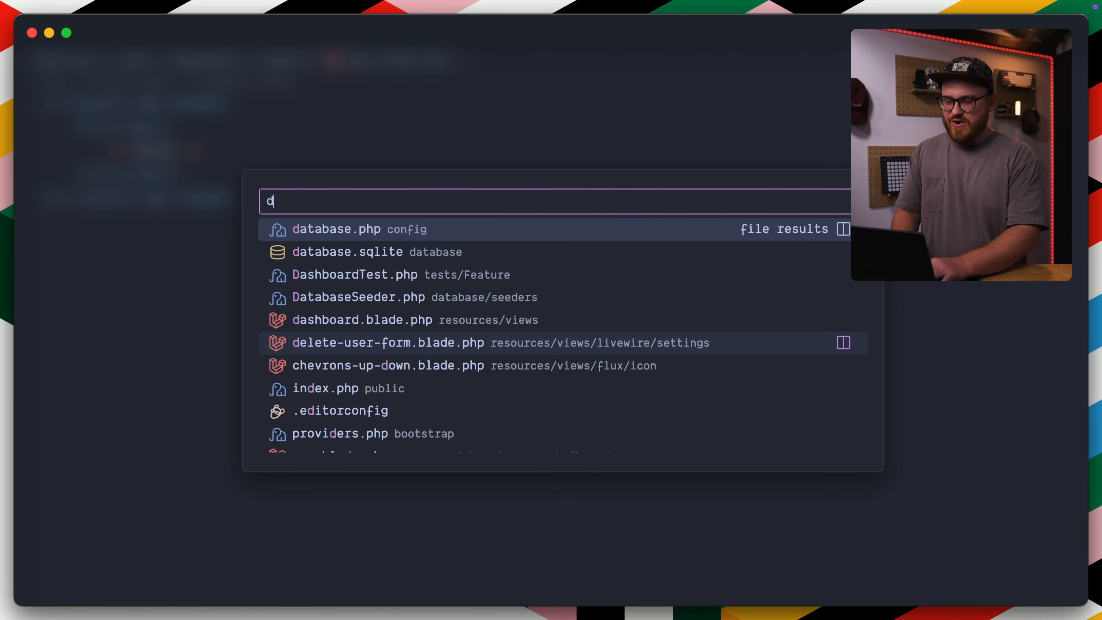
Extend the dashboard paragraph to "Hi there YouTube, this is a completely different branch!"
click(363, 320)
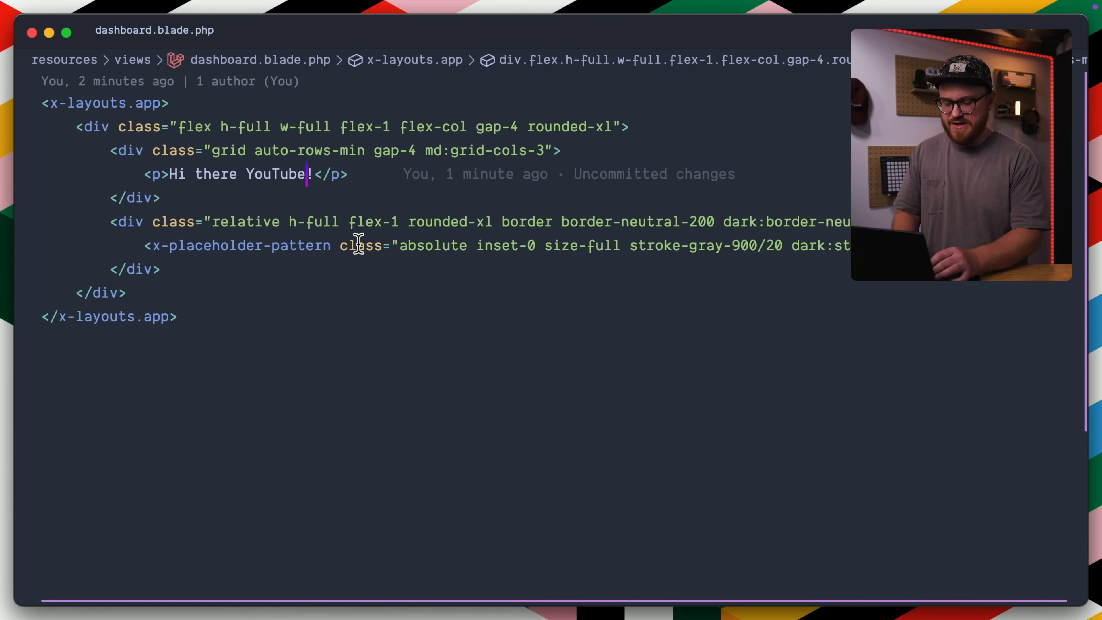
text(, this is a complet)
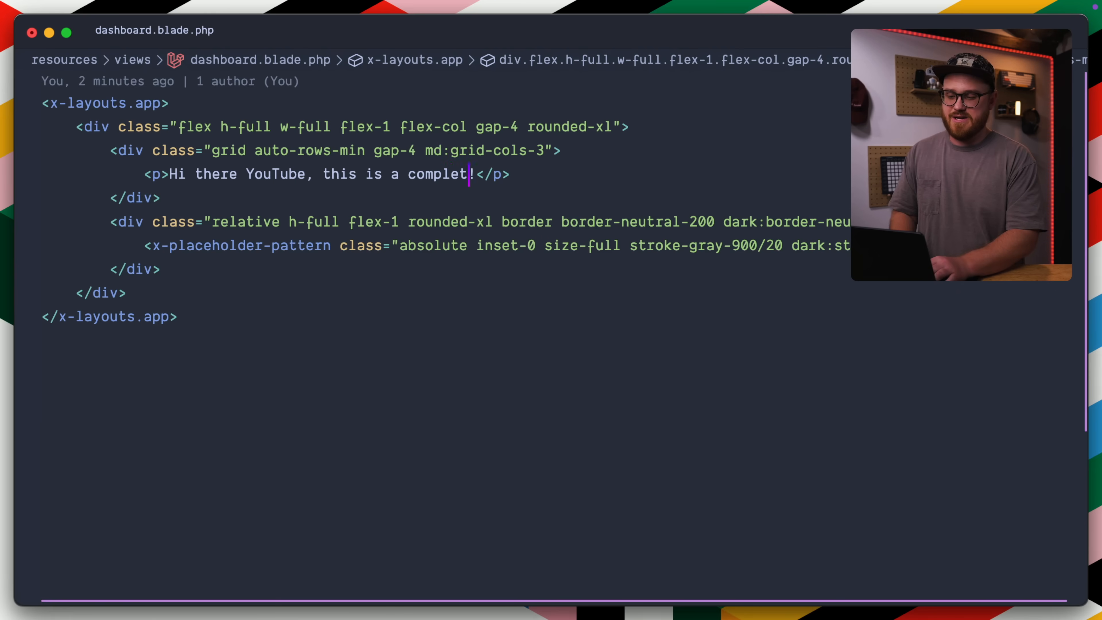
text(ely different branch)
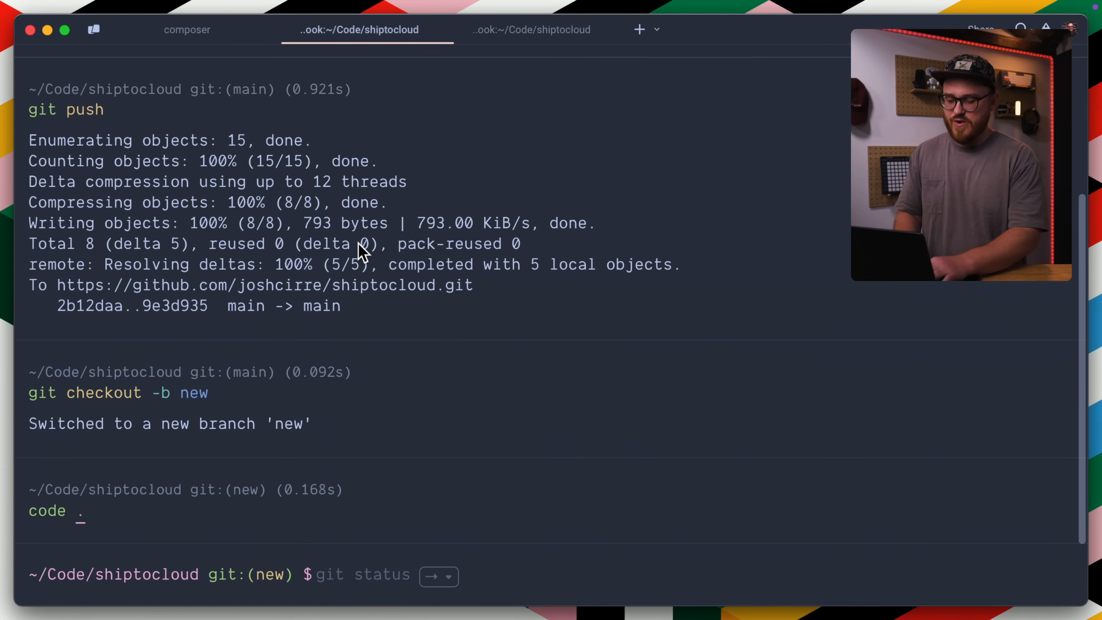
Stage, commit as "new branch update" and push the edit on the new branch
text(git)
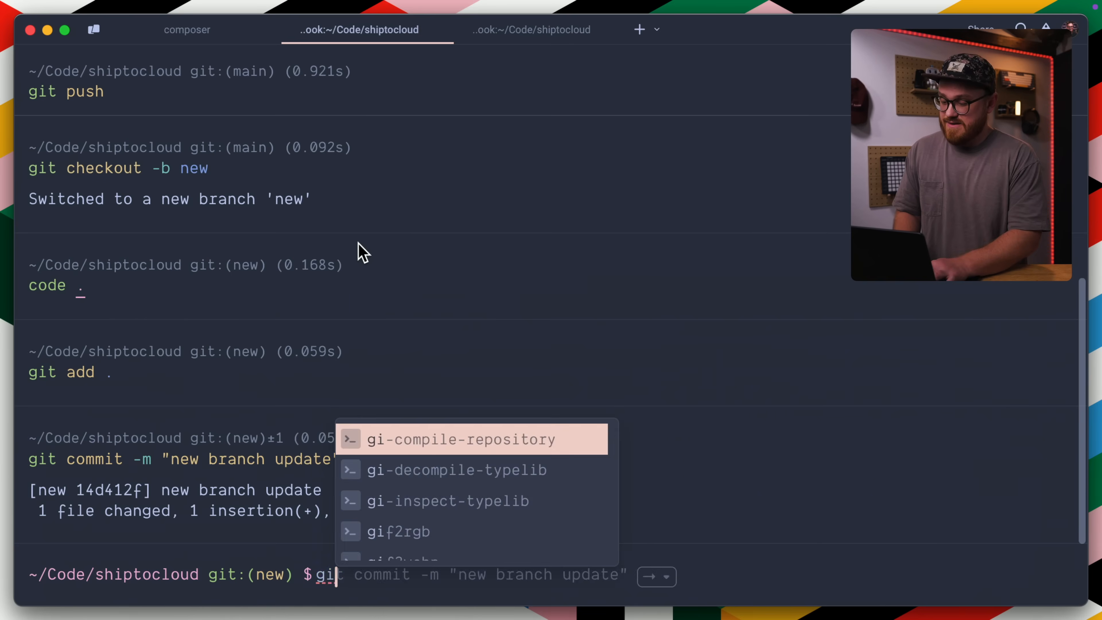
key(Return)
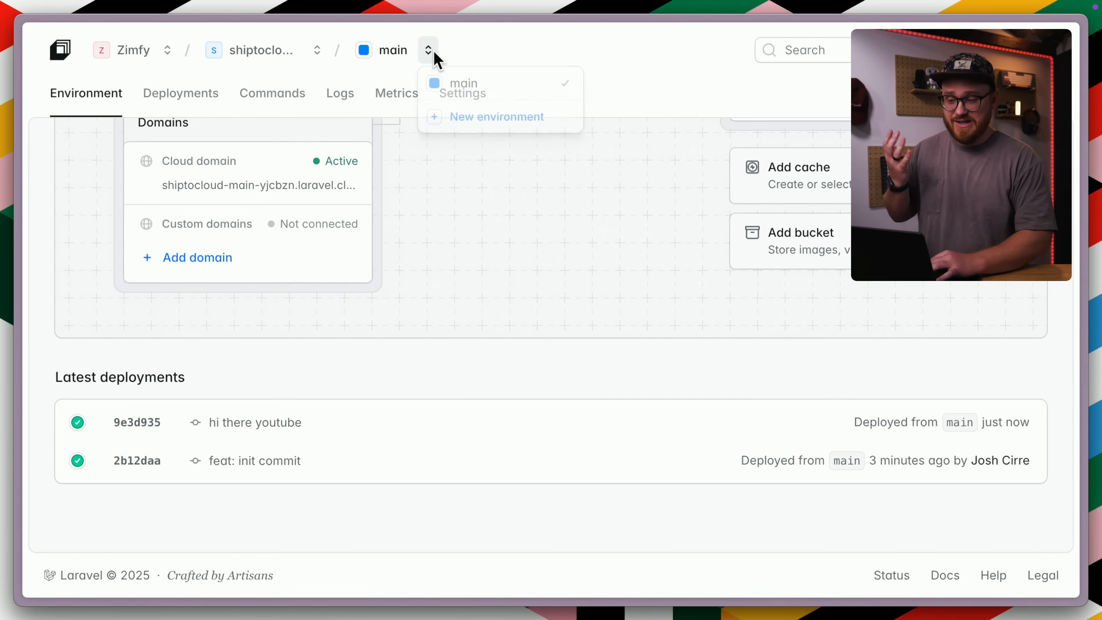
Create a red environment connected to the new branch in Laravel Cloud
click(496, 116)
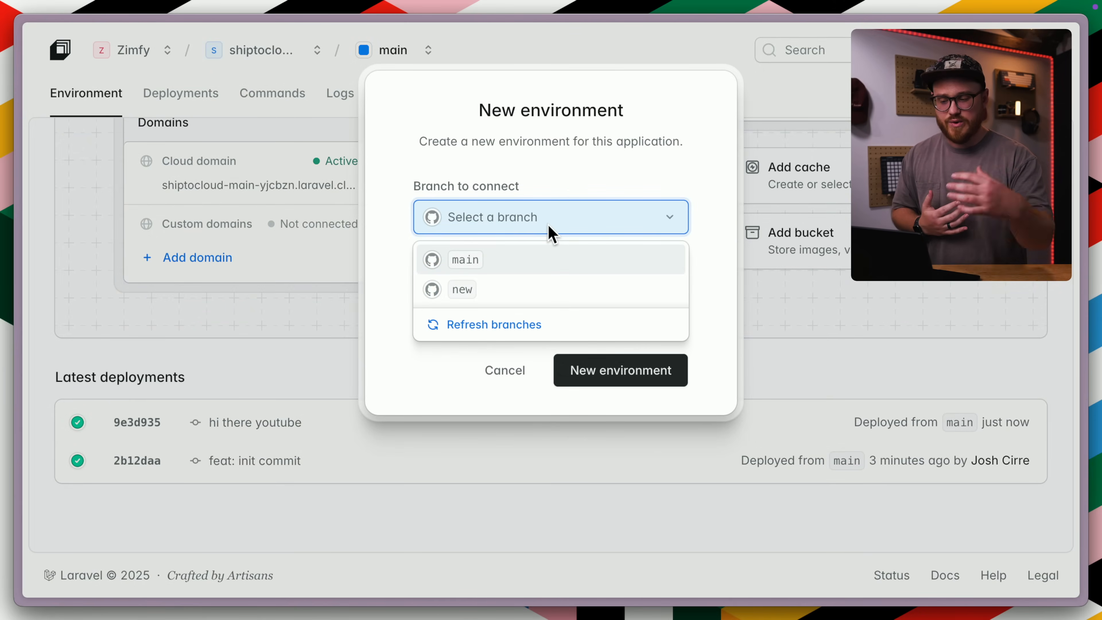
click(462, 288)
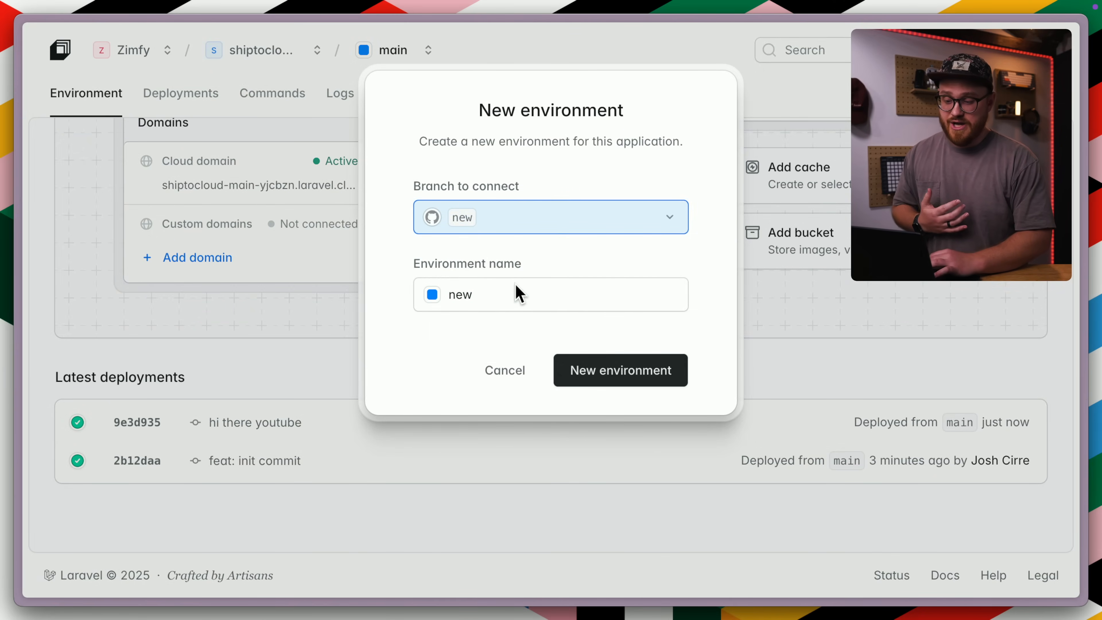
click(431, 293)
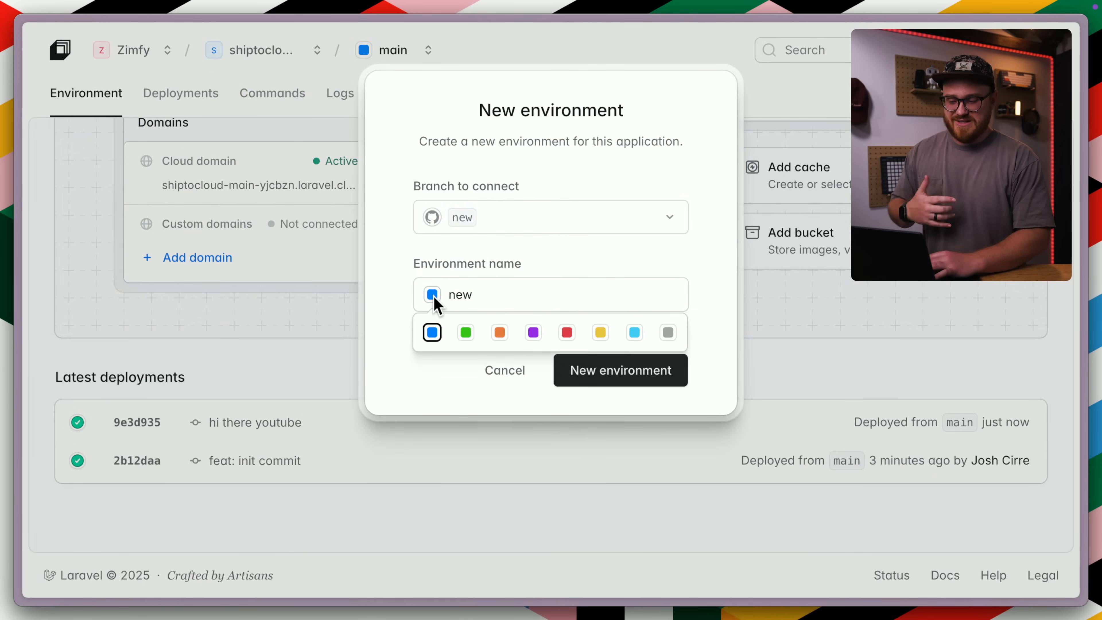
click(566, 331)
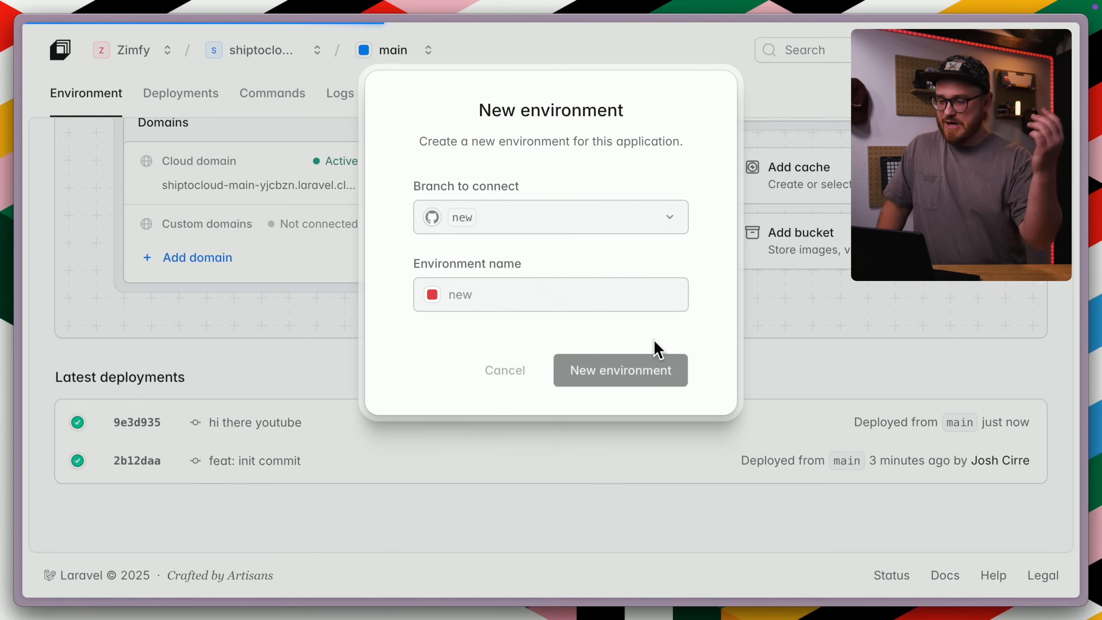
click(620, 370)
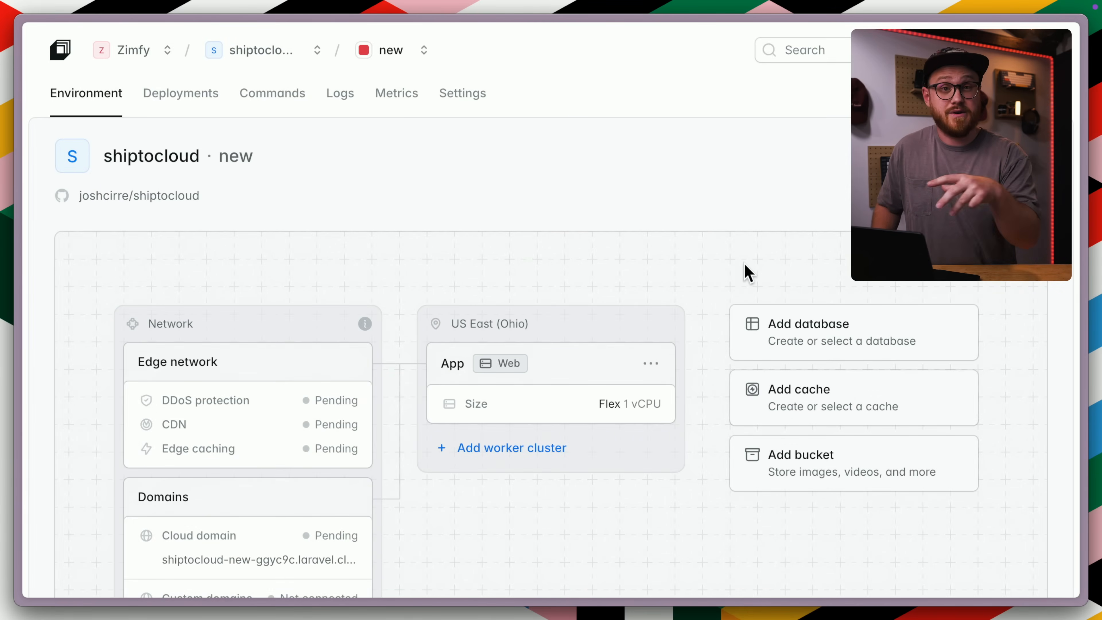
Add a database named new on the shiptocloud Serverless Postgres 17 cluster and save
scroll(down, 3)
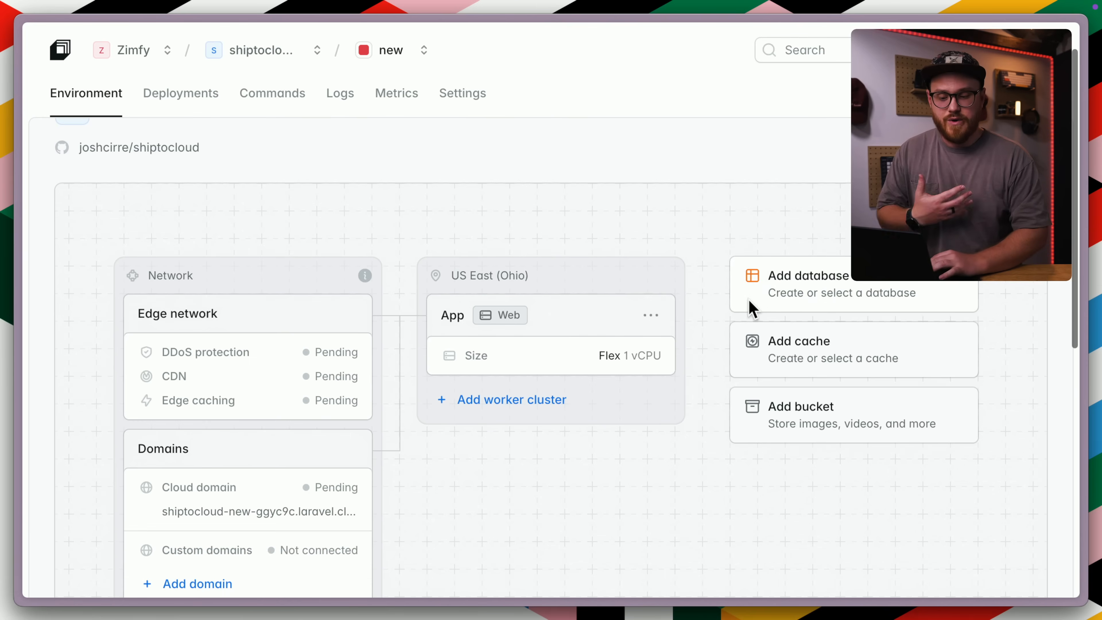
mouse_move(793, 296)
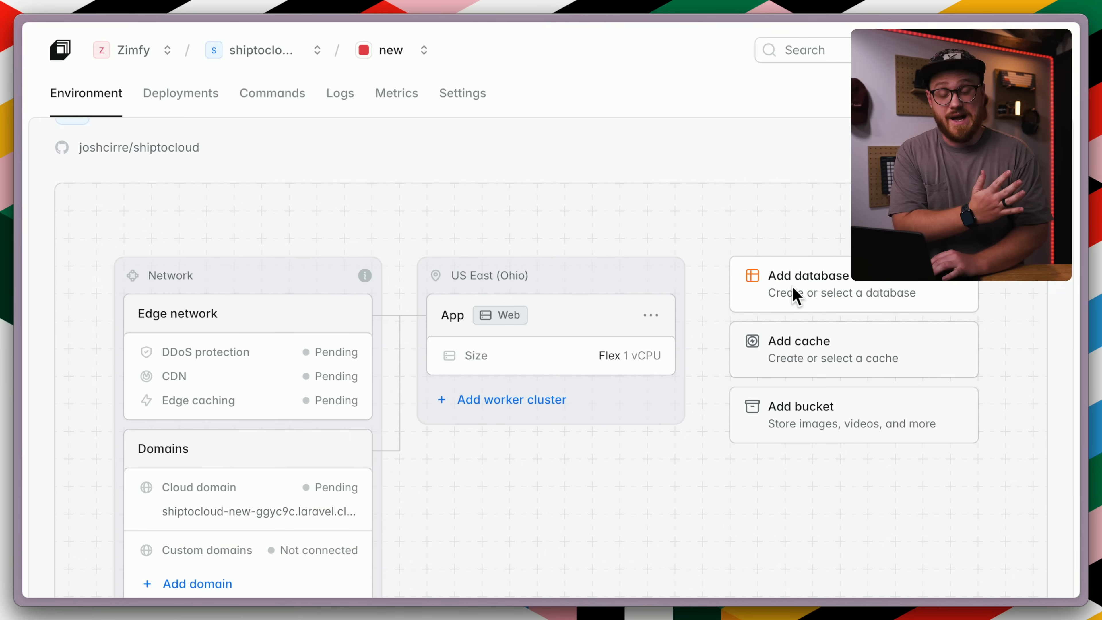
mouse_move(829, 413)
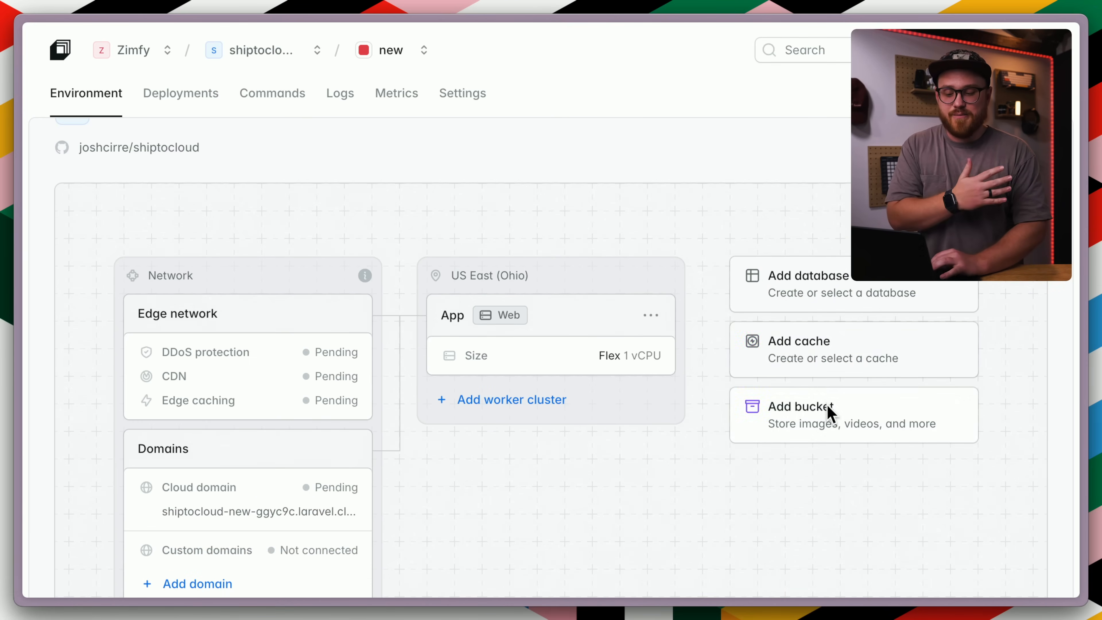
click(817, 276)
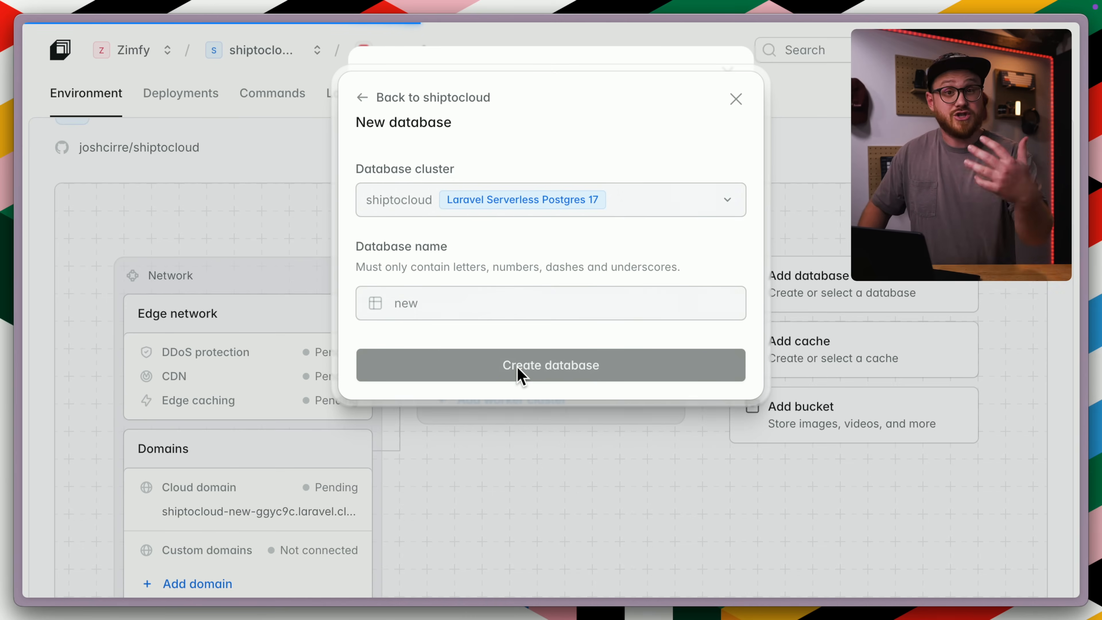
click(550, 365)
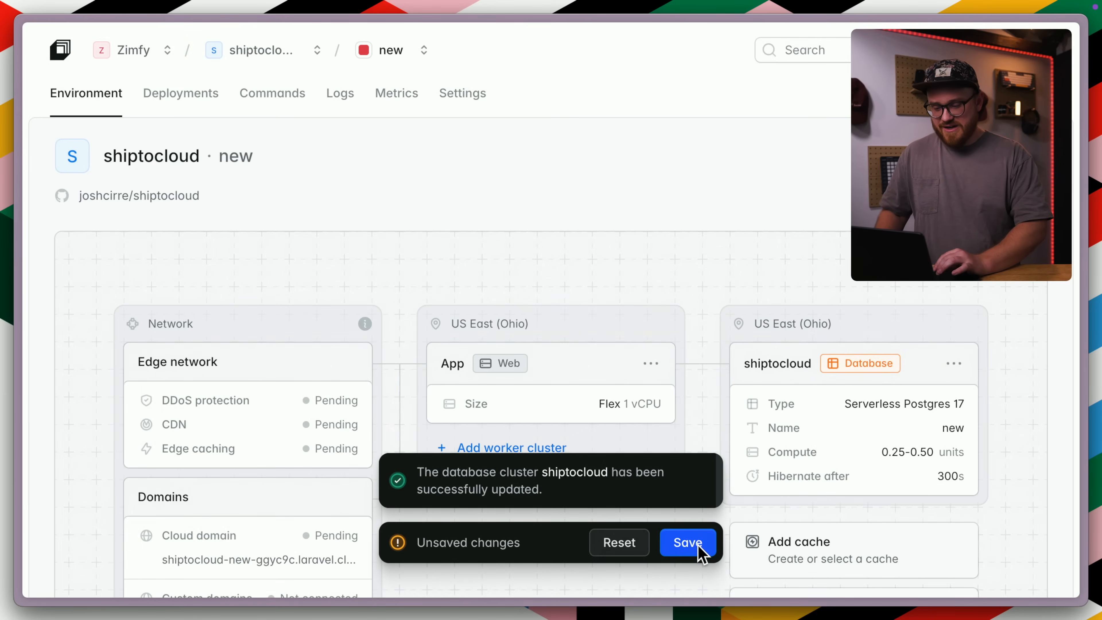
click(688, 541)
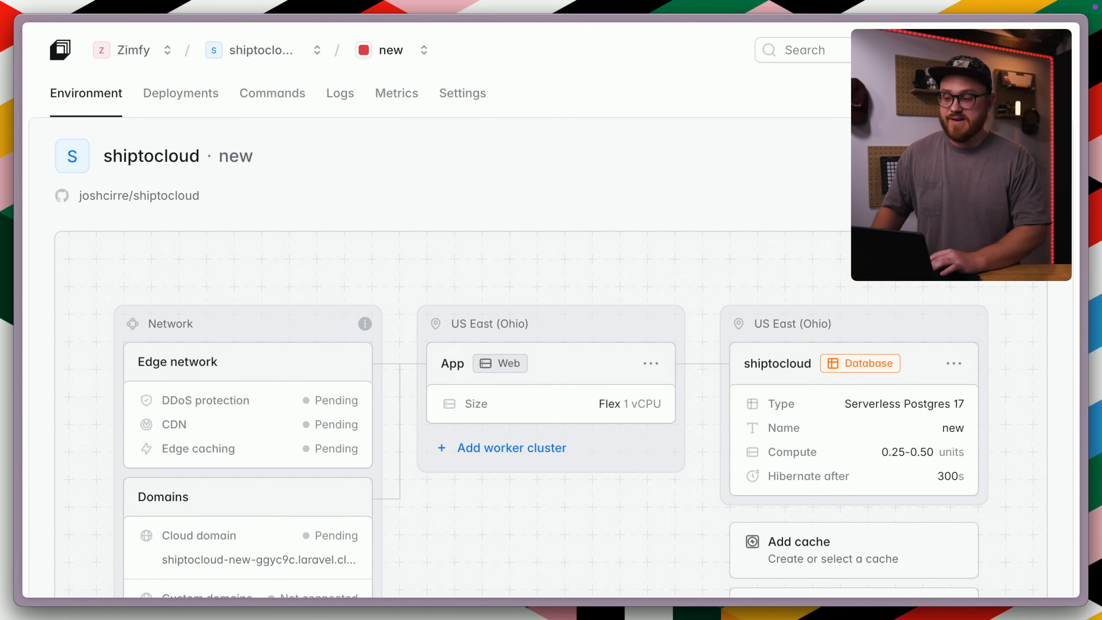
mouse_move(706, 225)
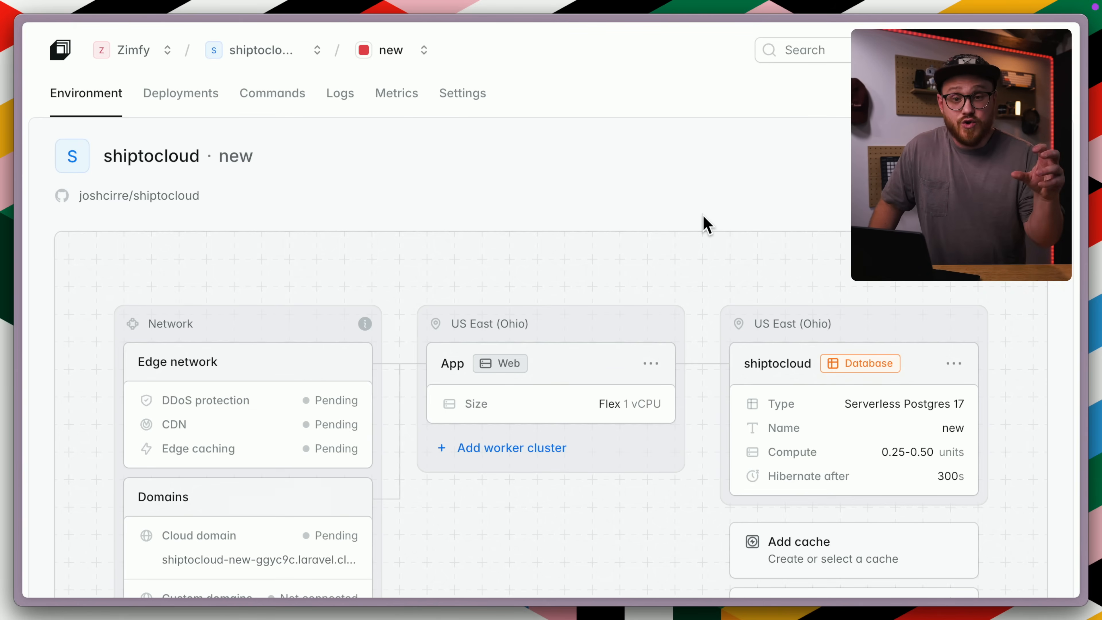
View the building deployment 14d412f's progress from the deployment toast
click(179, 93)
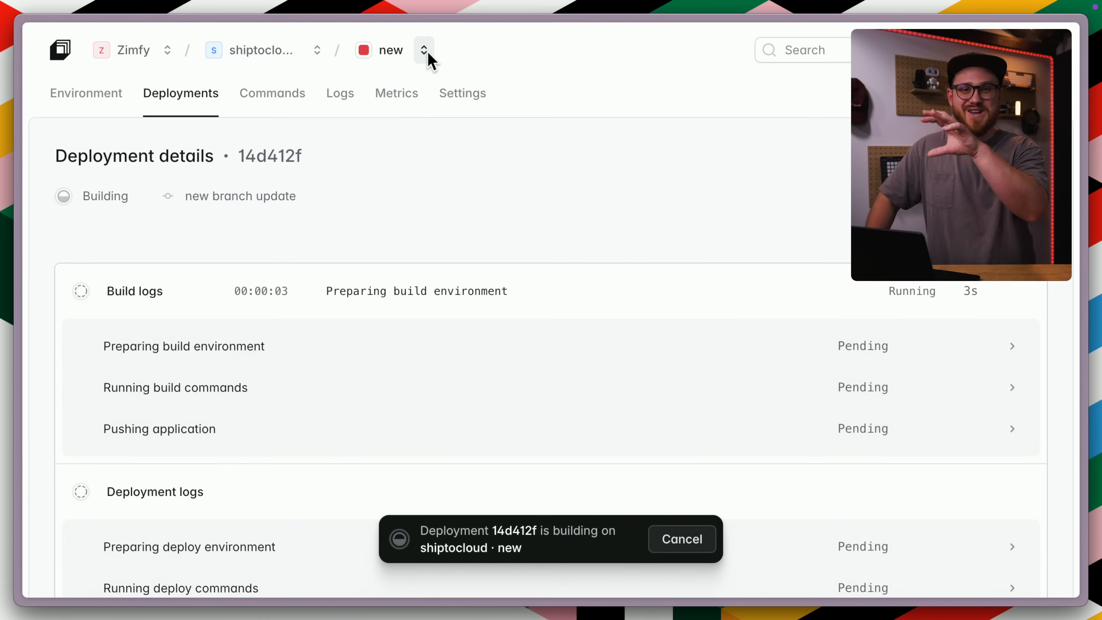
mouse_move(462, 93)
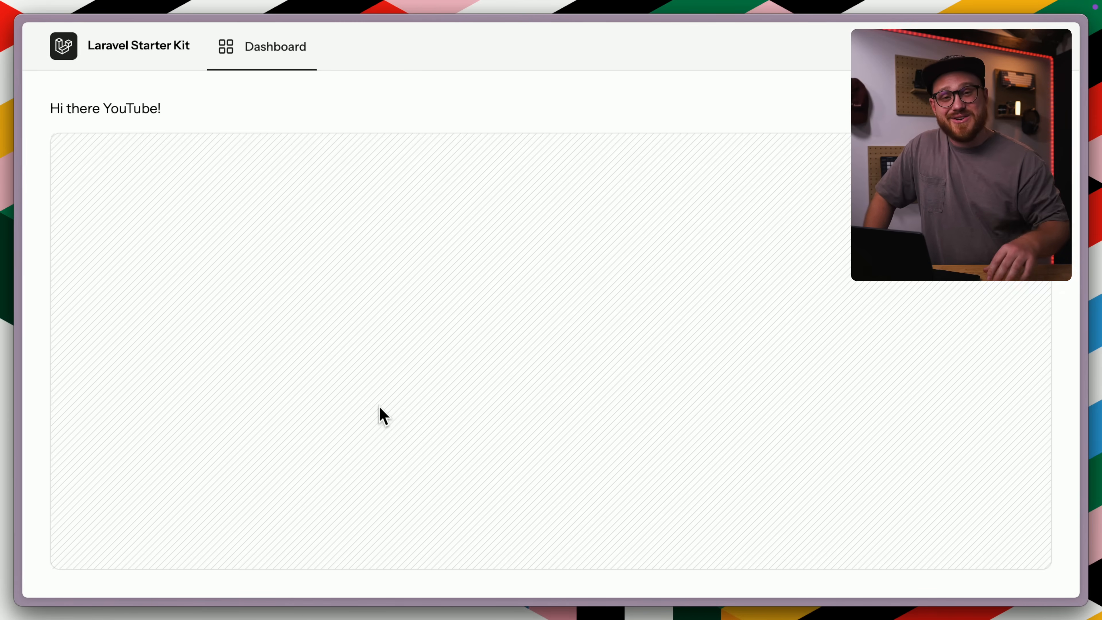
mouse_move(738, 178)
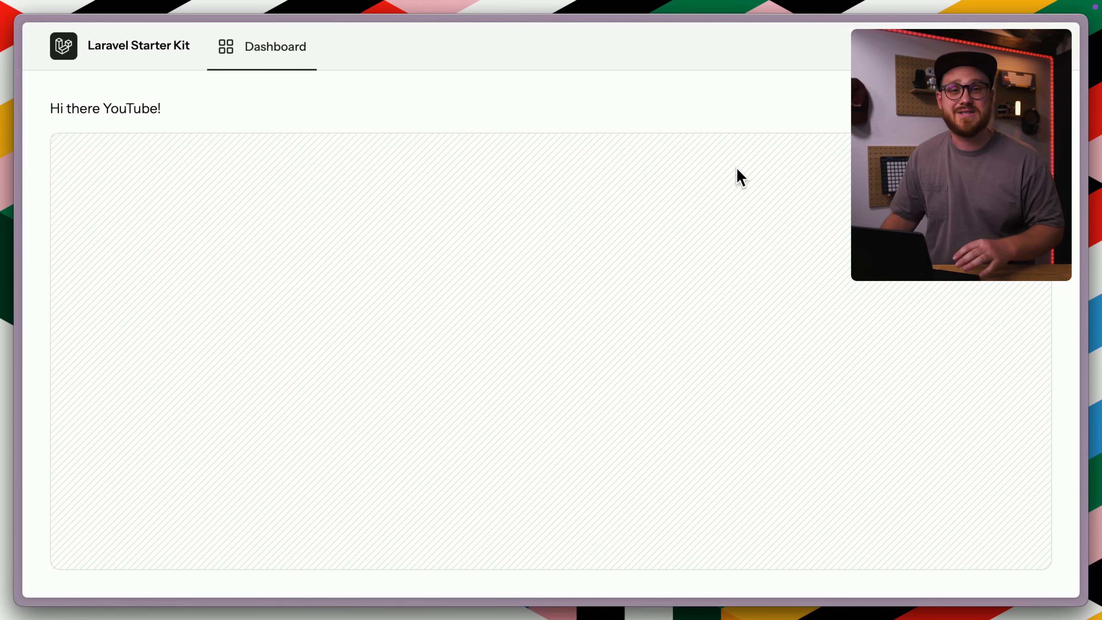
mouse_move(9, 260)
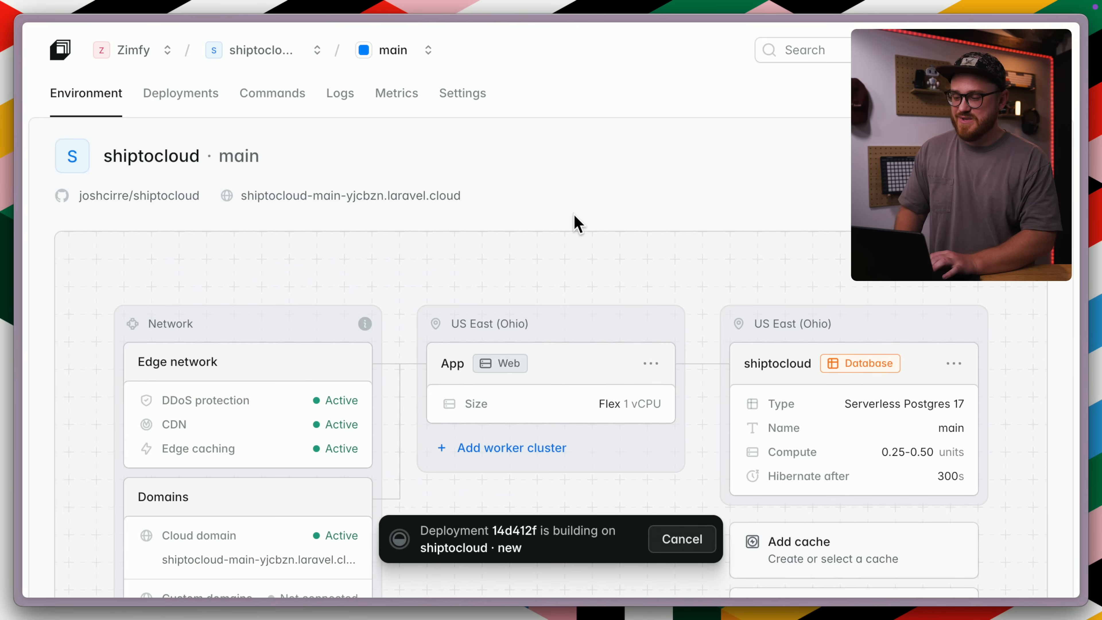
mouse_move(462, 93)
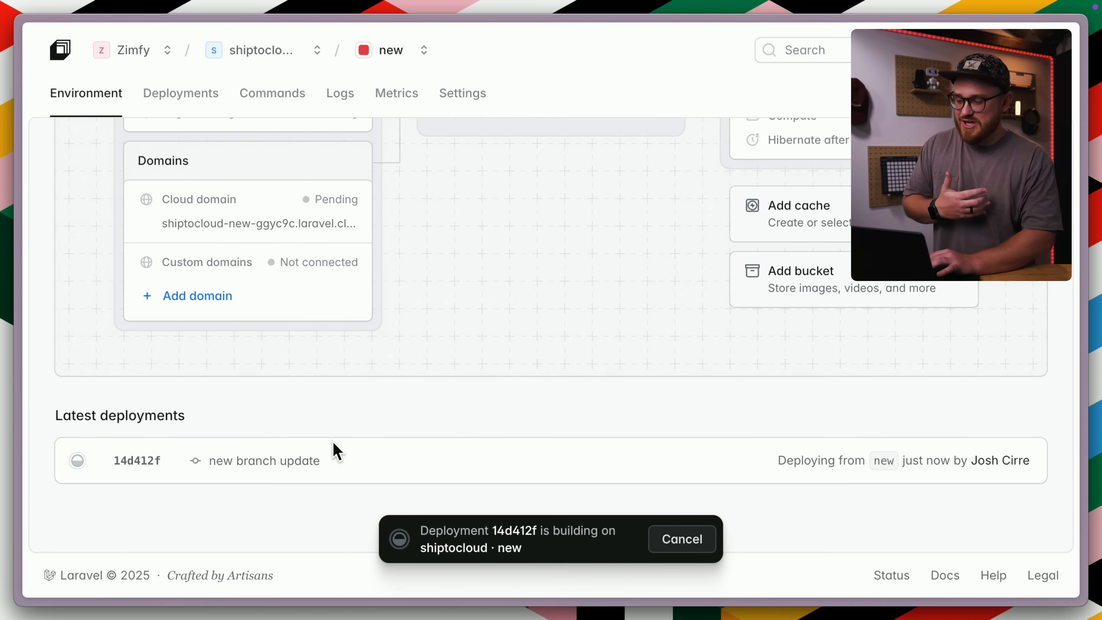
Review deployment 14d412f's details and logs as the build finishes and deploying starts
click(181, 93)
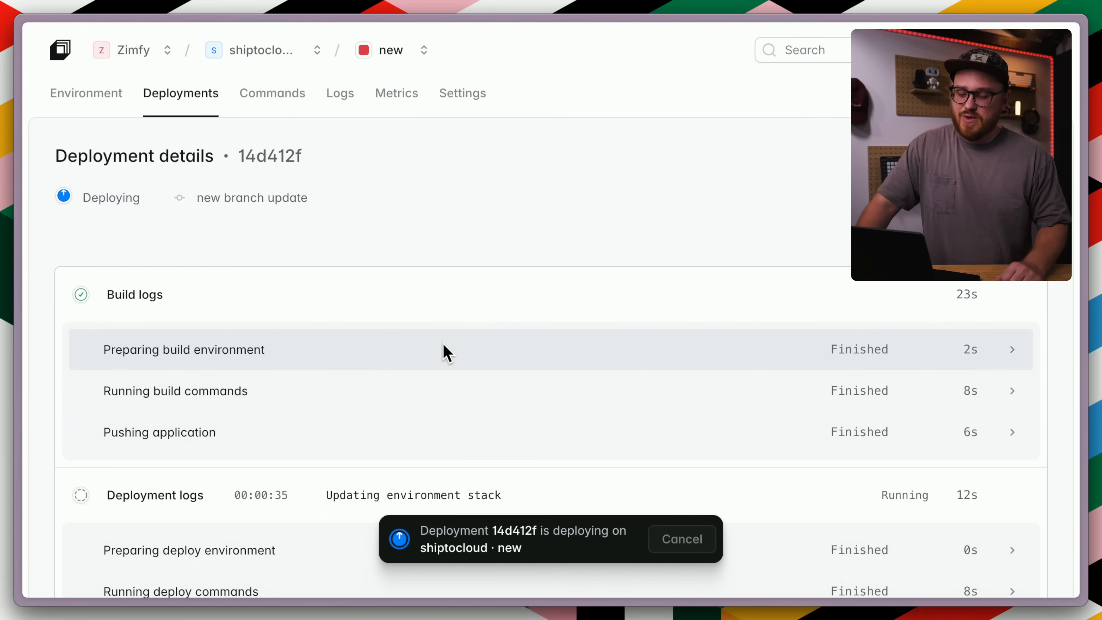
scroll(down, 3)
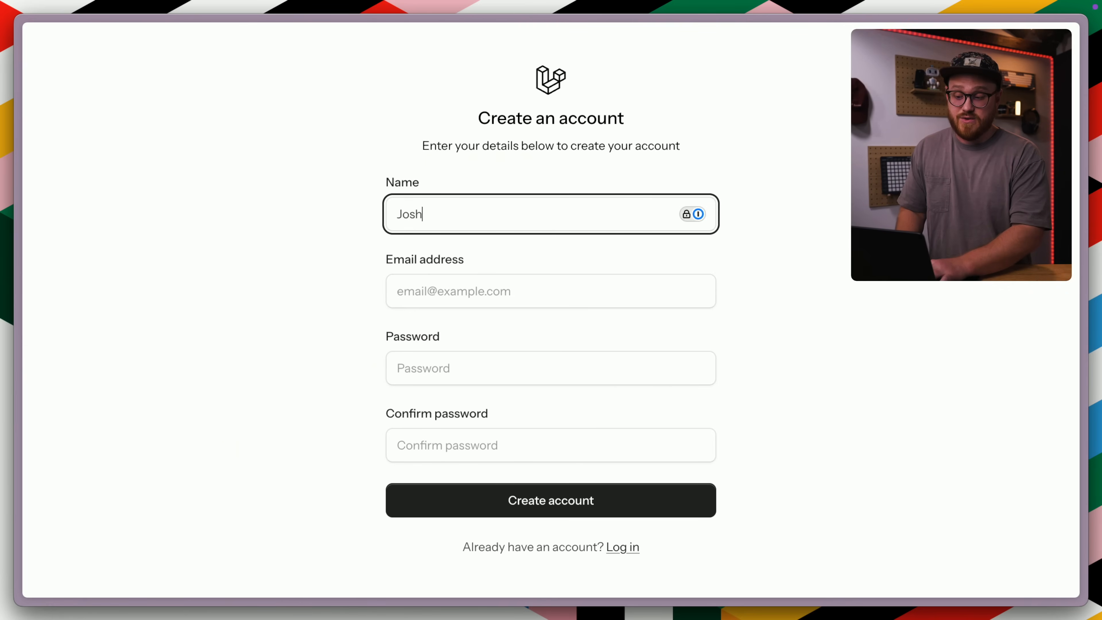
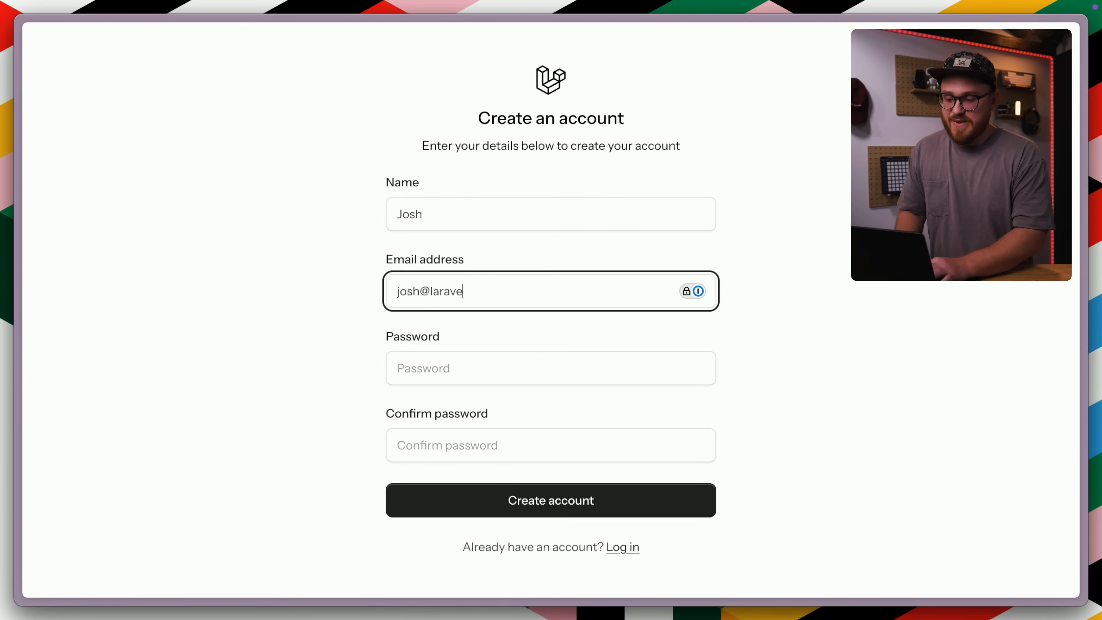